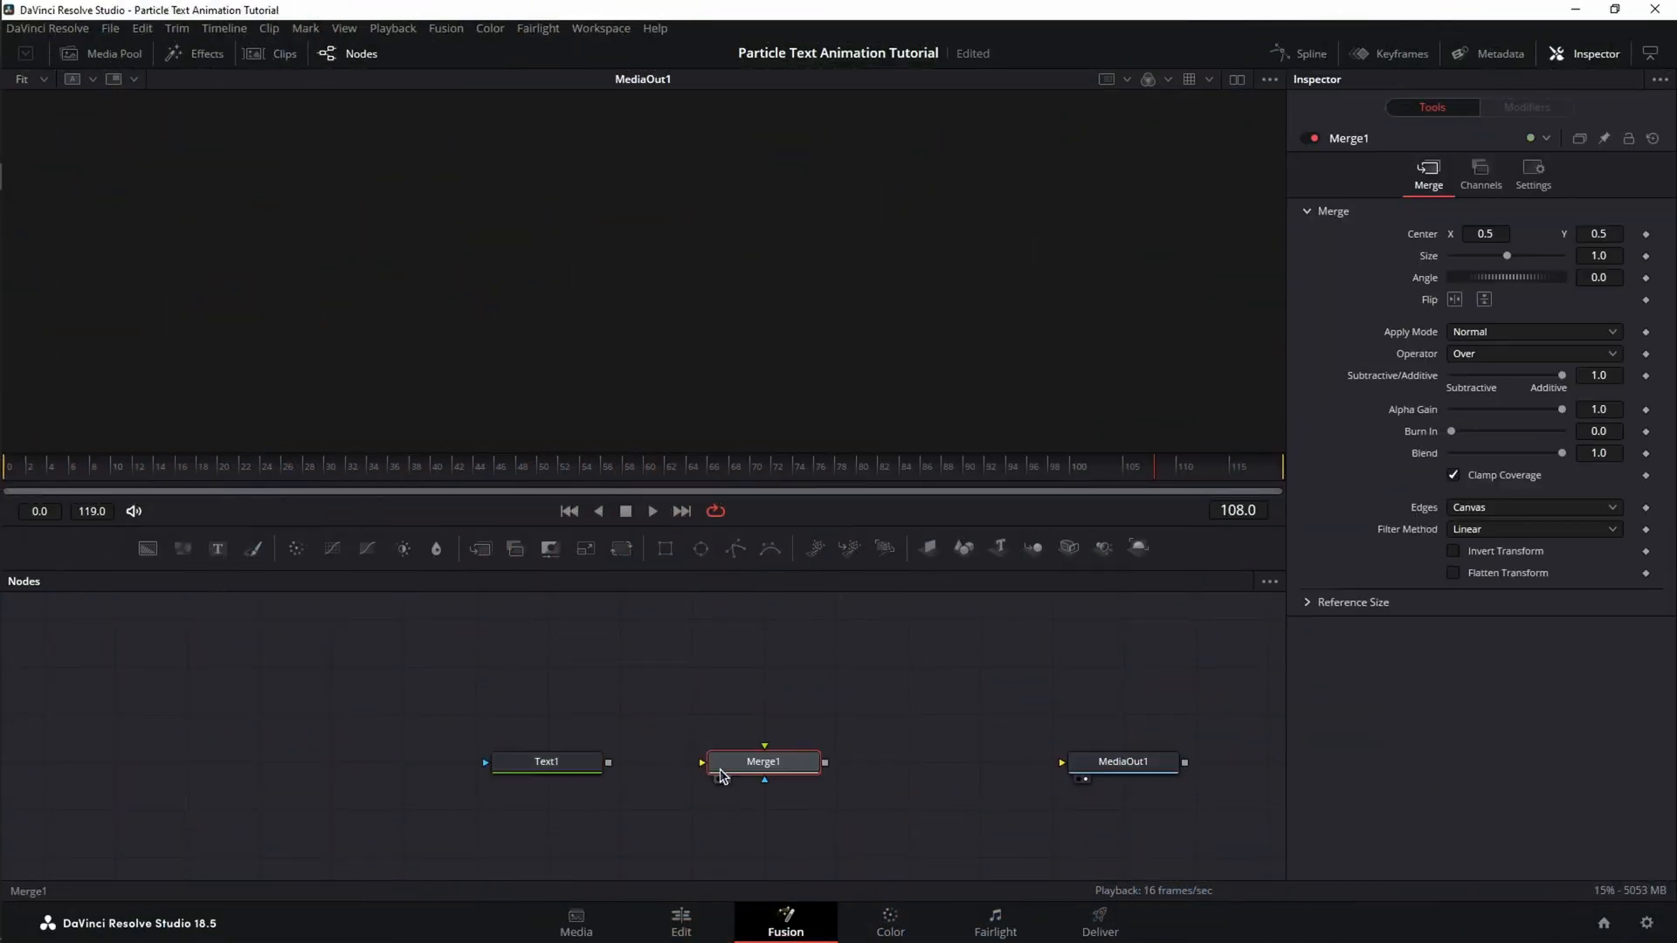
Wire Text1's output into Merge1 so it feeds MediaOut1
{"action": "left_click_drag", "start_coordinate": [608, 762], "coordinate": [704, 762]}
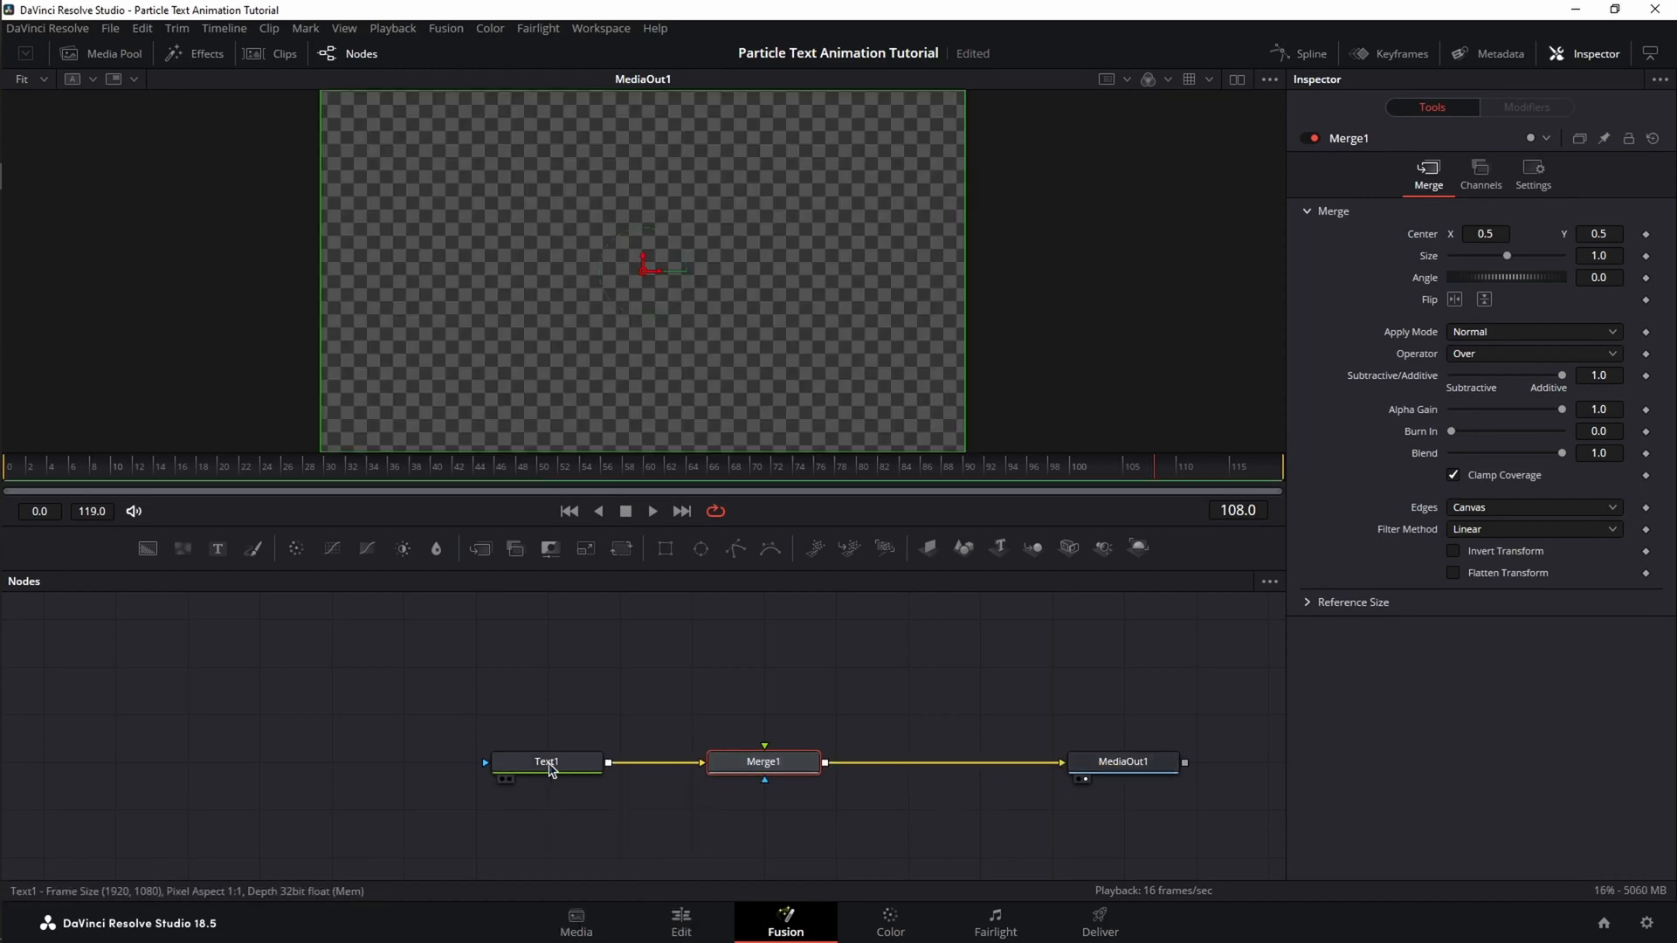
Set Text1 to read DAVINCI, enlarged and in a wide heavy display font
{"action": "left_click", "coordinate": [547, 762]}
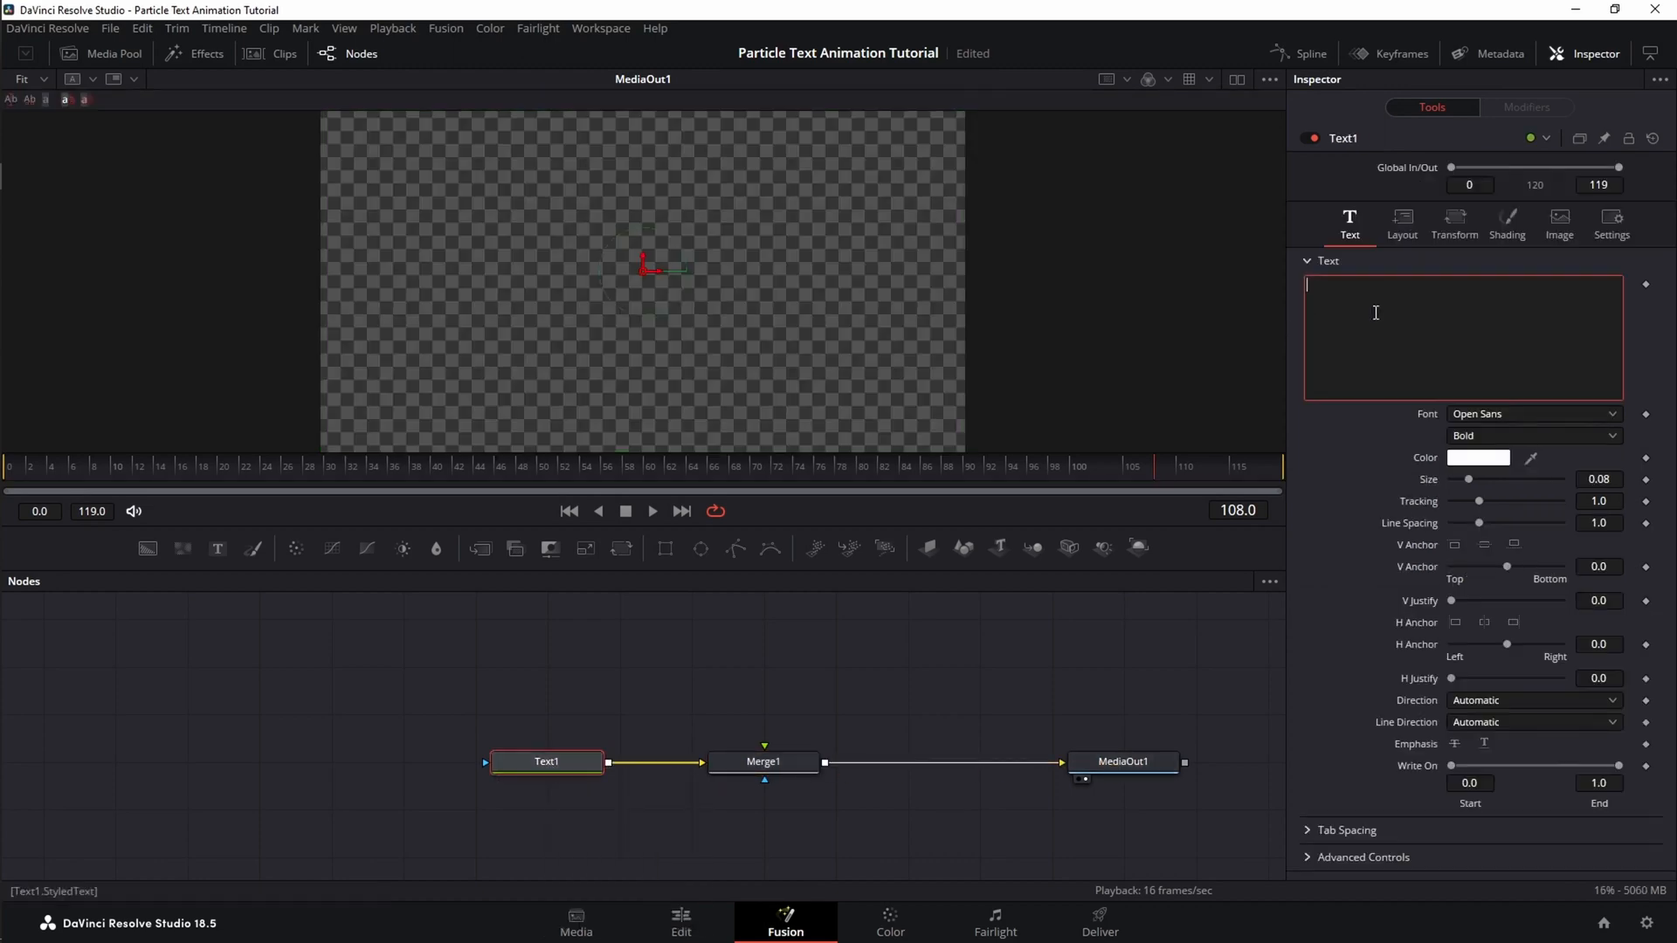
{"action": "type", "text": "DAVINCI"}
{"action": "left_click", "coordinate": [1599, 478]}
{"action": "type", "text": "0.1"}
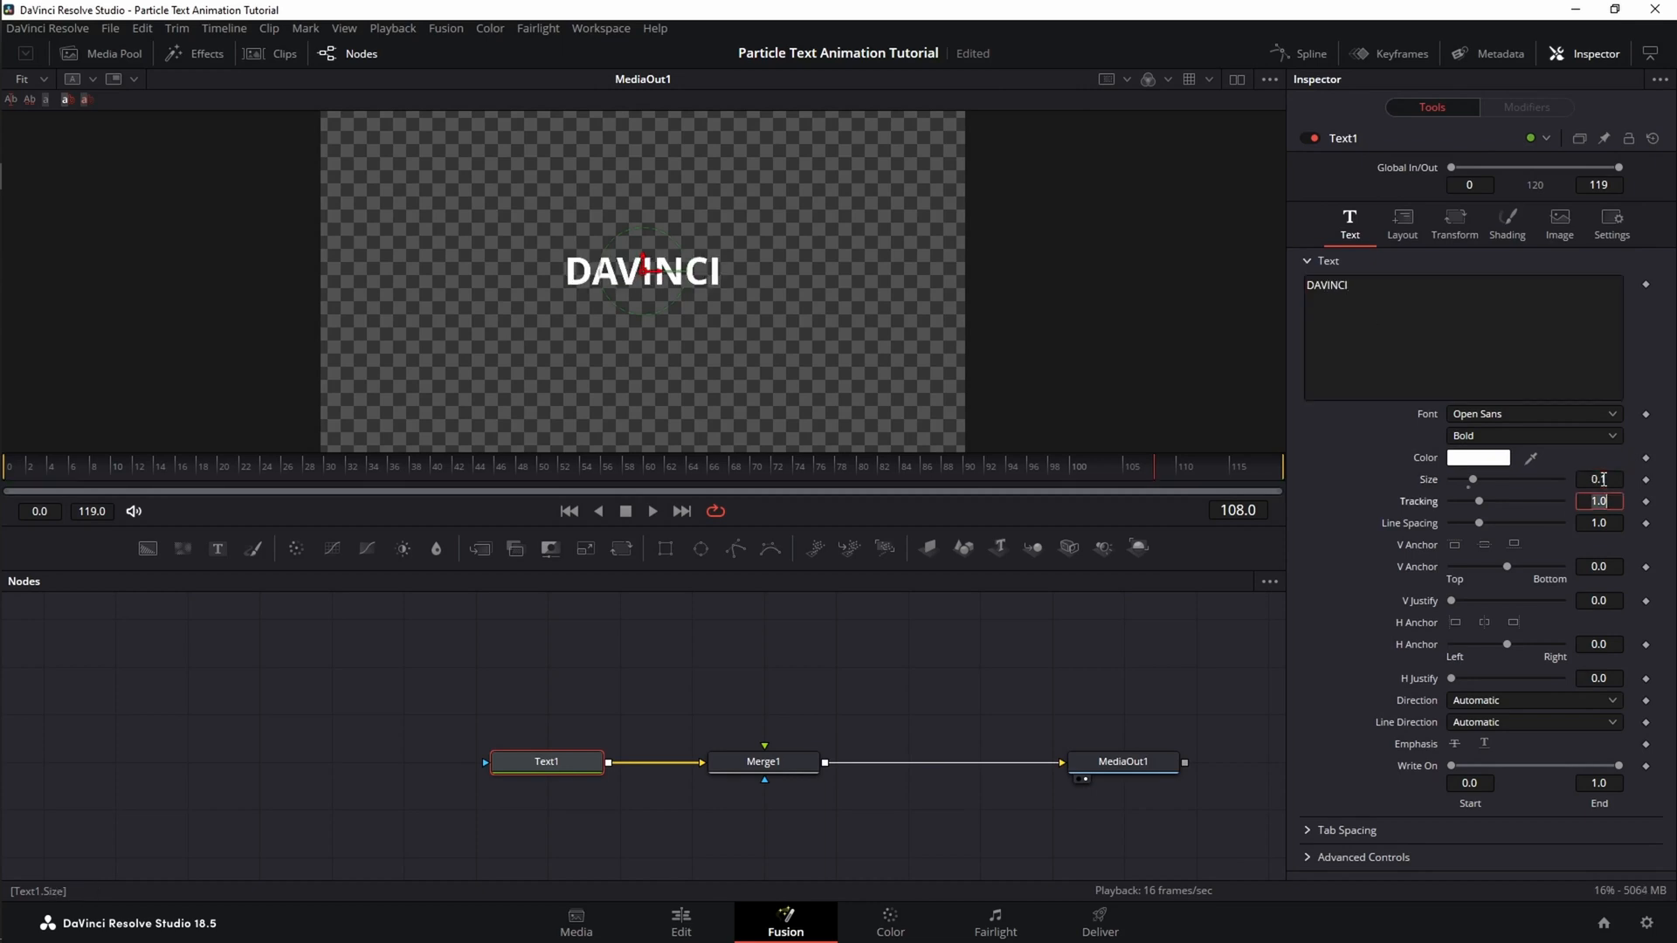
{"action": "left_click", "coordinate": [1532, 414]}
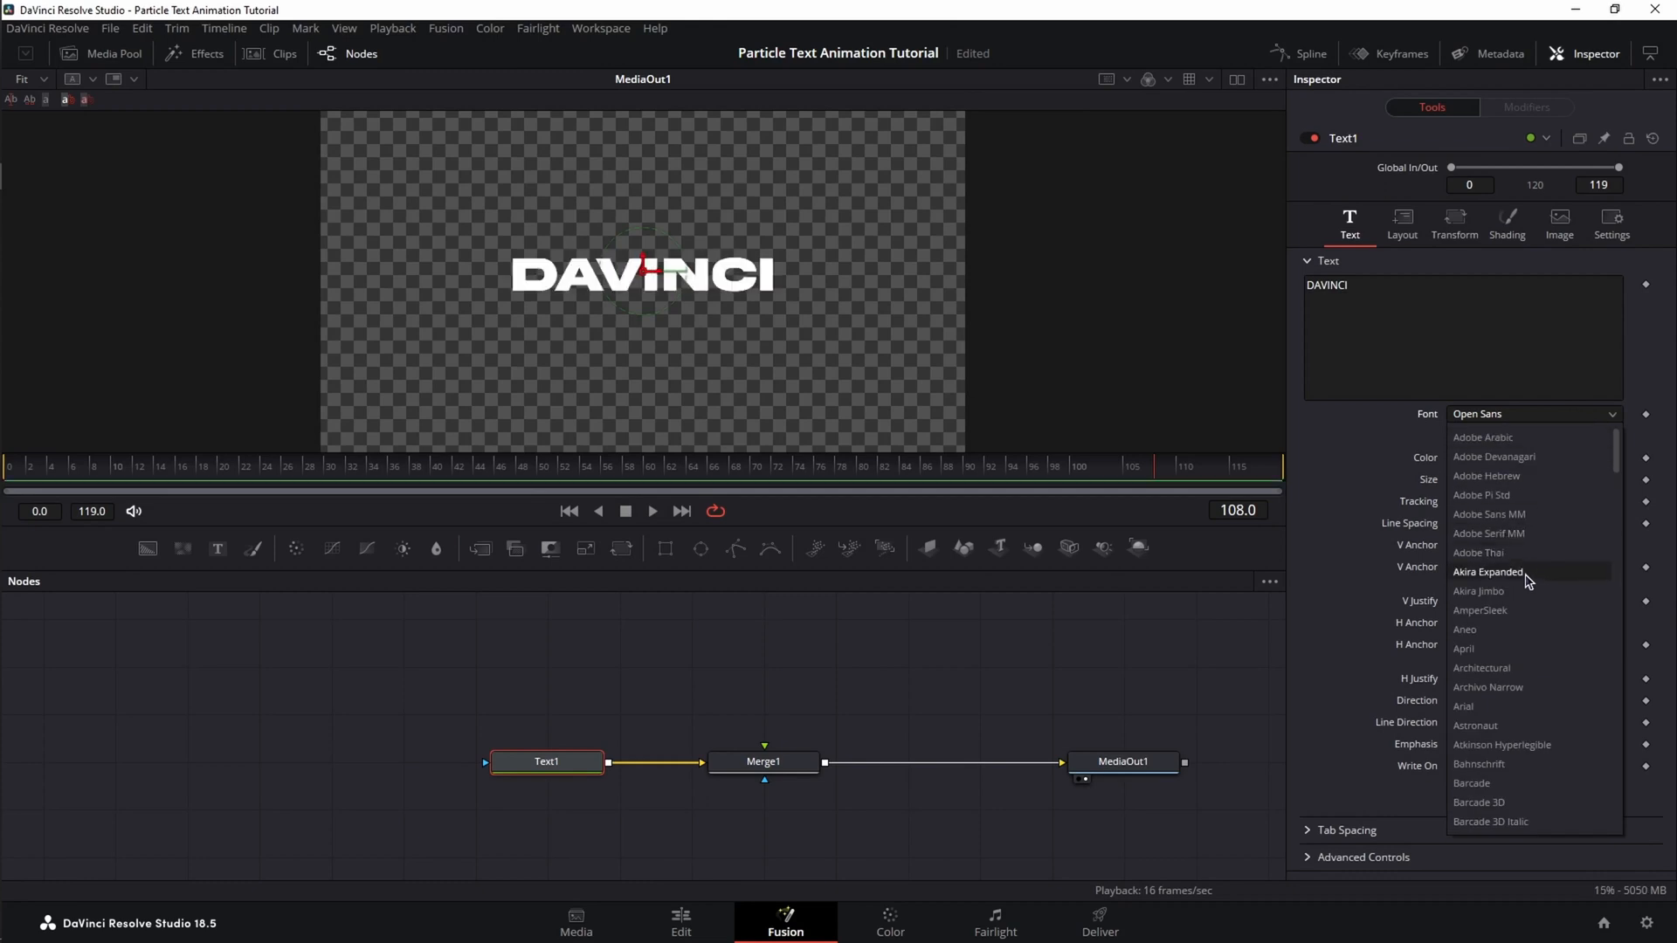
{"action": "left_click", "coordinate": [1487, 573]}
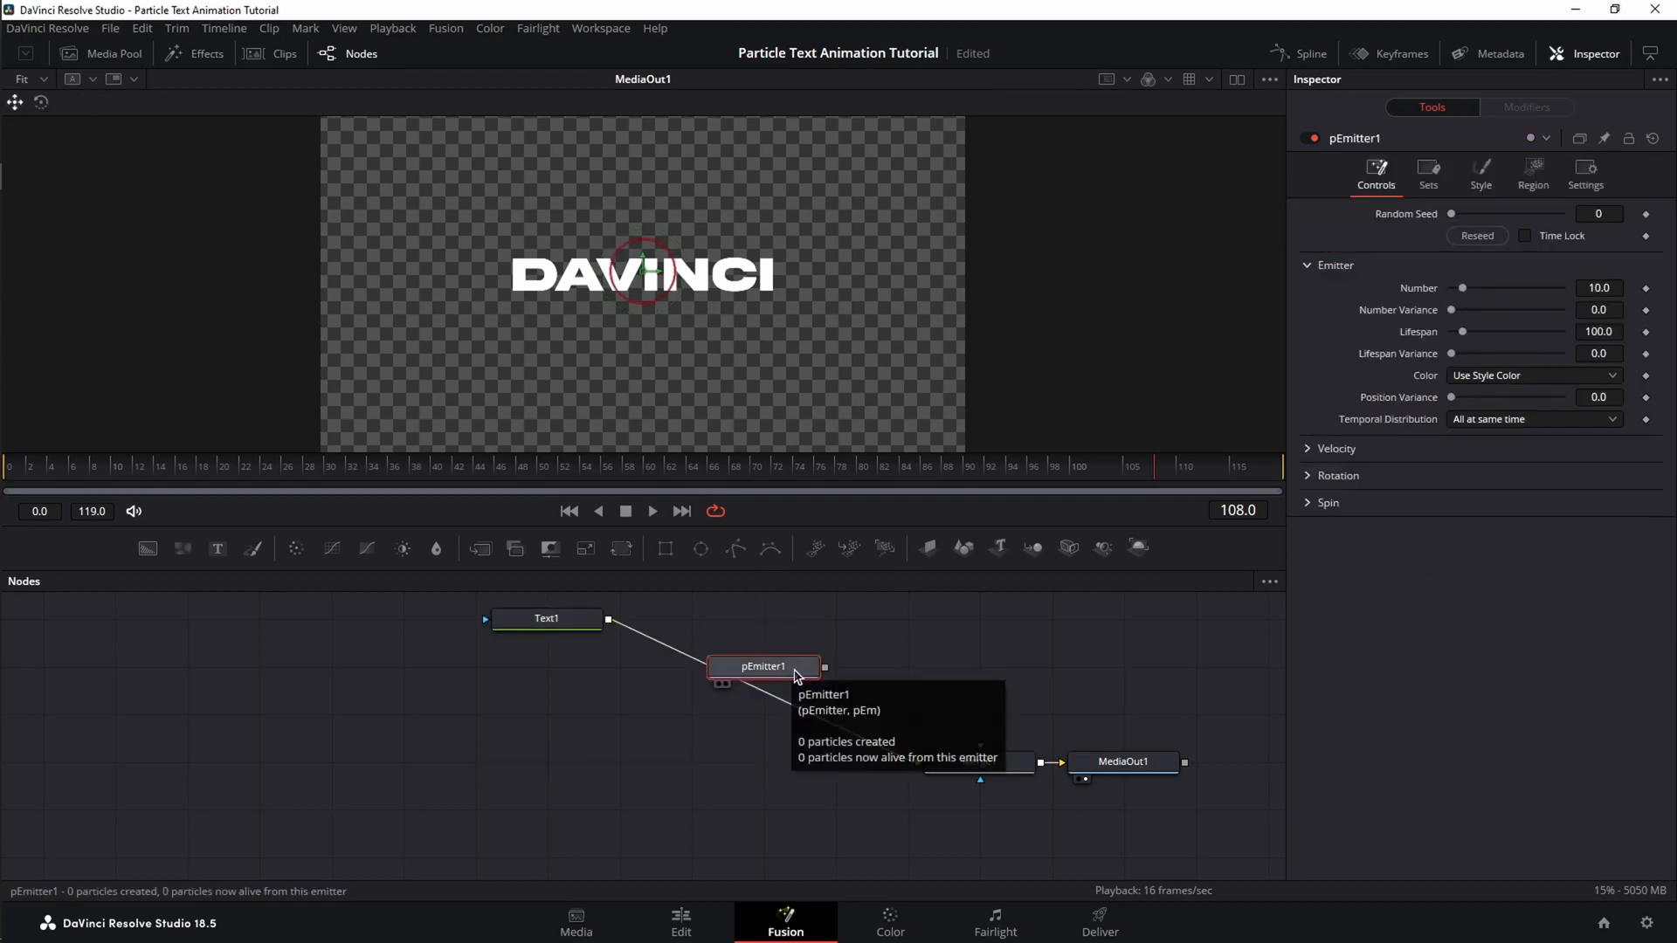
Set pEmitter1's region to Bitmap driven by Text1
{"action": "left_click", "coordinate": [1531, 171]}
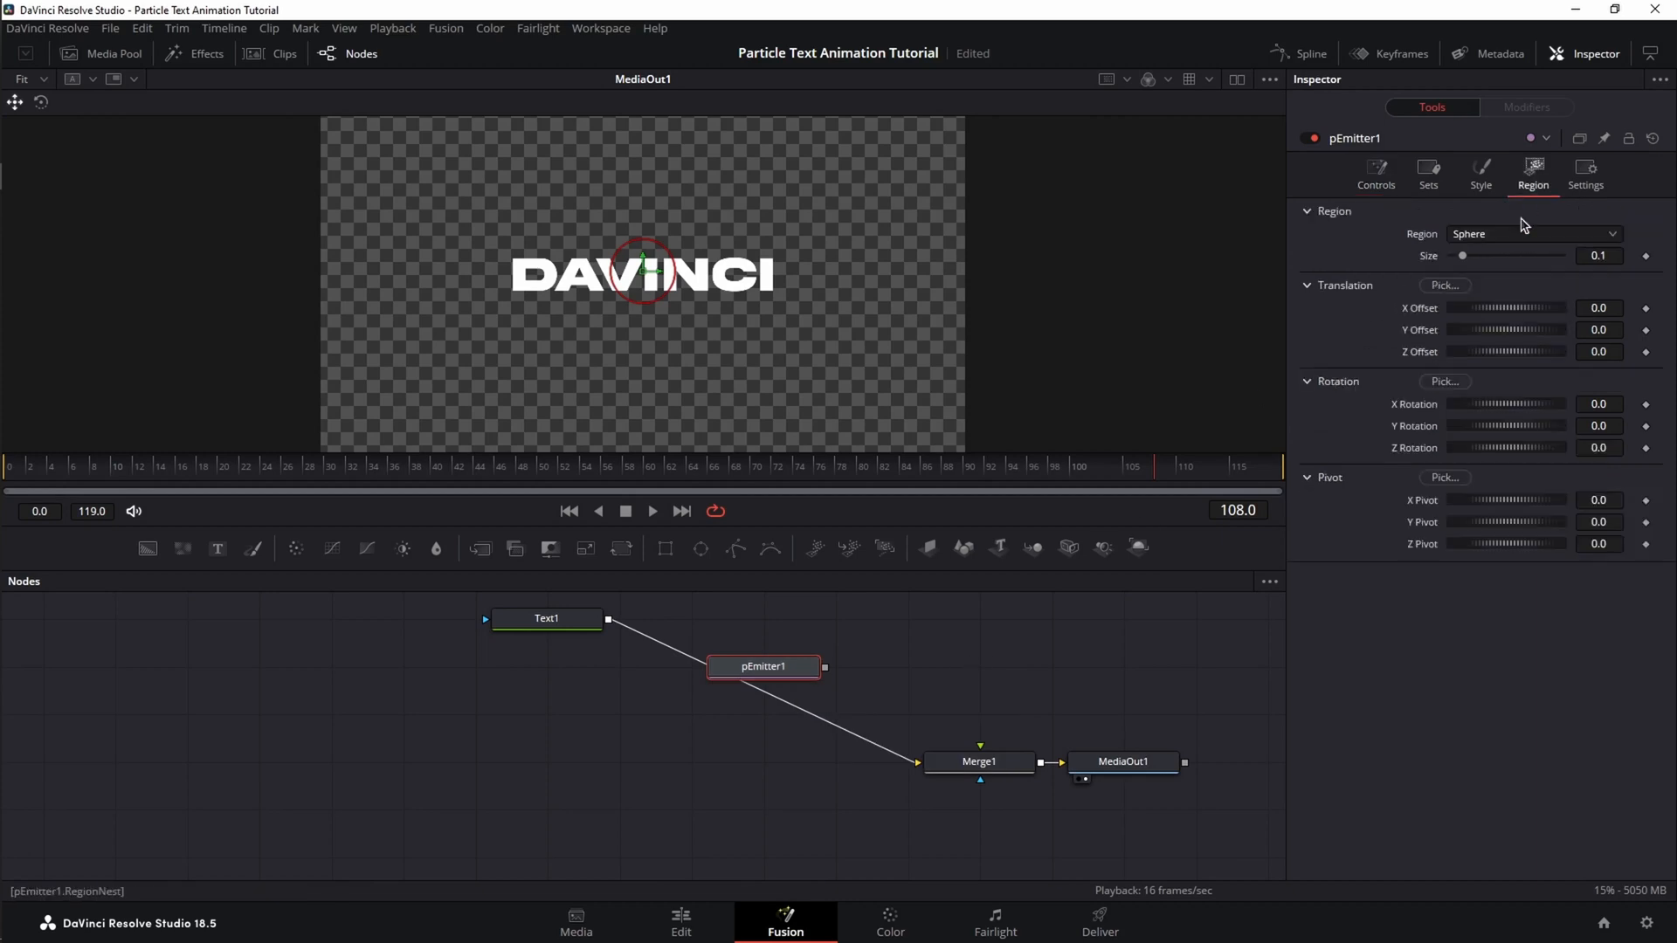
{"action": "left_click", "coordinate": [1532, 232]}
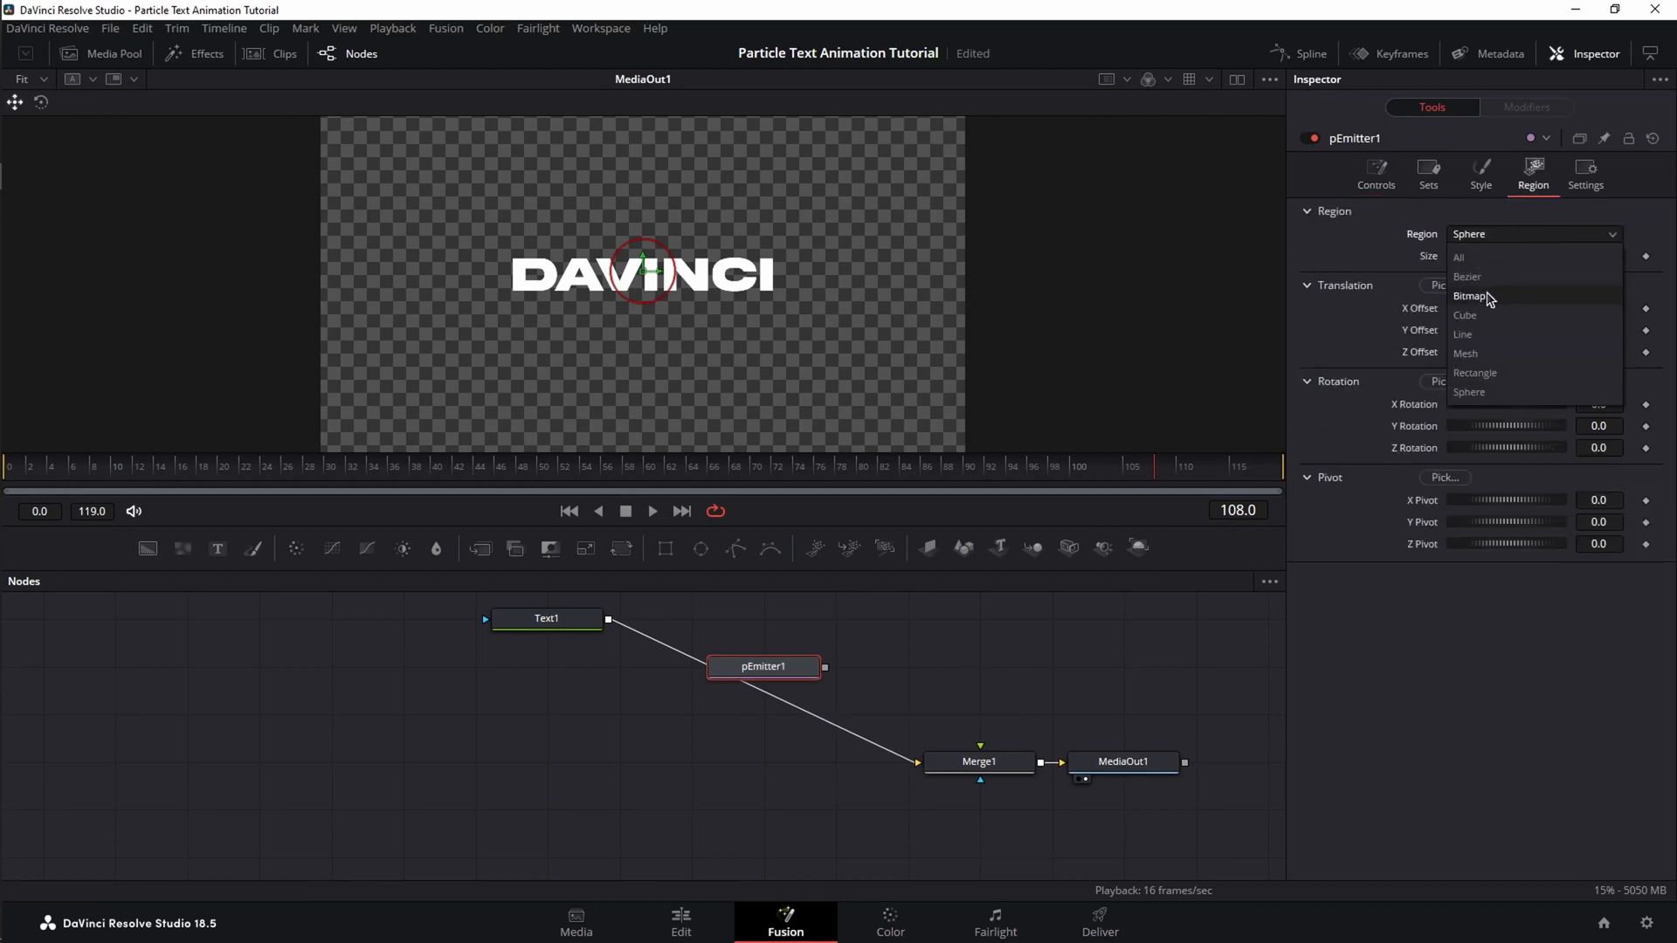
{"action": "left_click", "coordinate": [1469, 297]}
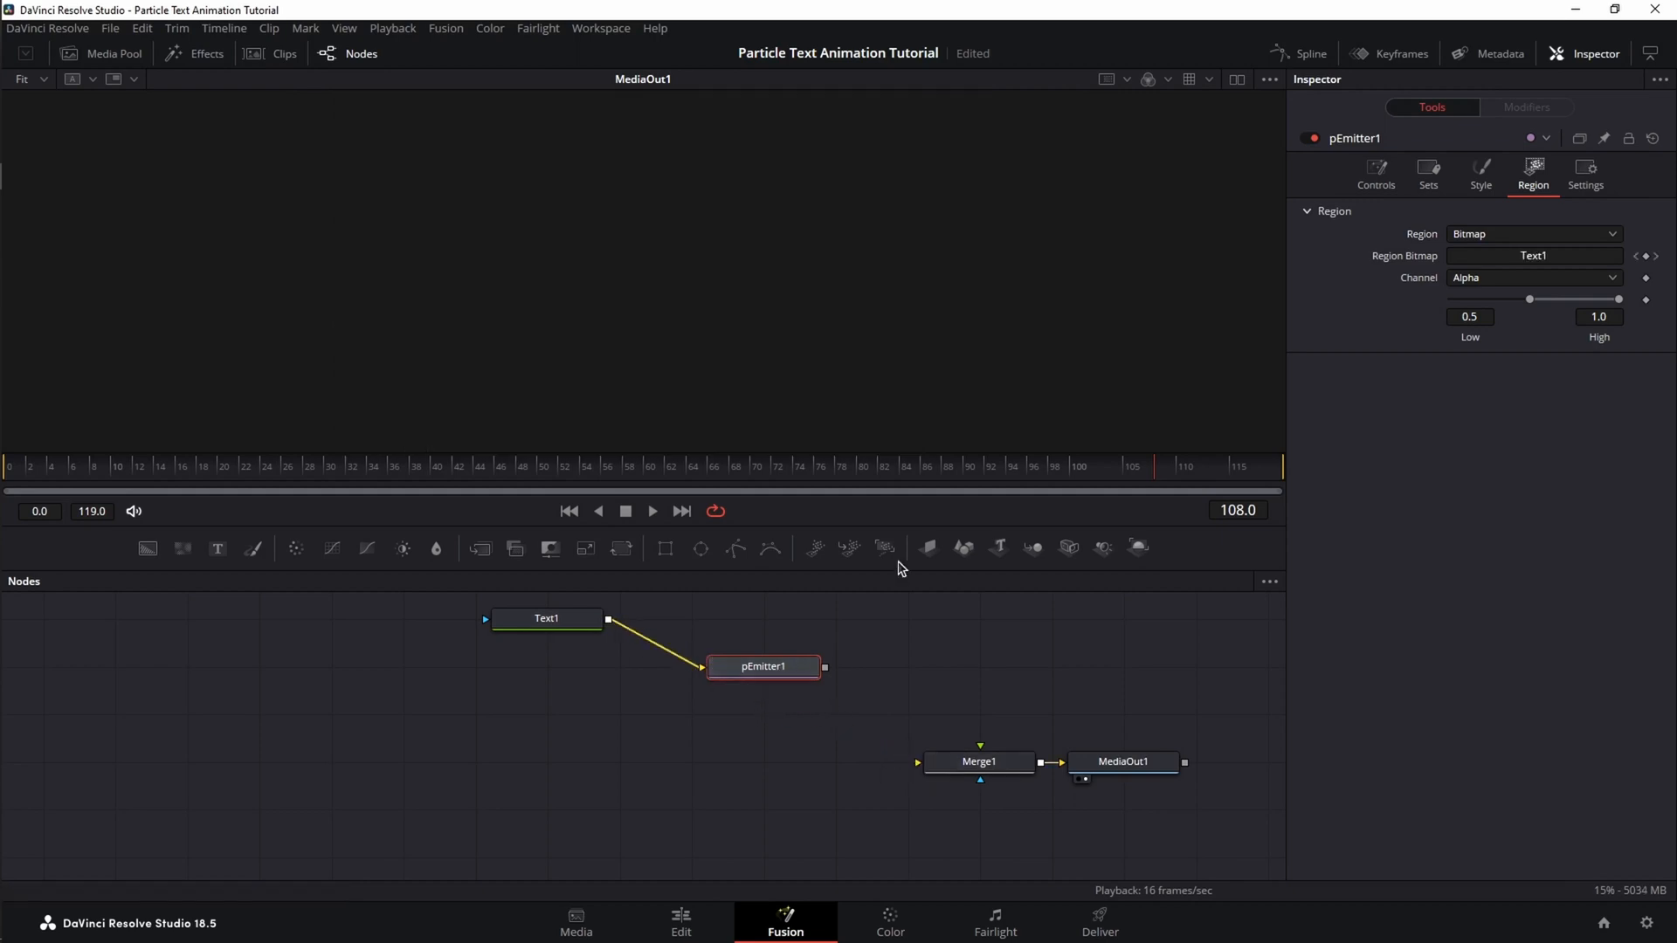
{"action": "mouse_move", "coordinate": [884, 547]}
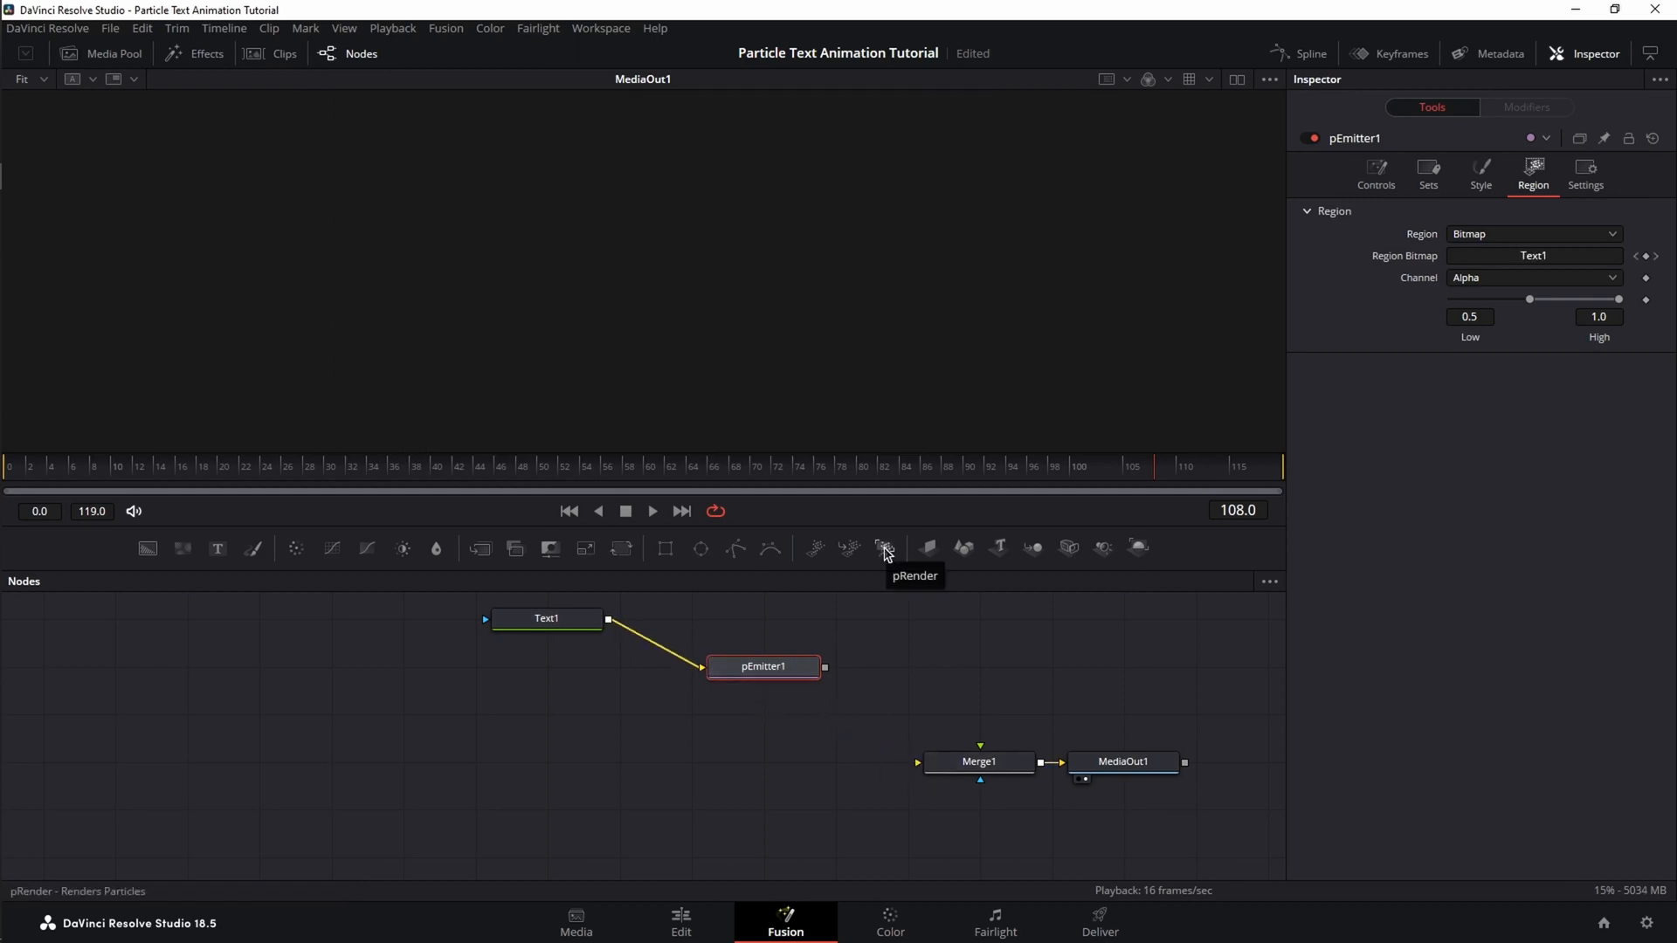
Add a pRender node after the emitter and feed it into Merge1
{"action": "left_click", "coordinate": [884, 547]}
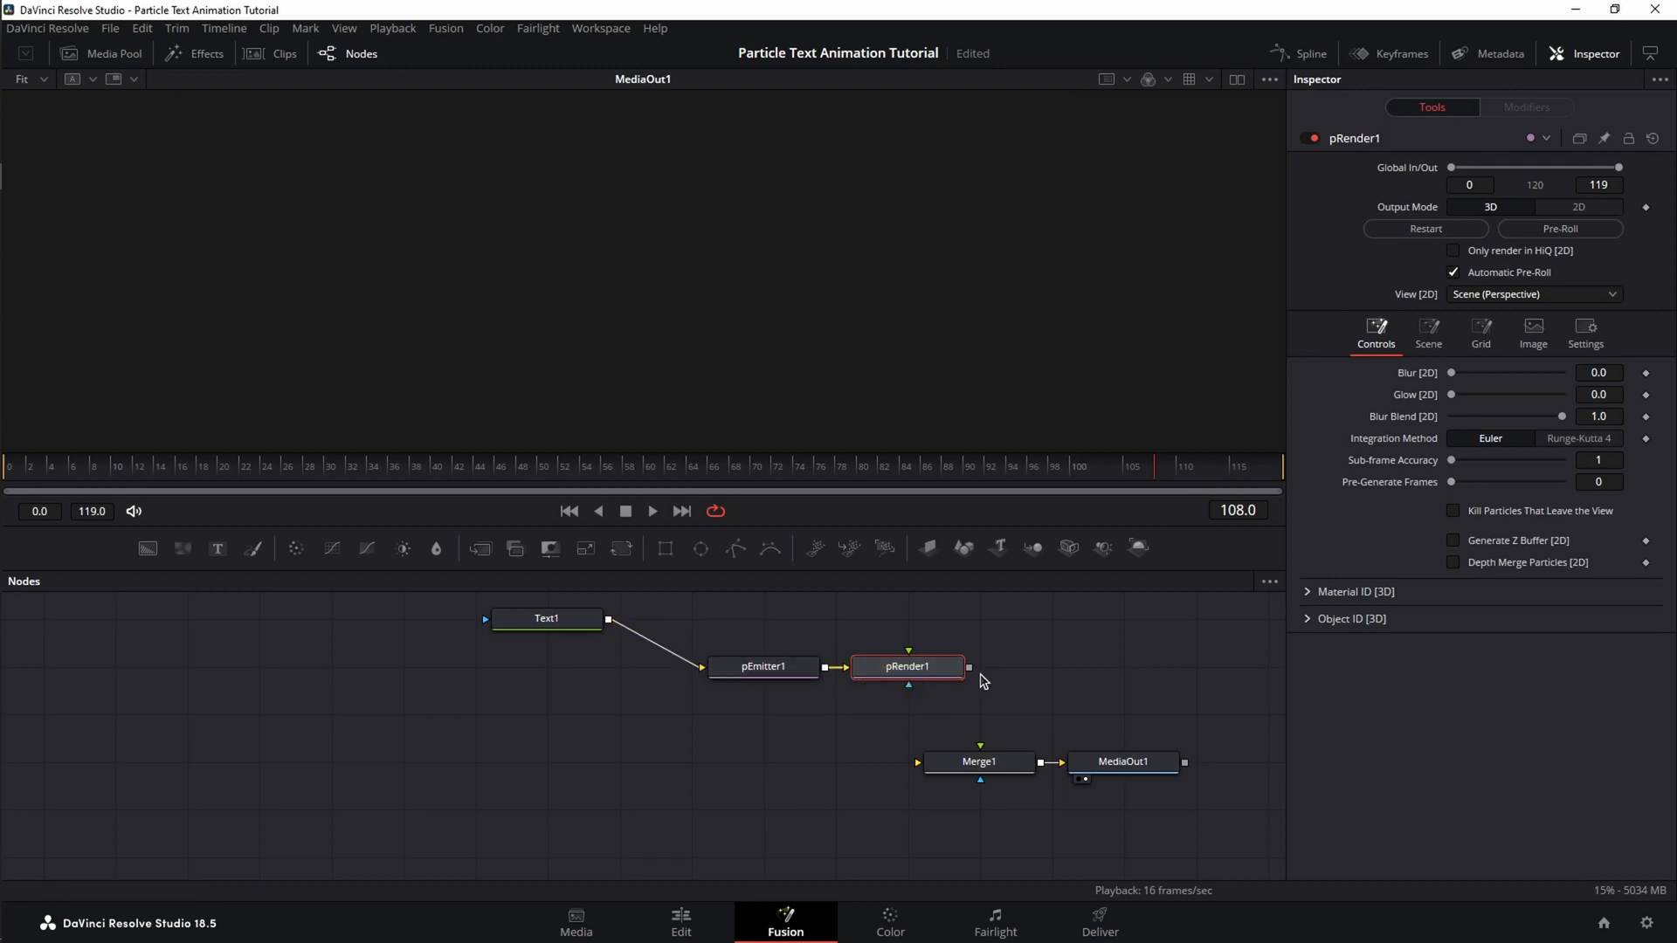
{"action": "left_click_drag", "start_coordinate": [966, 666], "coordinate": [966, 761]}
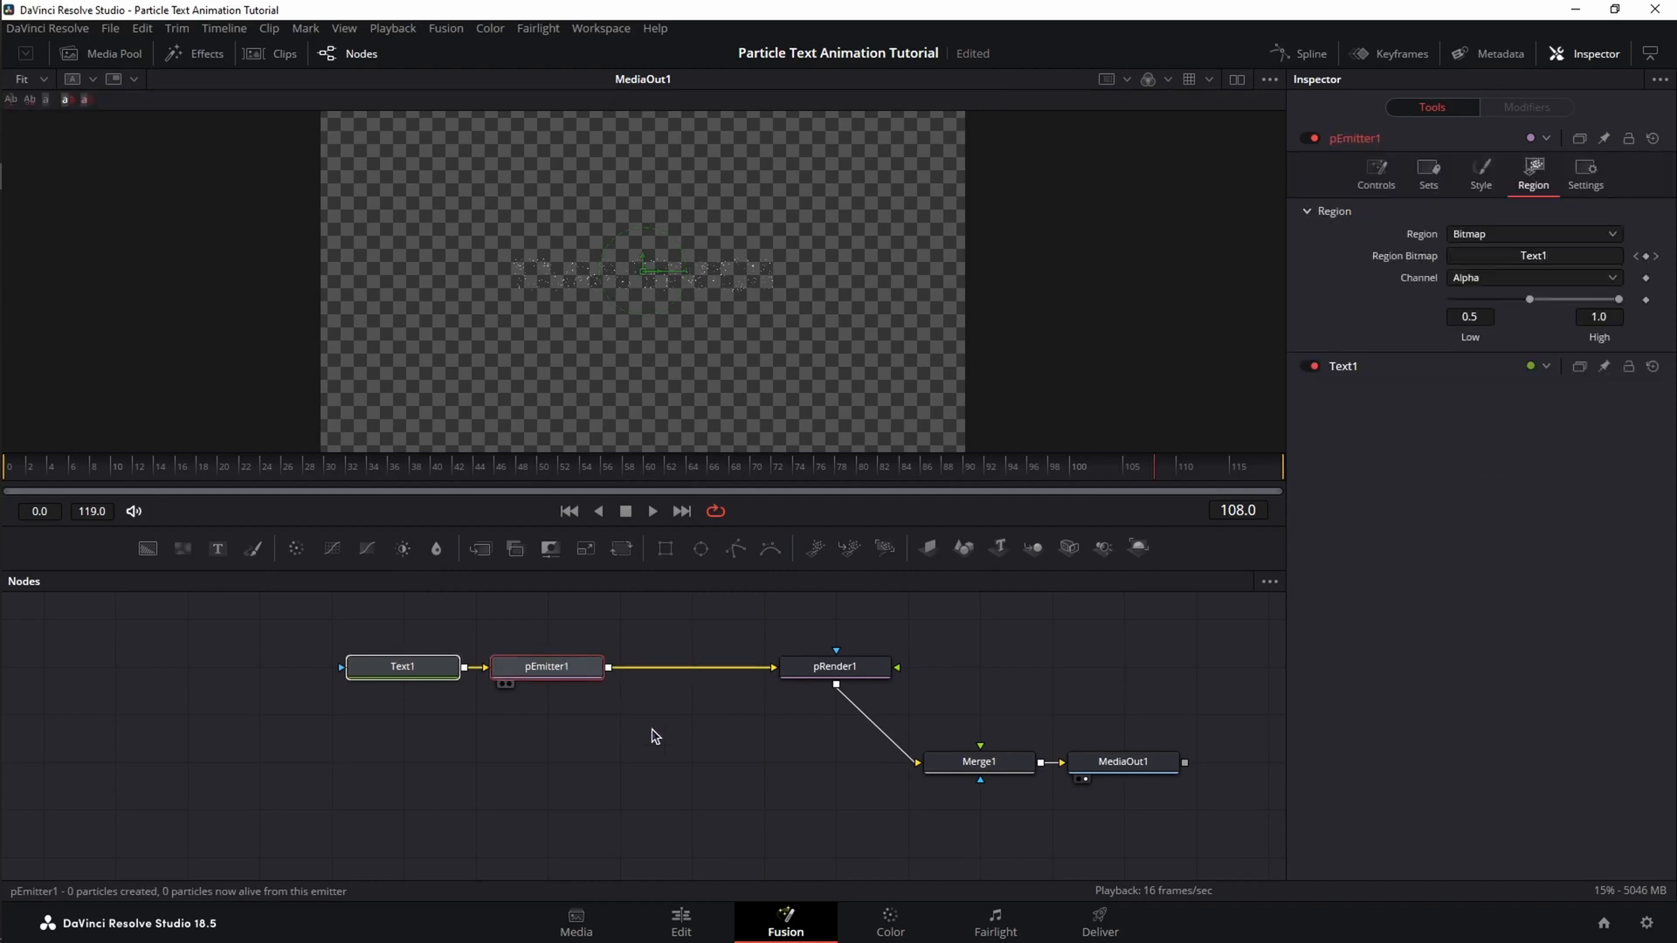
Add a pTurbulence node and insert it between pEmitter1 and pRender1
{"action": "key", "text": "shift+space"}
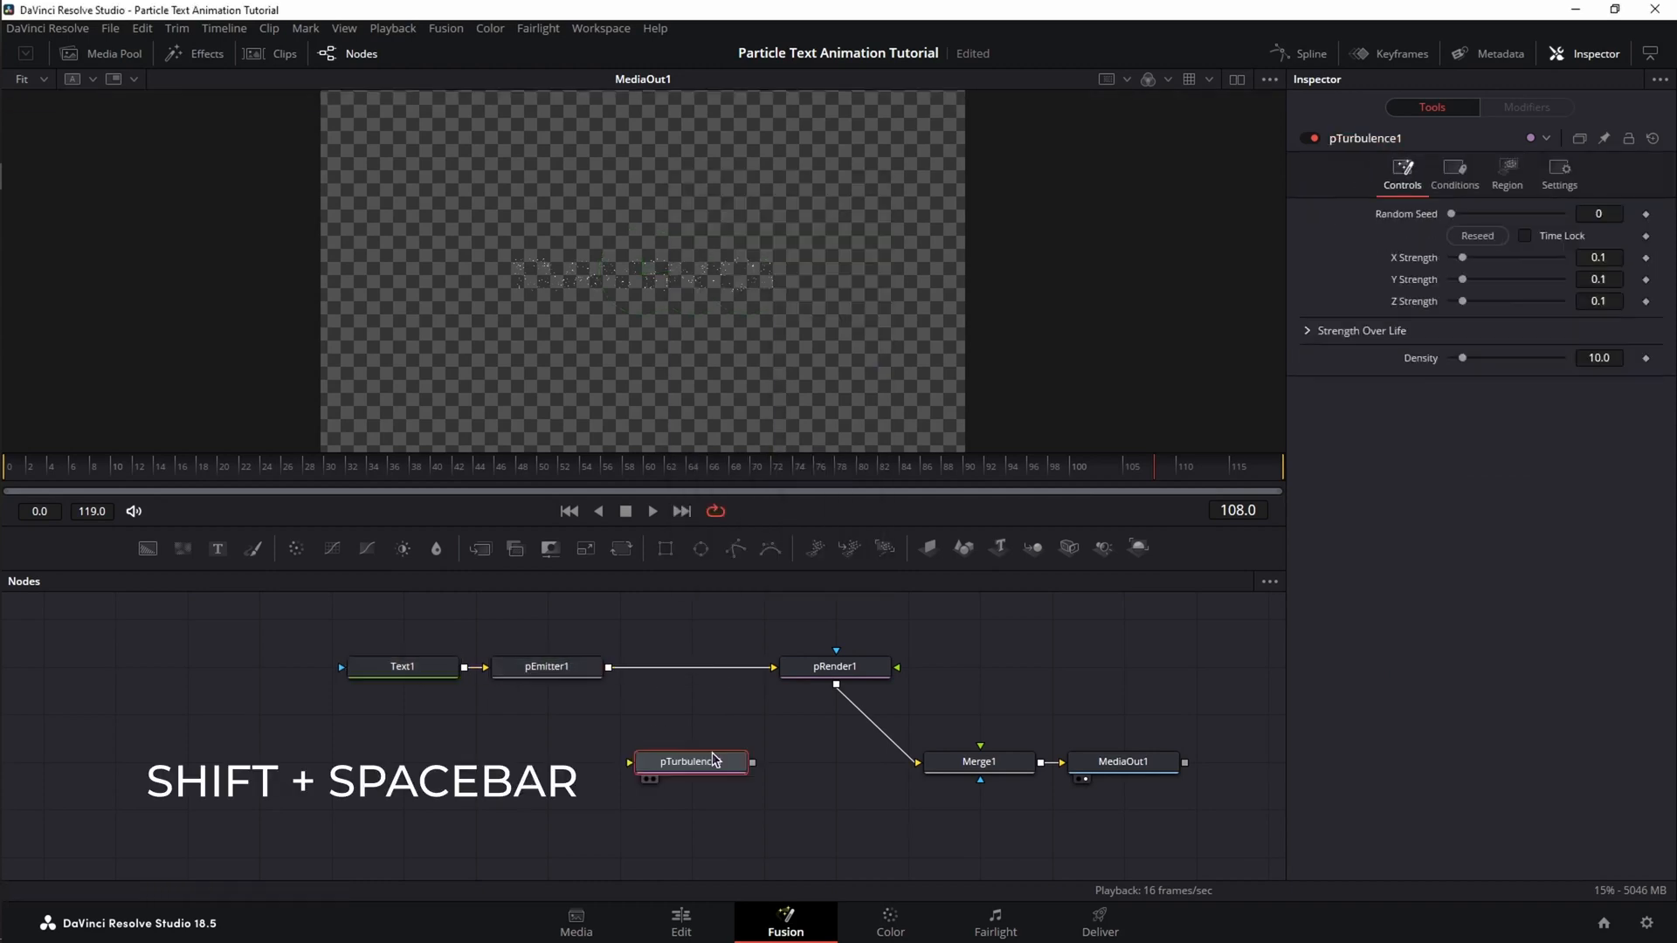
{"action": "mouse_move", "coordinate": [717, 761]}
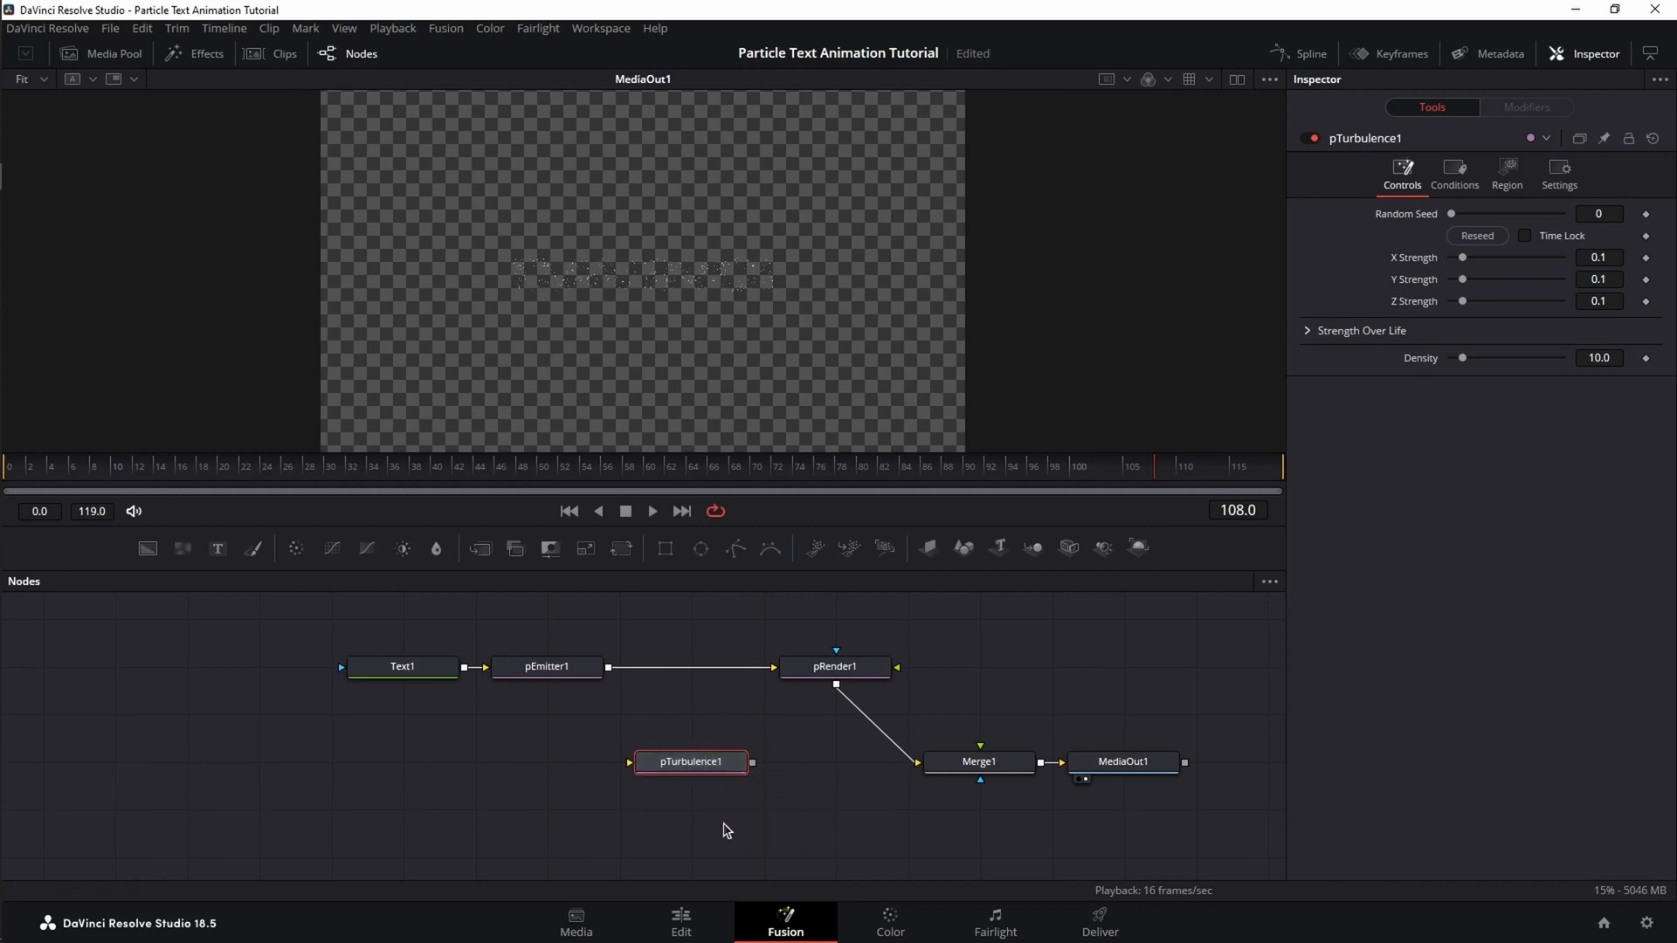
{"action": "left_click_drag", "start_coordinate": [690, 761], "coordinate": [695, 666]}
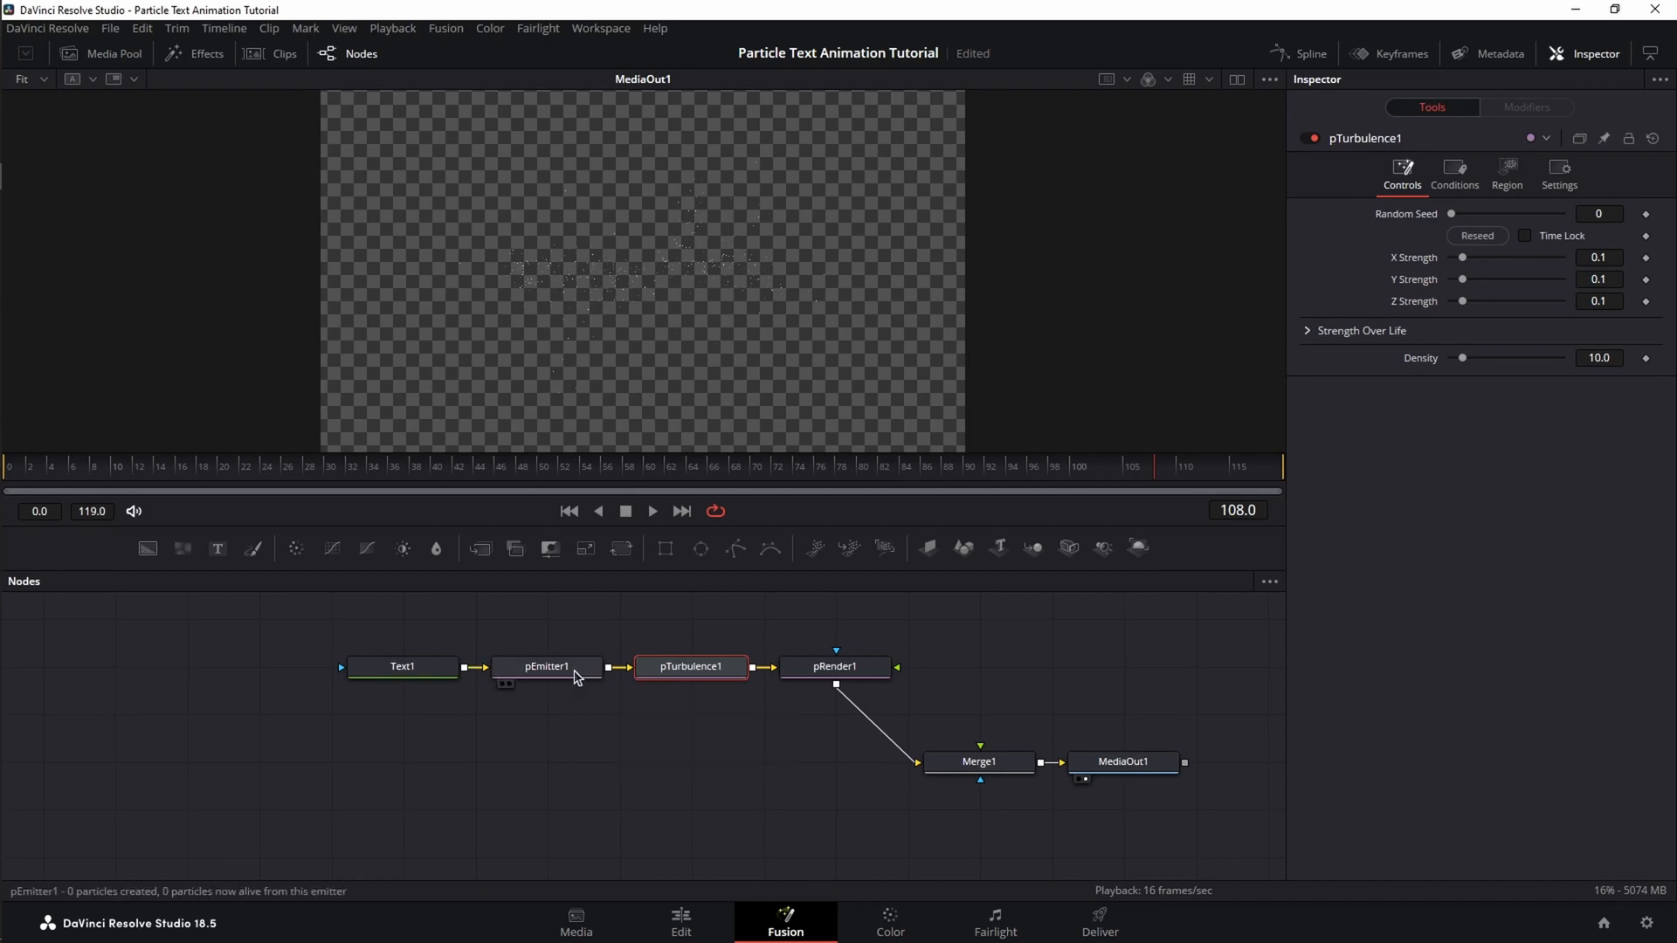
Keyframe pEmitter1's bitmap Low threshold to 0.52 at frame 20
{"action": "left_click", "coordinate": [545, 665]}
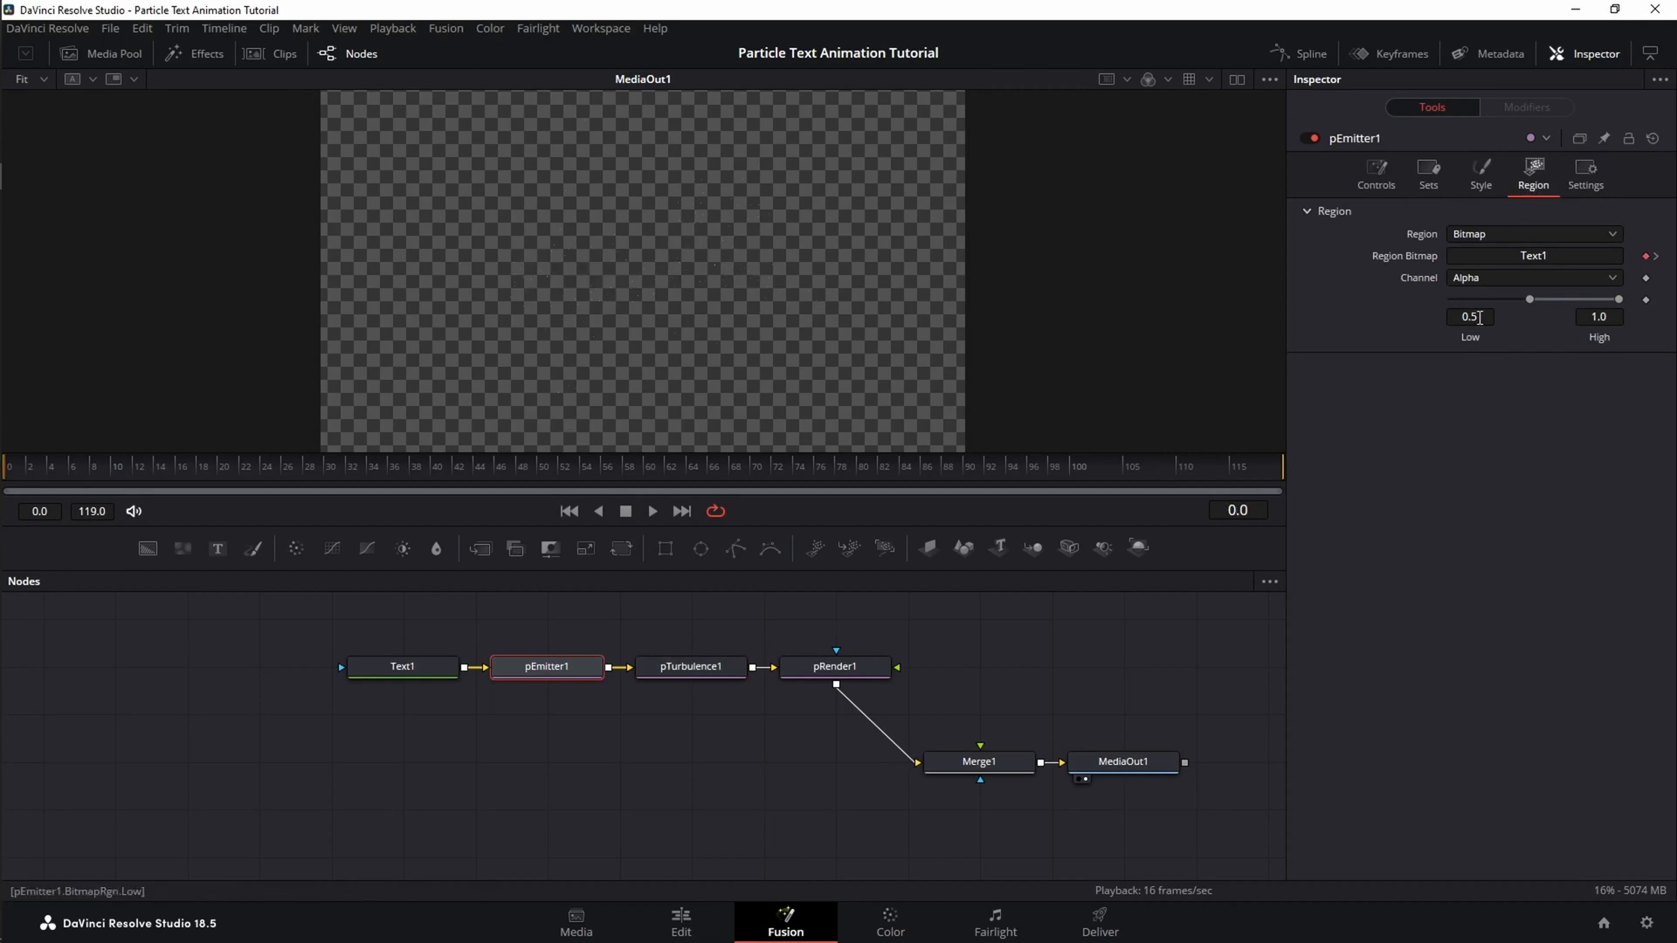
{"action": "type", "text": ".52"}
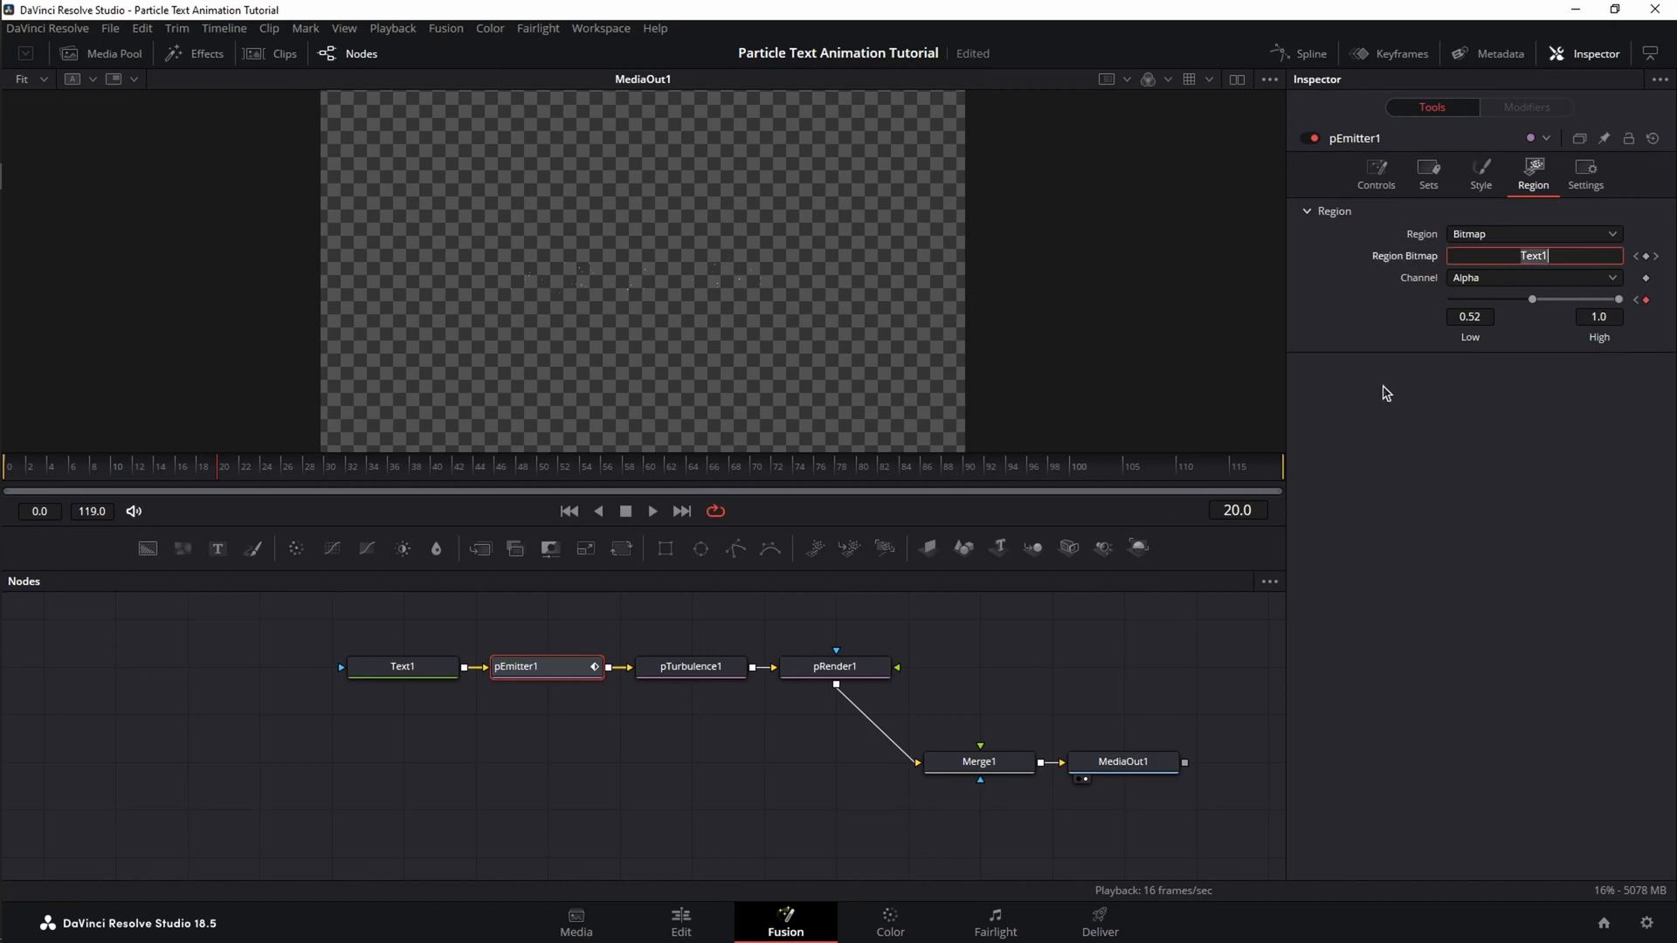
Set emitter Number keyframed toward 5000, Number Variance 4, Lifespan 21, Lifespan Variance 0
{"action": "left_click", "coordinate": [1375, 175]}
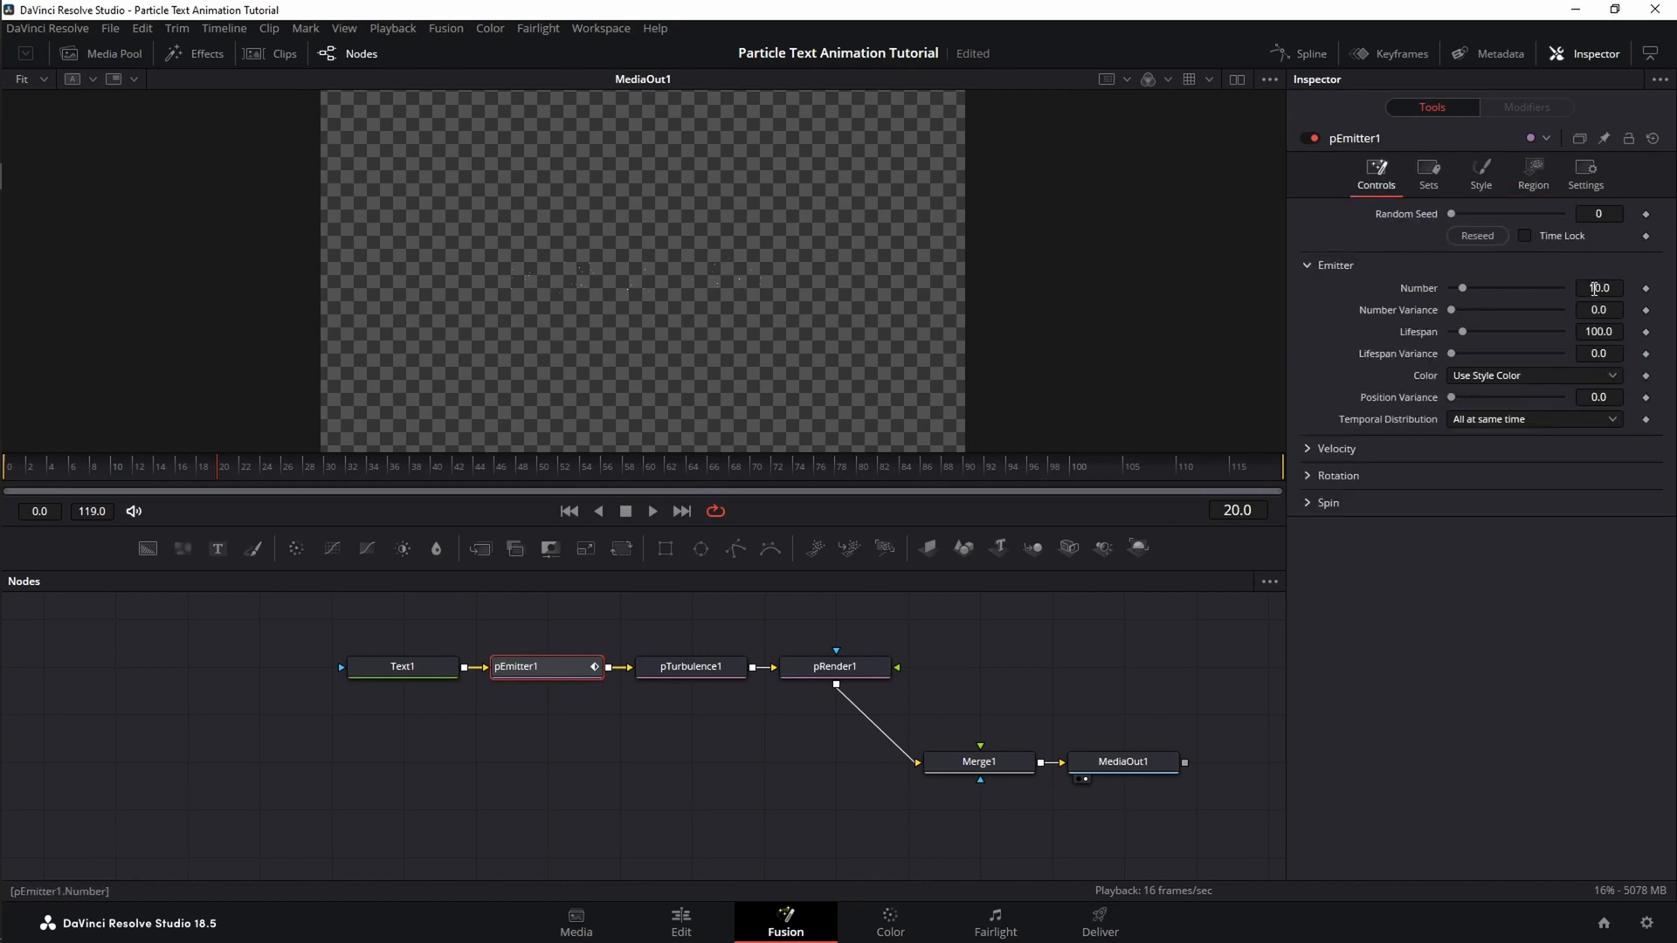
{"action": "type", "text": "10.0"}
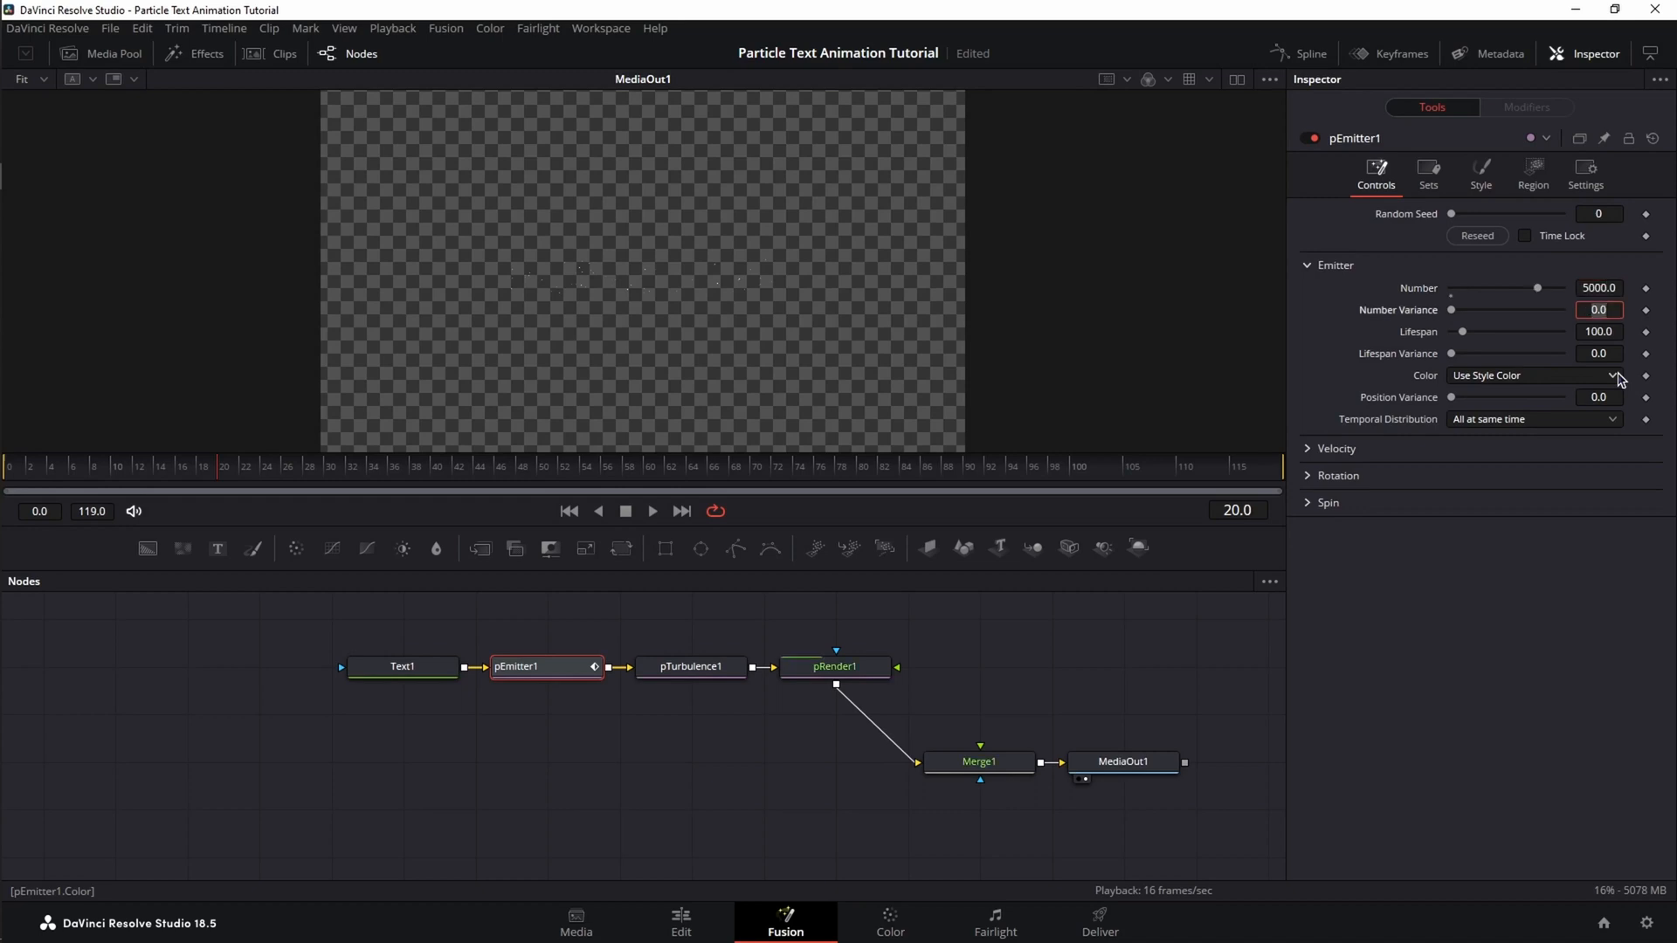
{"action": "type", "text": "4"}
{"action": "left_click", "coordinate": [1600, 330]}
{"action": "type", "text": "21"}
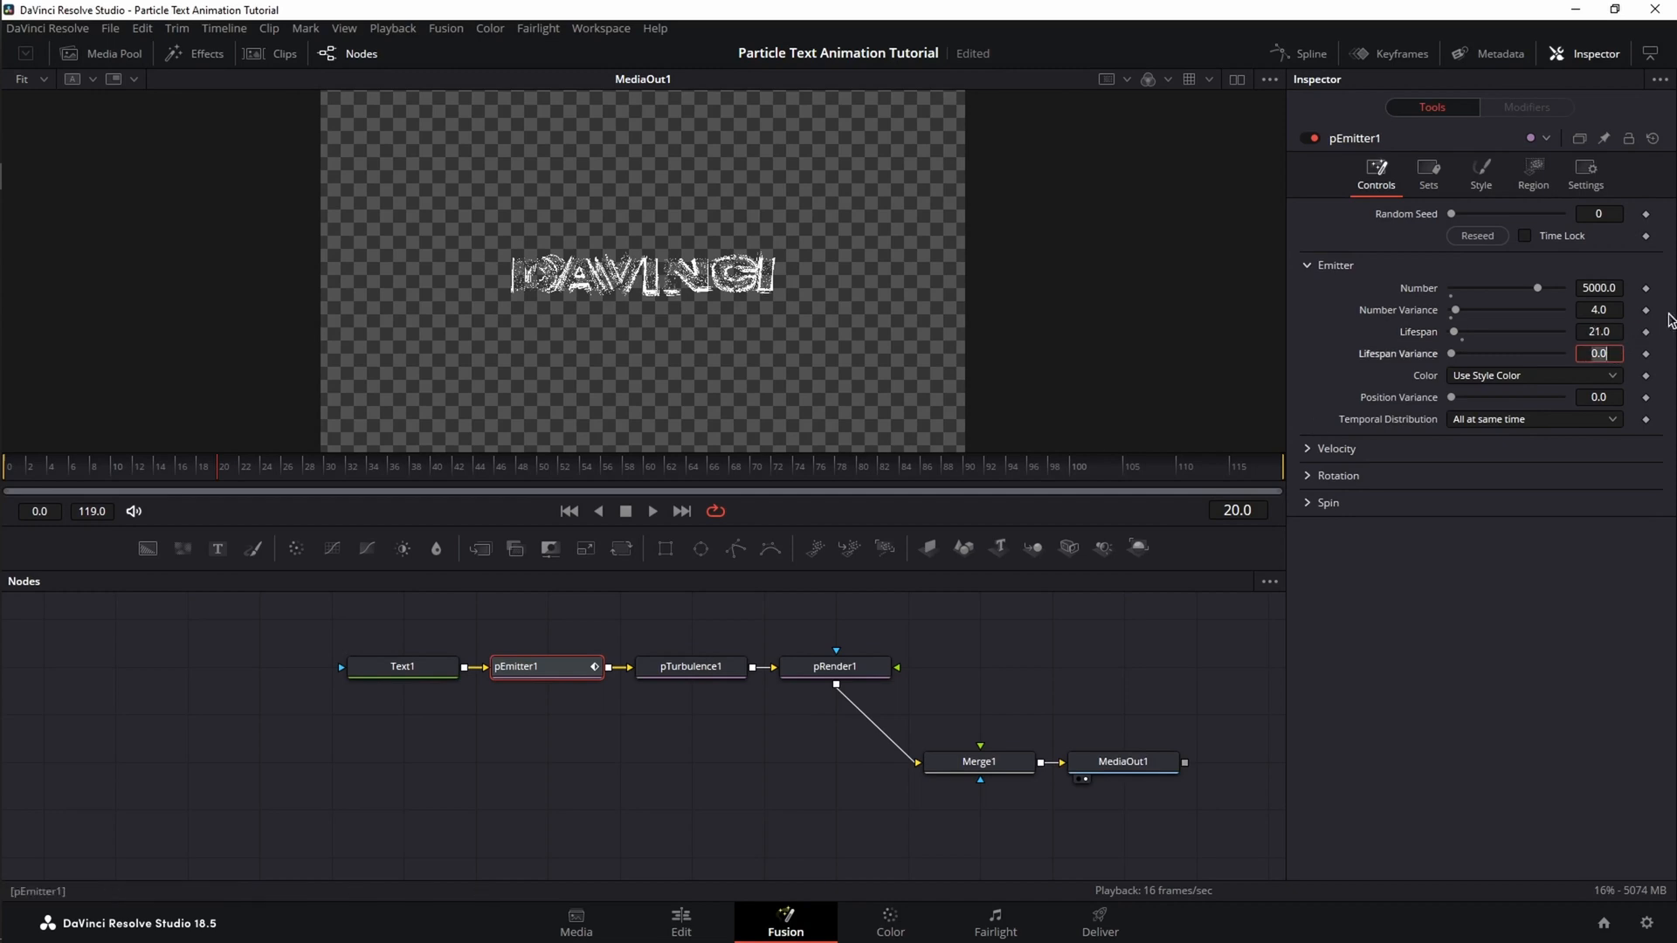
{"action": "left_click", "coordinate": [1418, 332]}
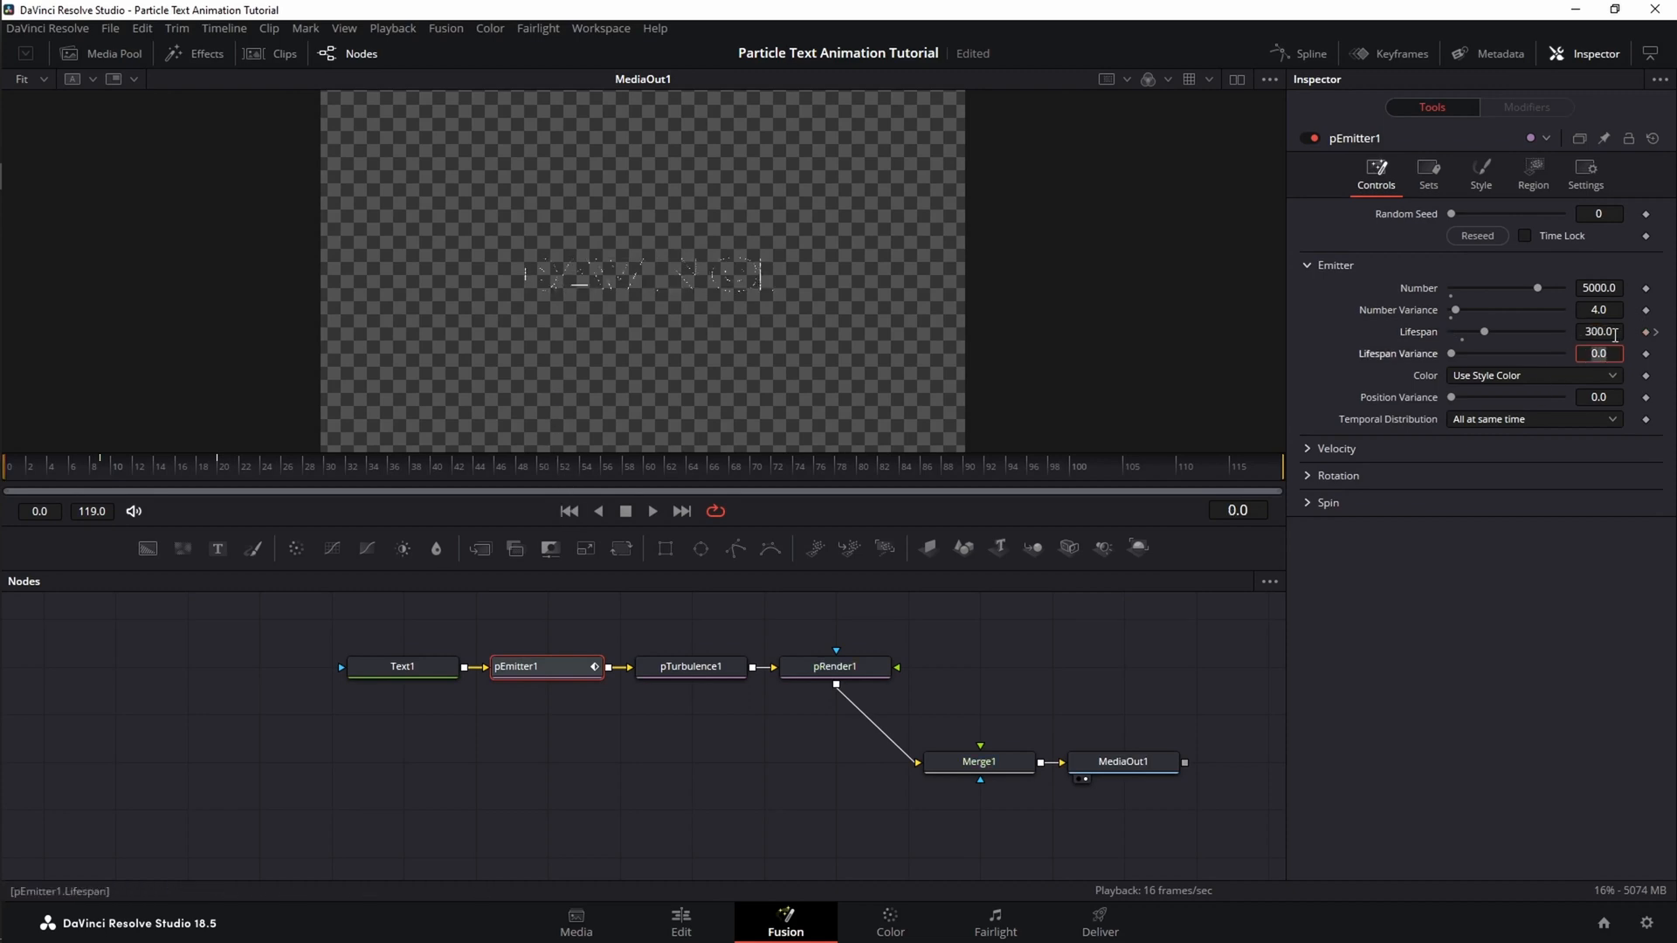
{"action": "type", "text": "0.0"}
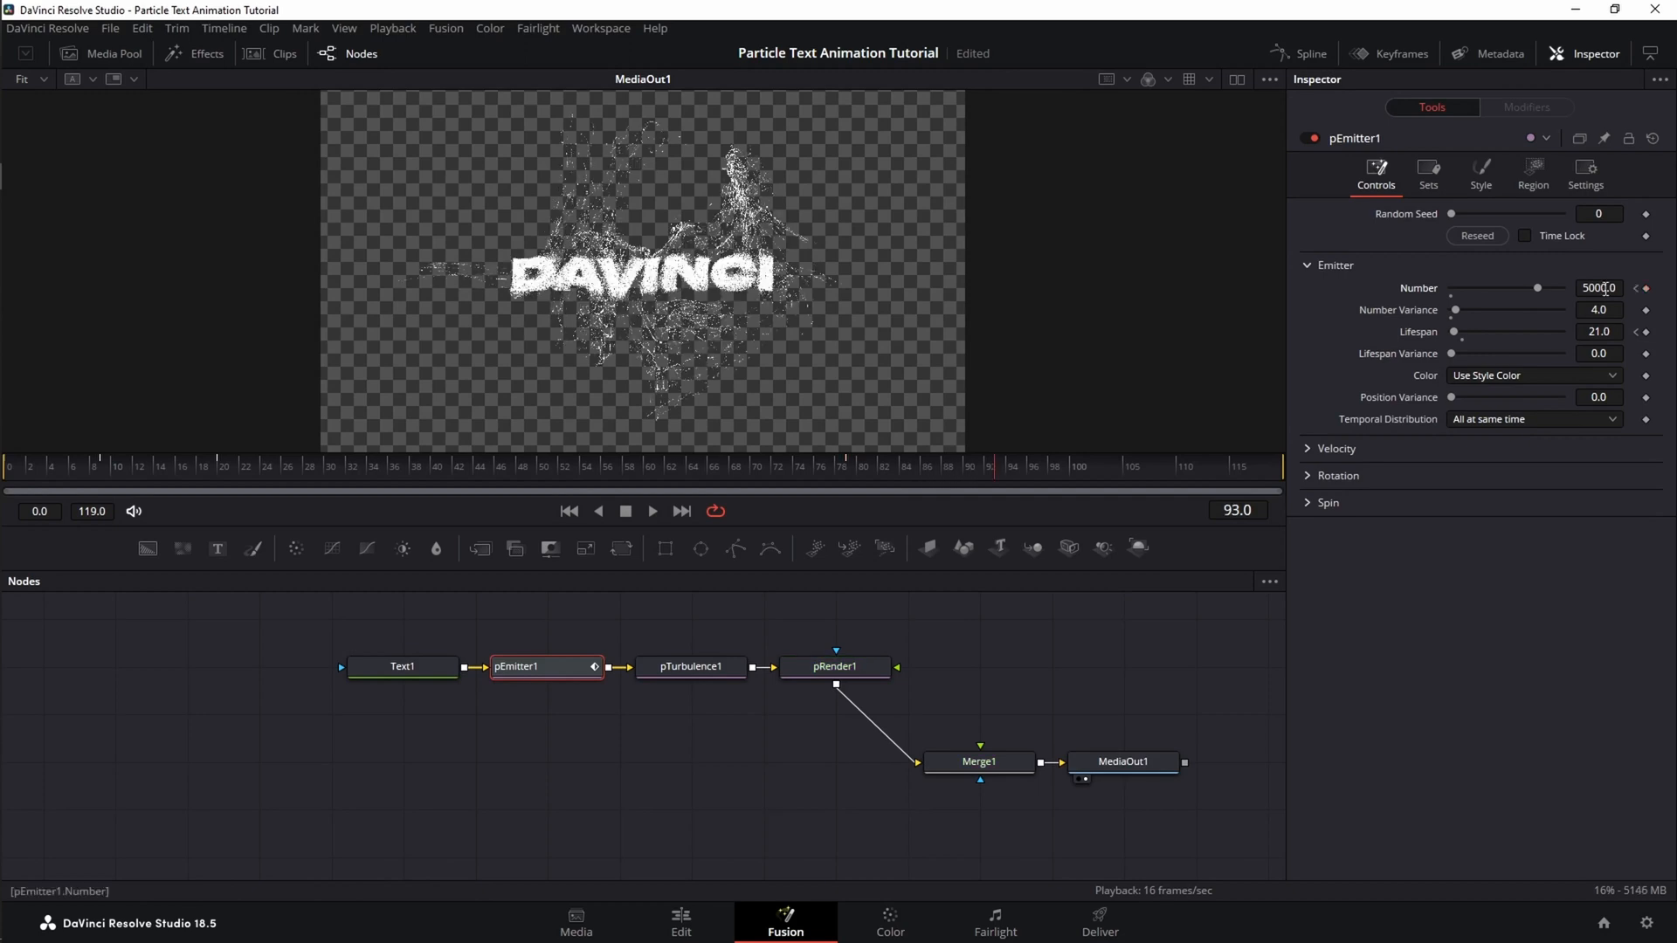
{"action": "left_click", "coordinate": [1599, 288]}
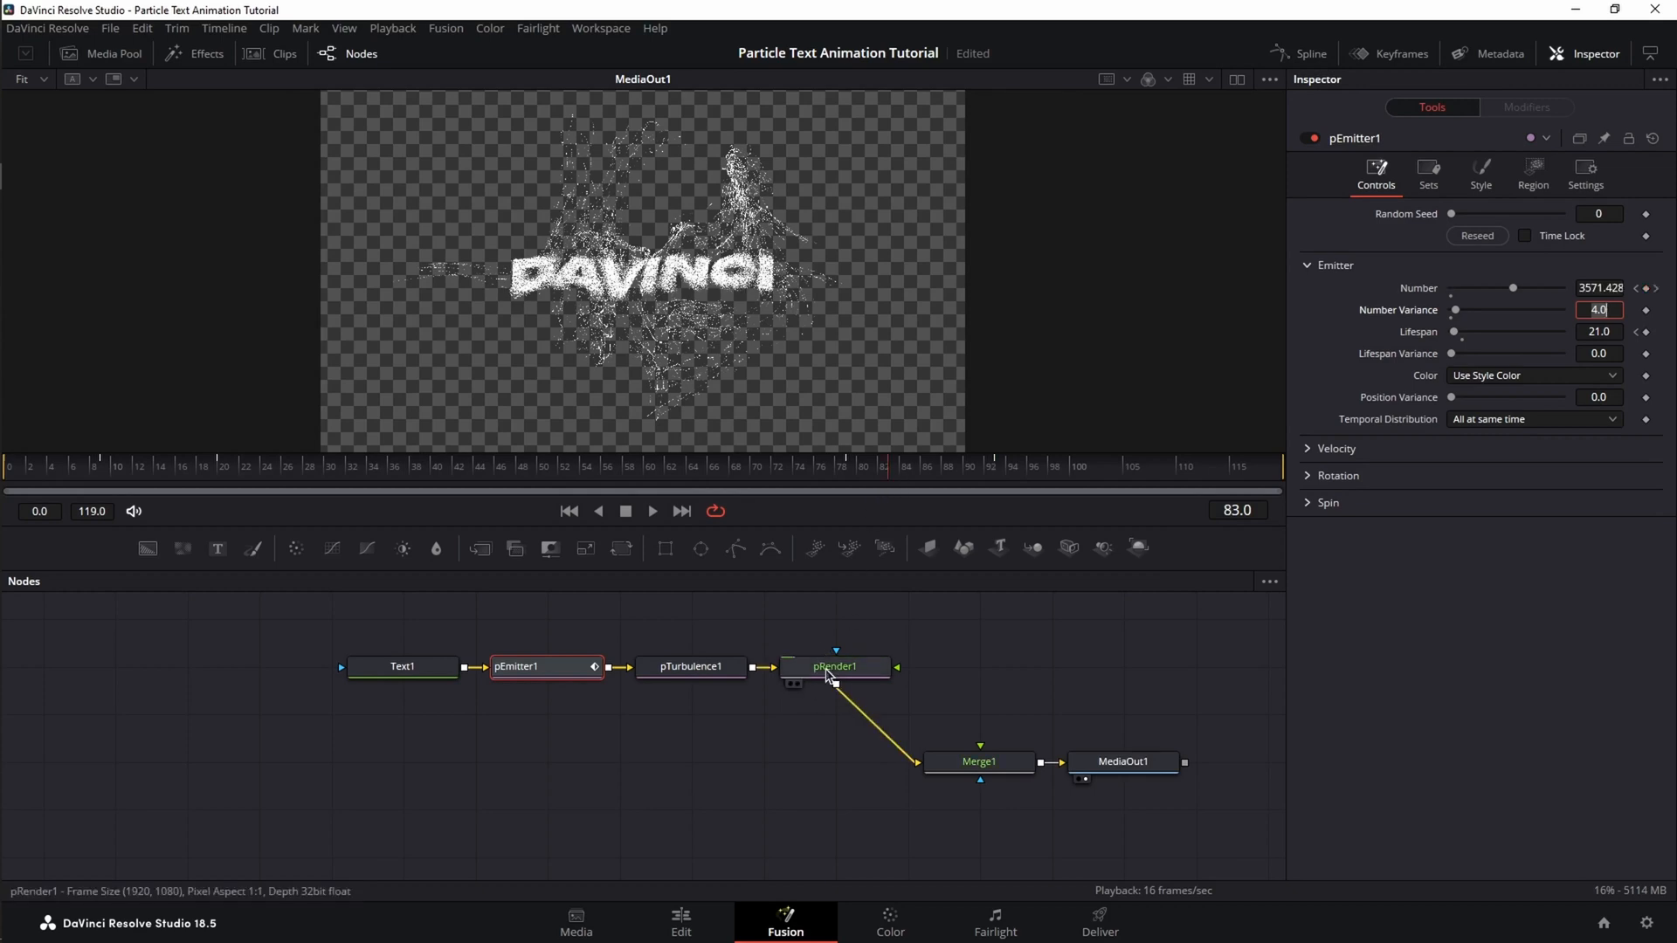
{"action": "mouse_move", "coordinate": [835, 666]}
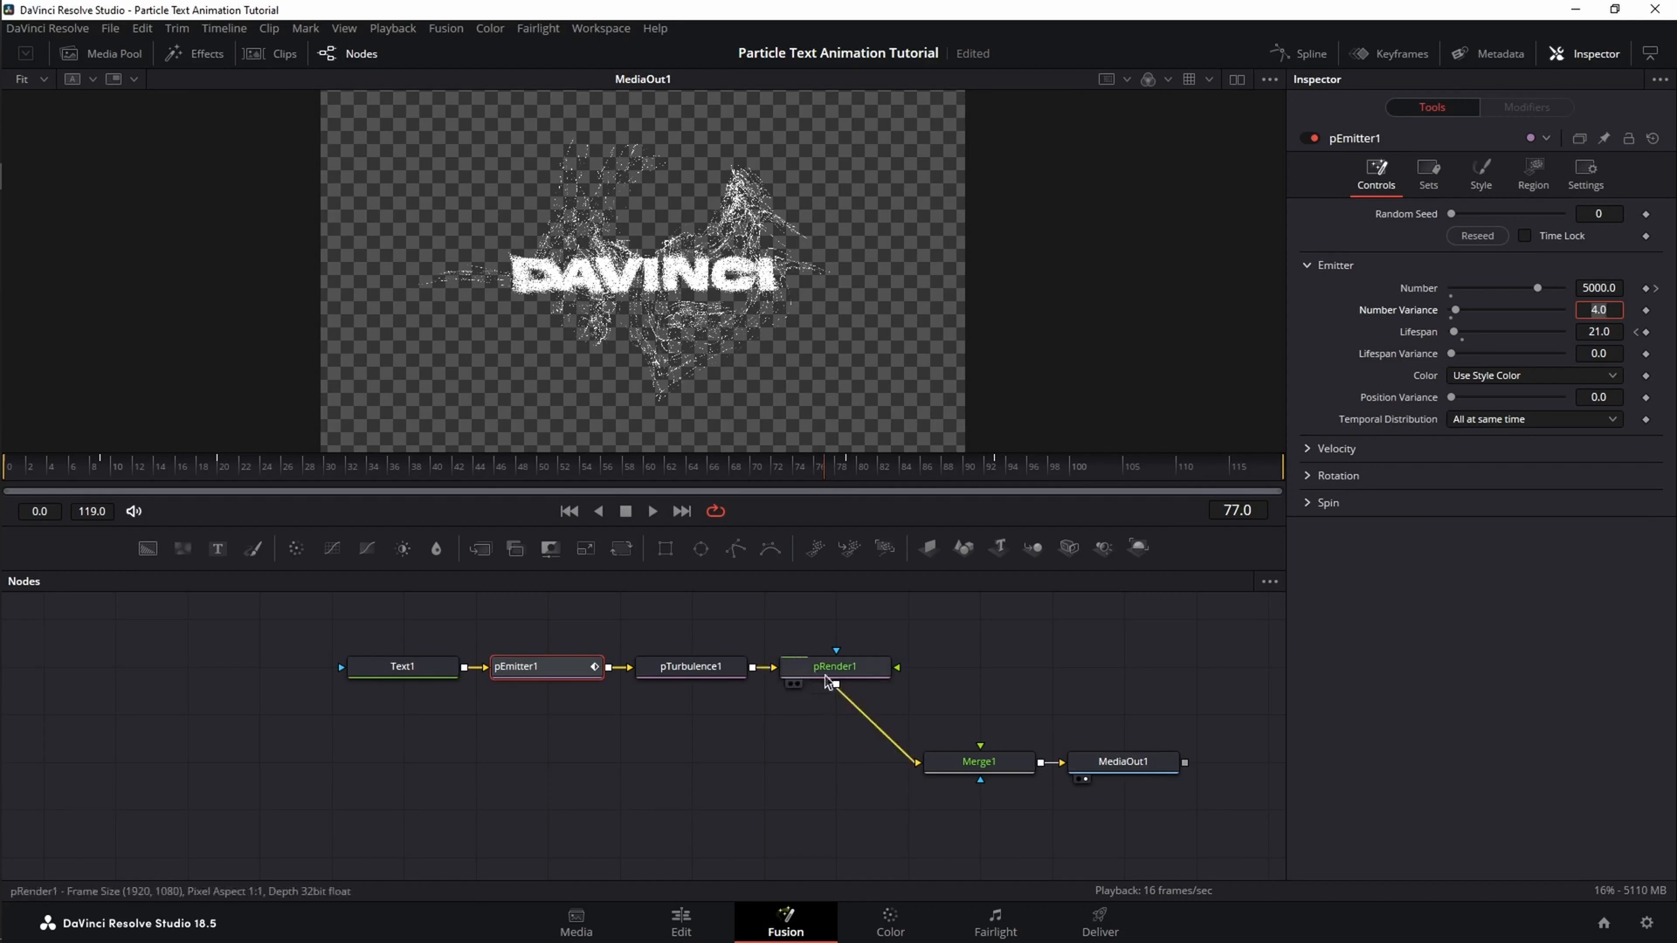
{"action": "mouse_move", "coordinate": [835, 674]}
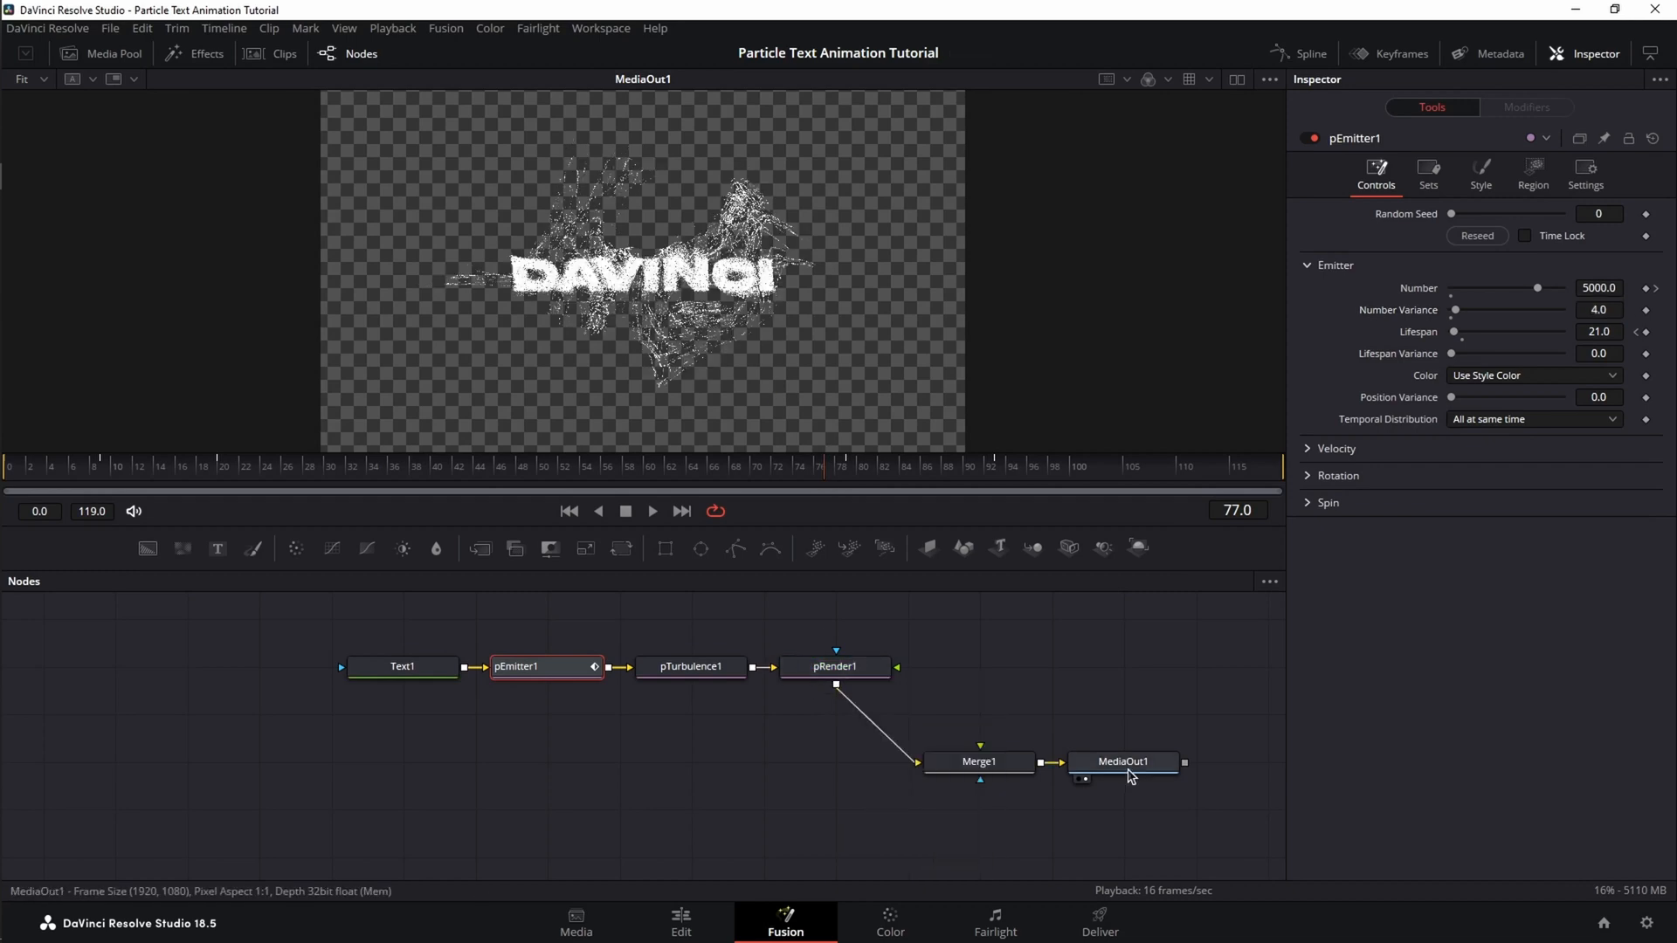
View MediaOut1 and play back the particle animation, stopping at frame 6
{"action": "left_click", "coordinate": [1121, 761]}
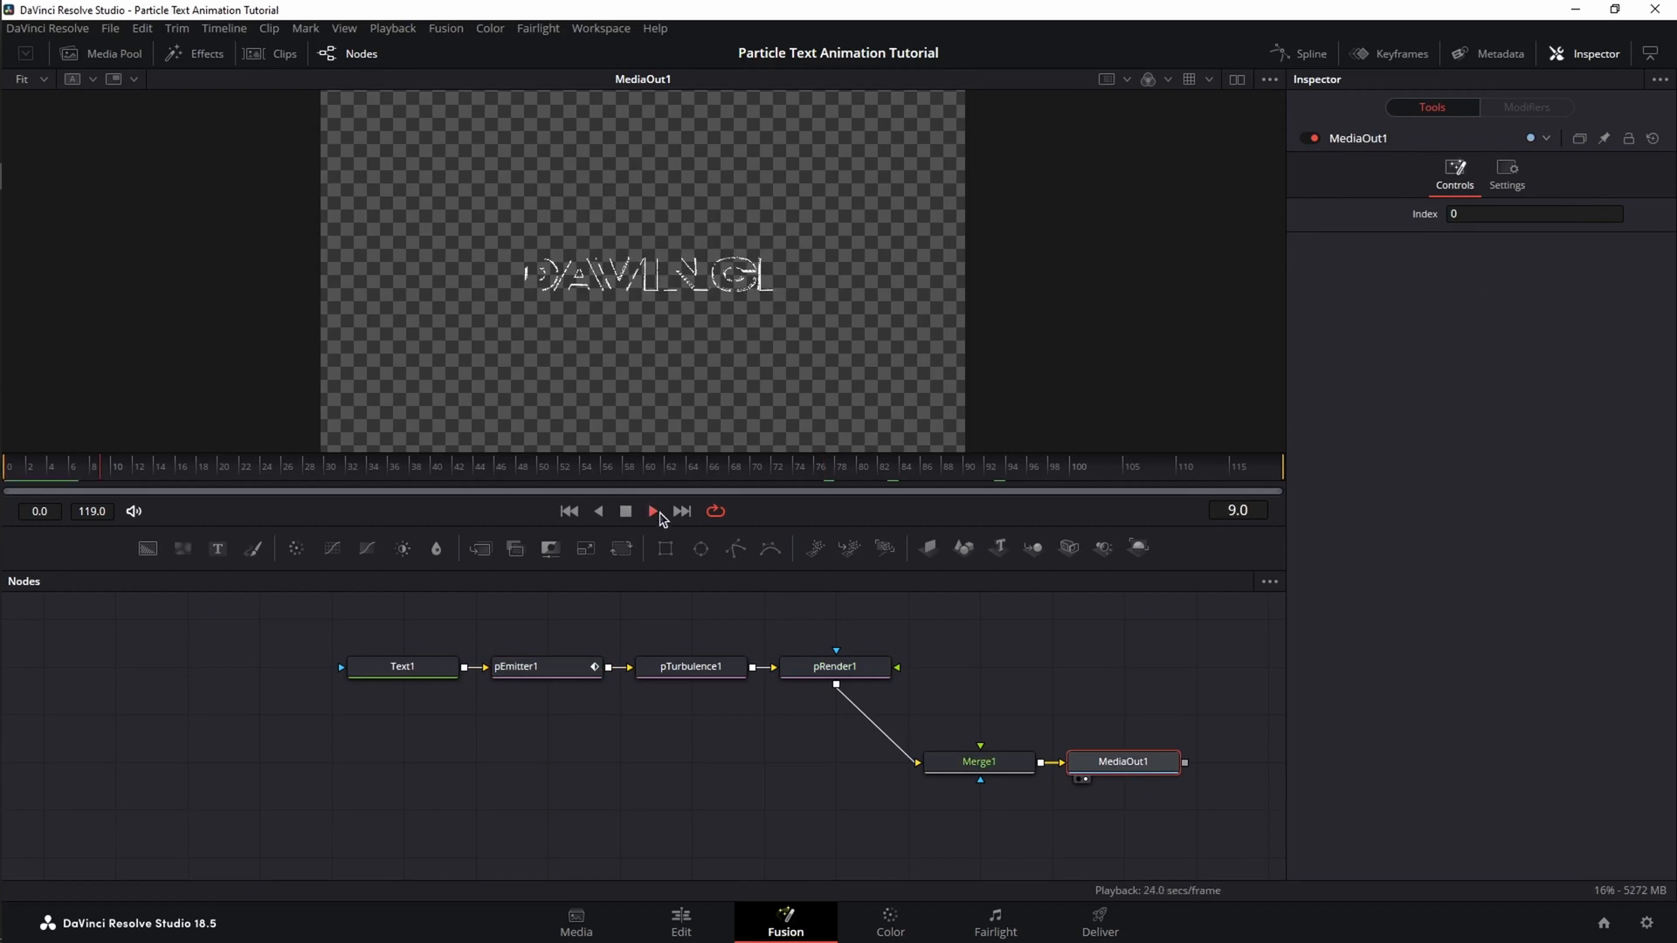
{"action": "left_click", "coordinate": [652, 512]}
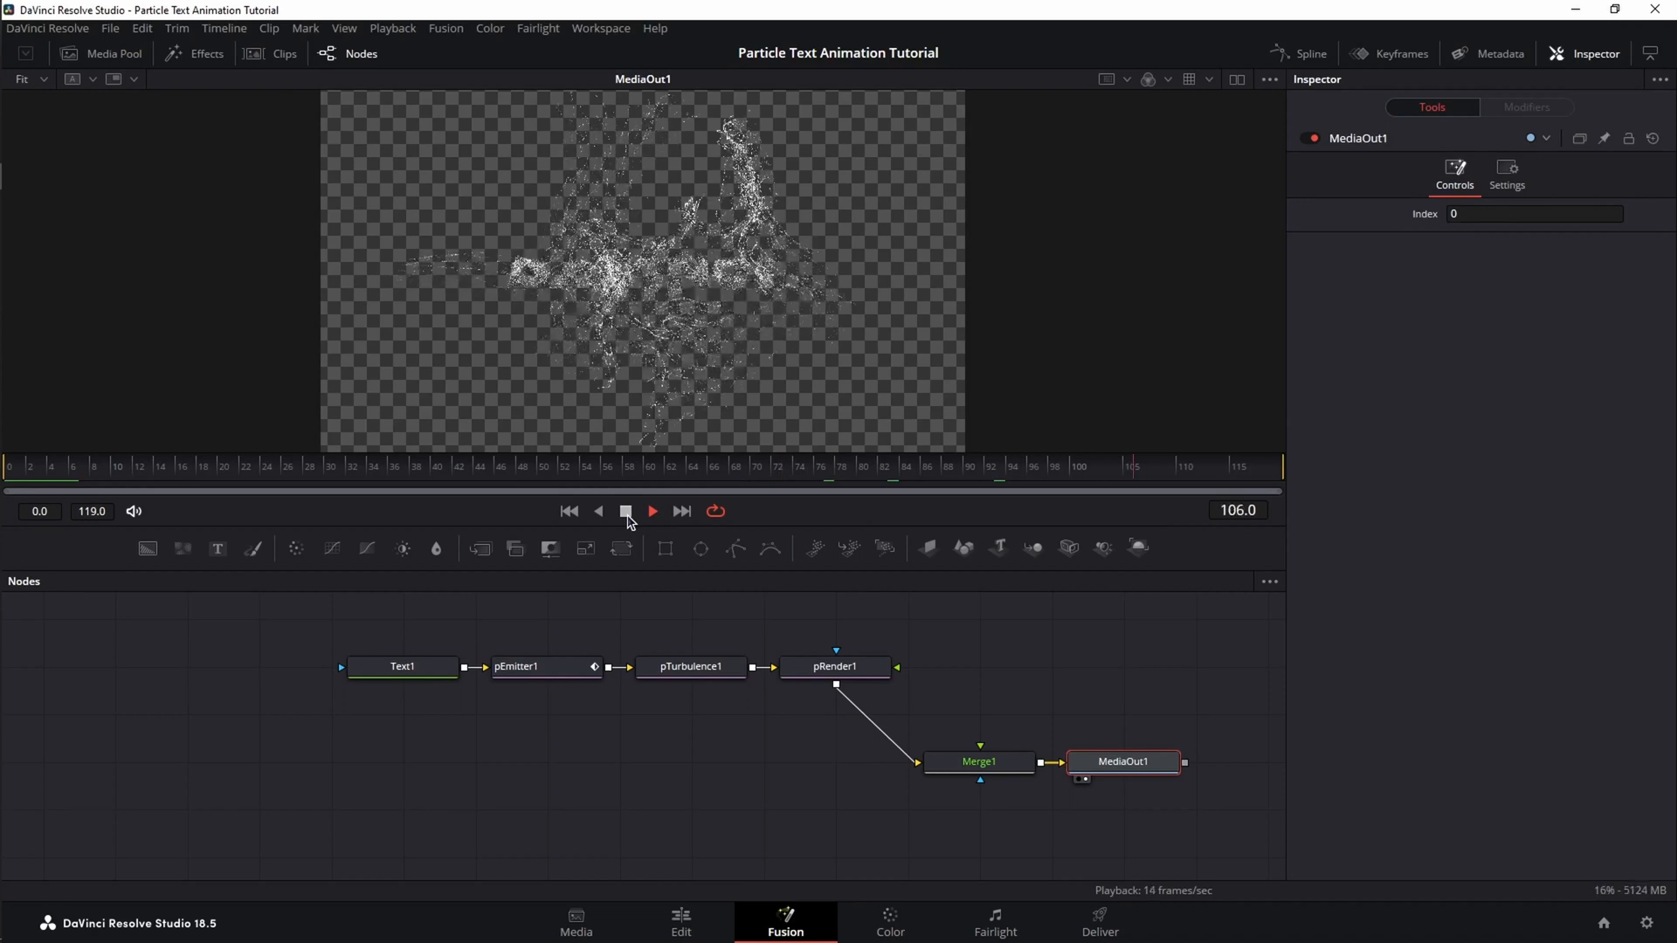
{"action": "left_click", "coordinate": [570, 510]}
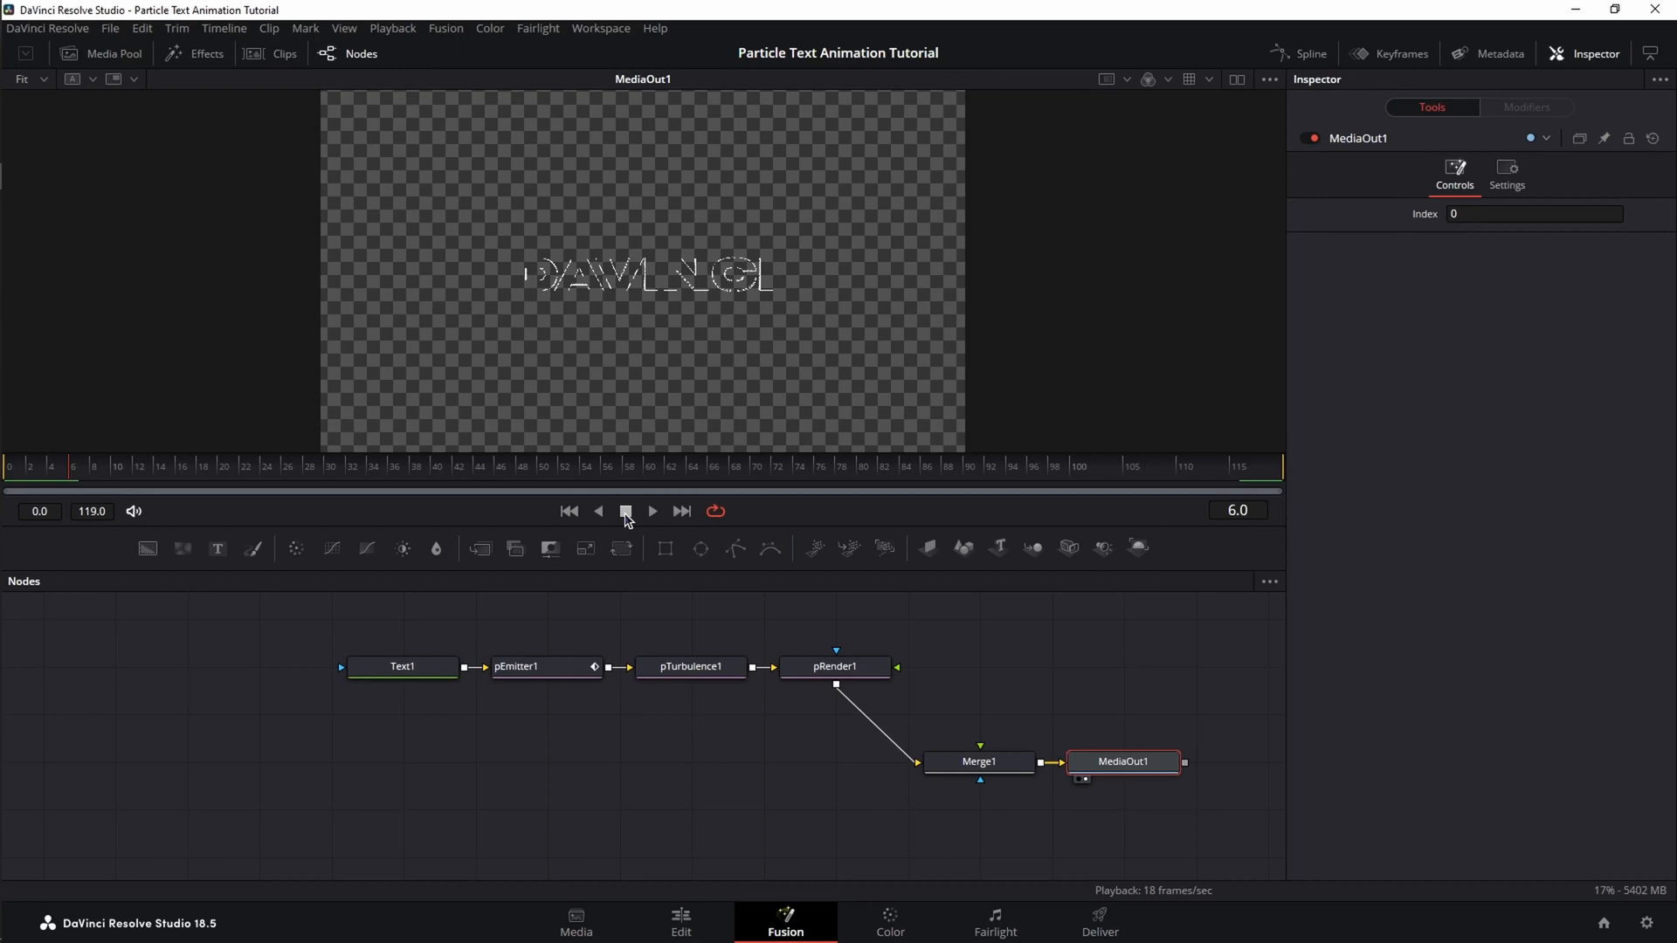
{"action": "left_click", "coordinate": [690, 666]}
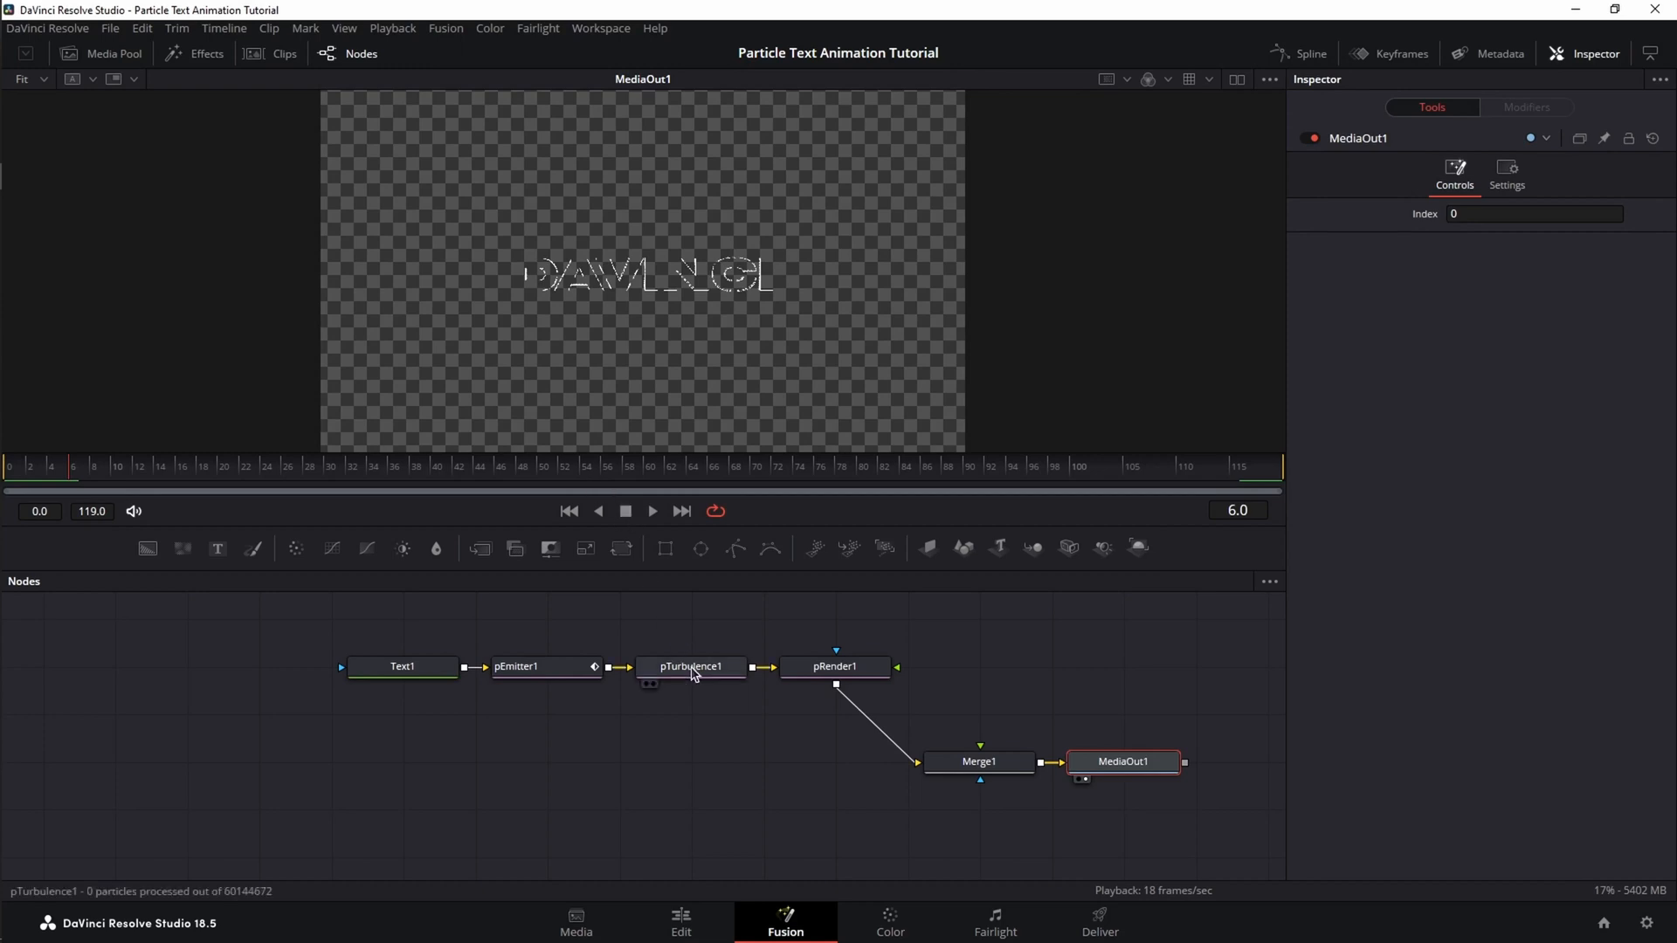
Keyframe pTurbulence1 Probability to 0 at frame 0 and again to 0 at frame 97
{"action": "left_click", "coordinate": [690, 665]}
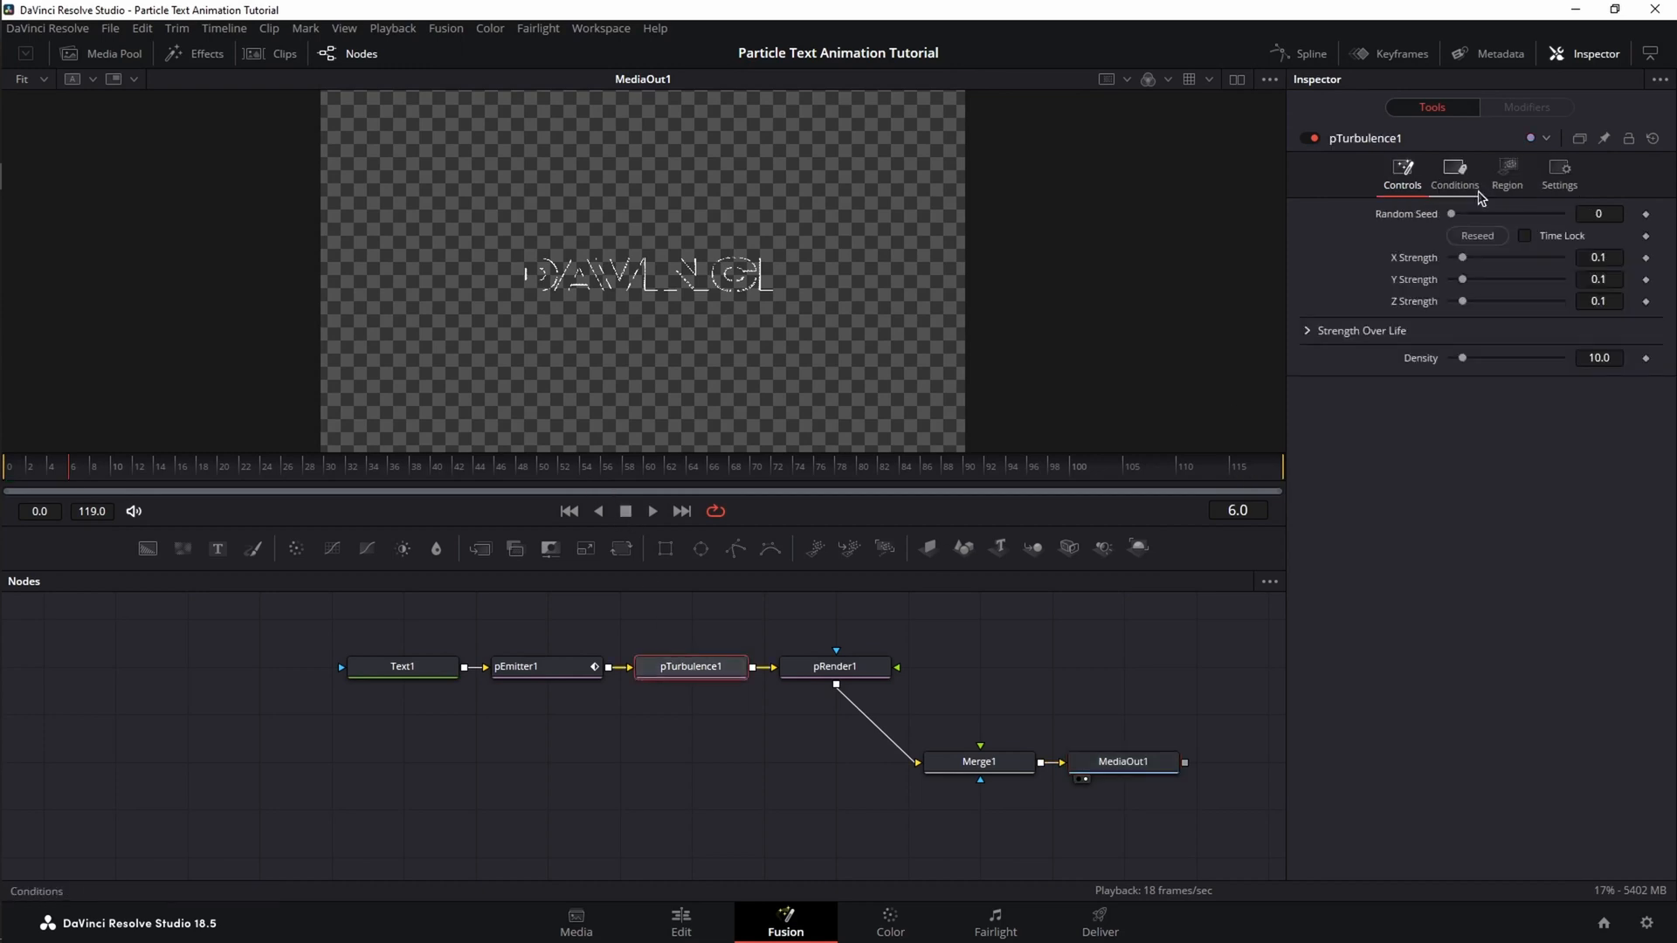
{"action": "left_click", "coordinate": [1454, 171]}
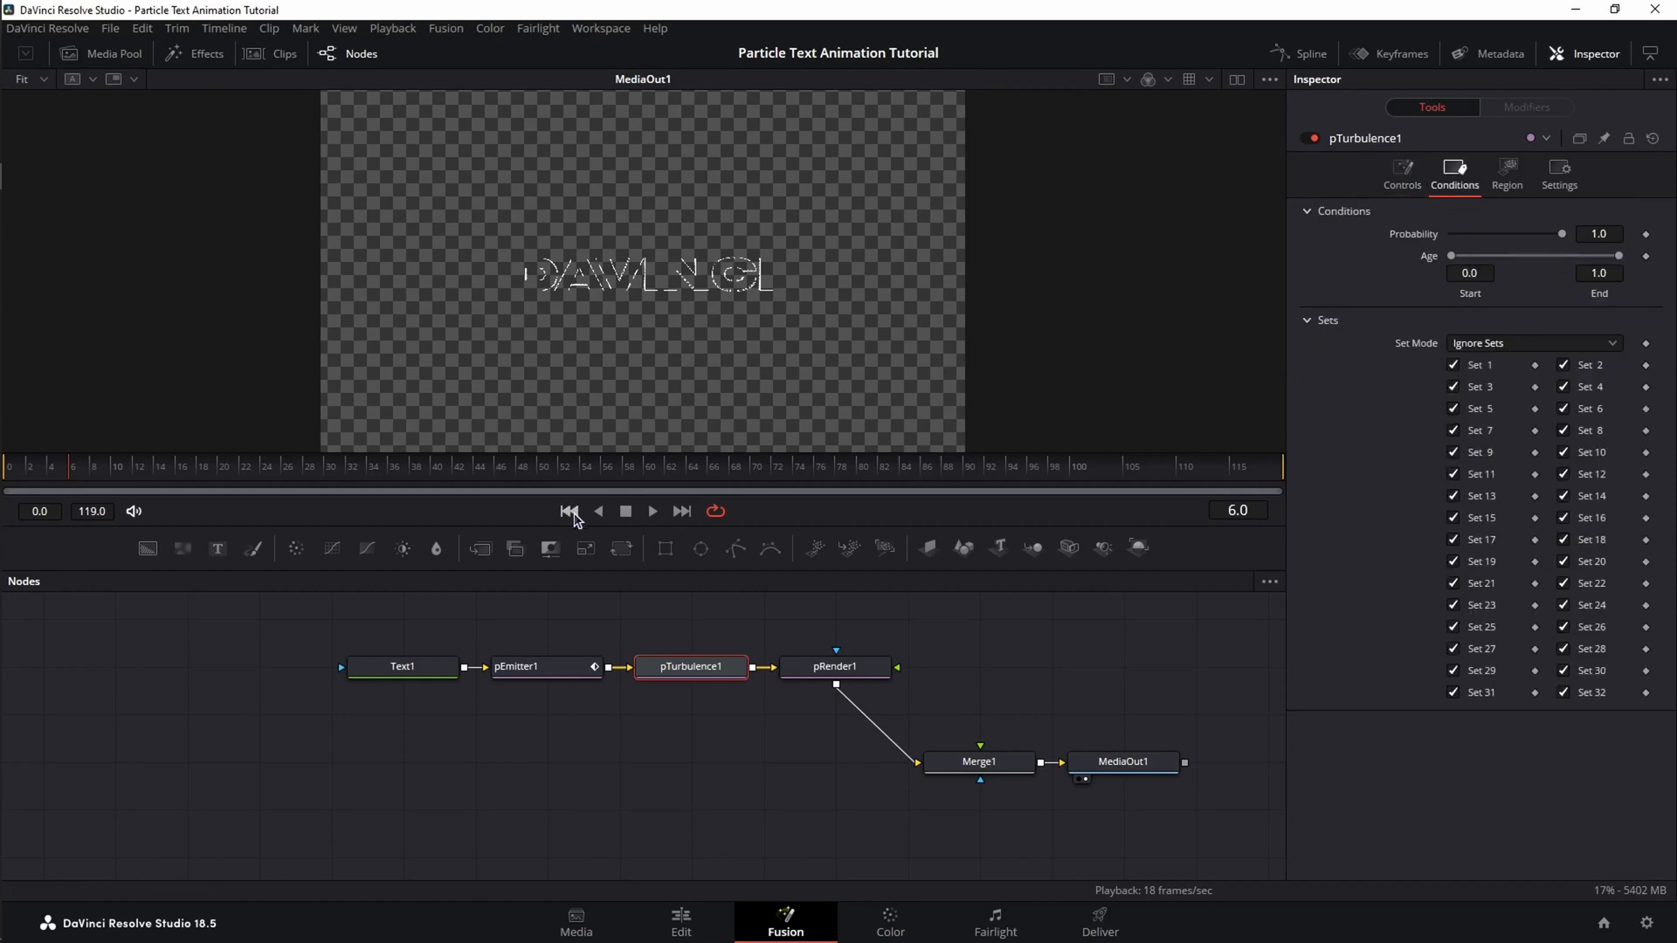
{"action": "left_click", "coordinate": [569, 510]}
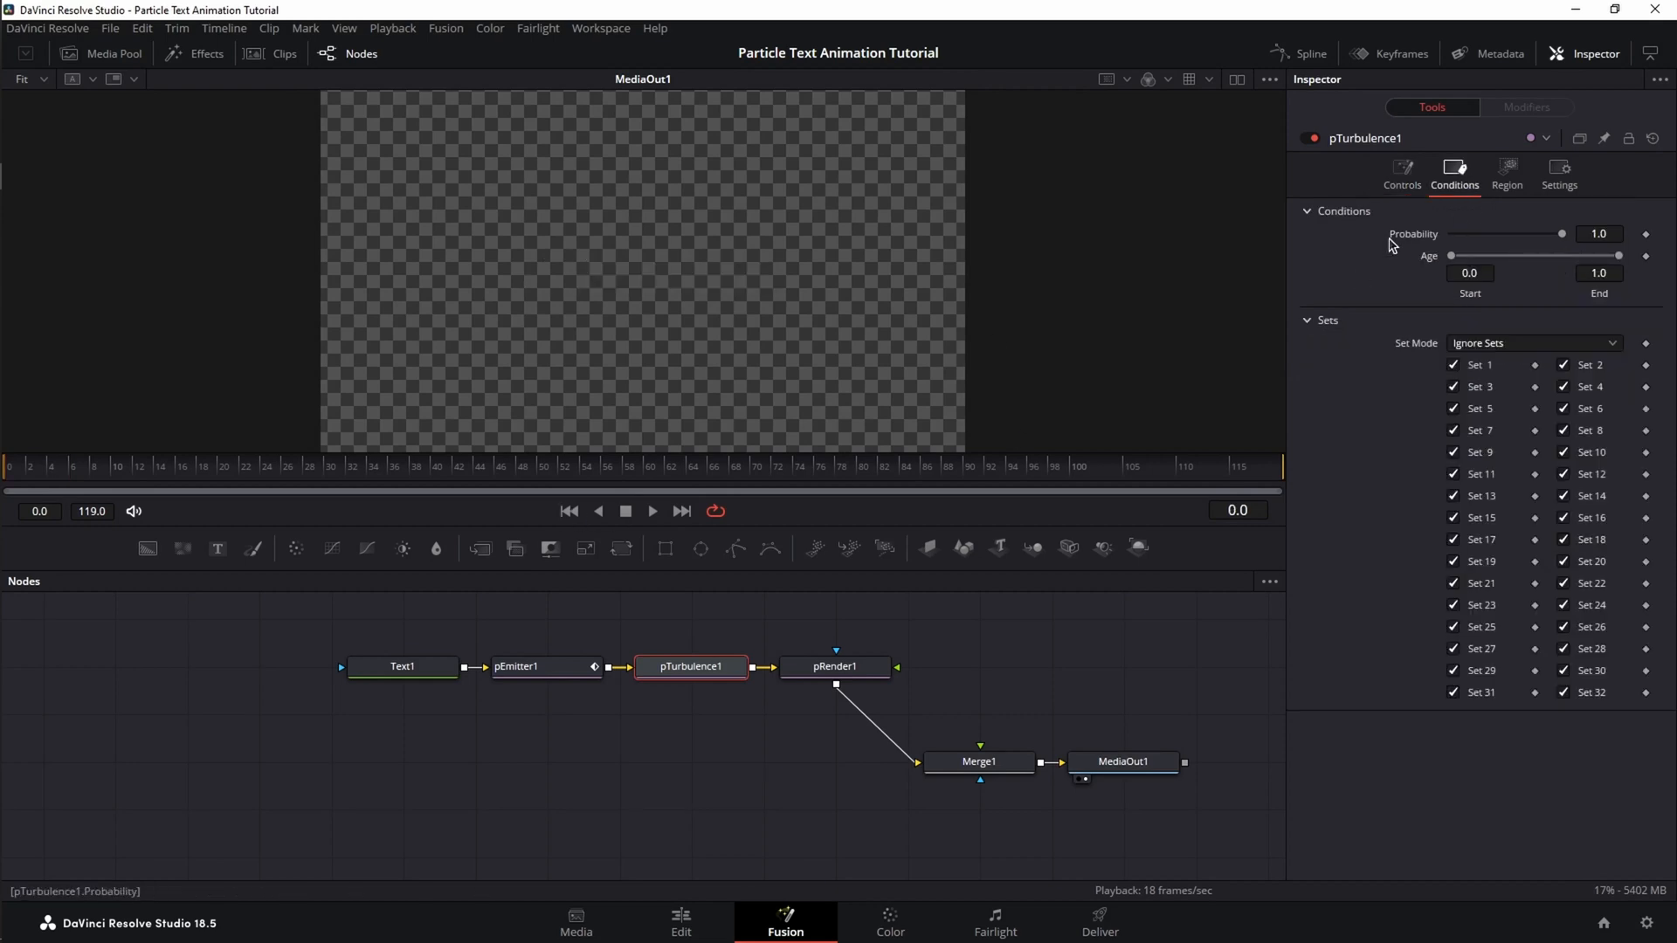
{"action": "left_click_drag", "start_coordinate": [1560, 232], "coordinate": [1451, 232]}
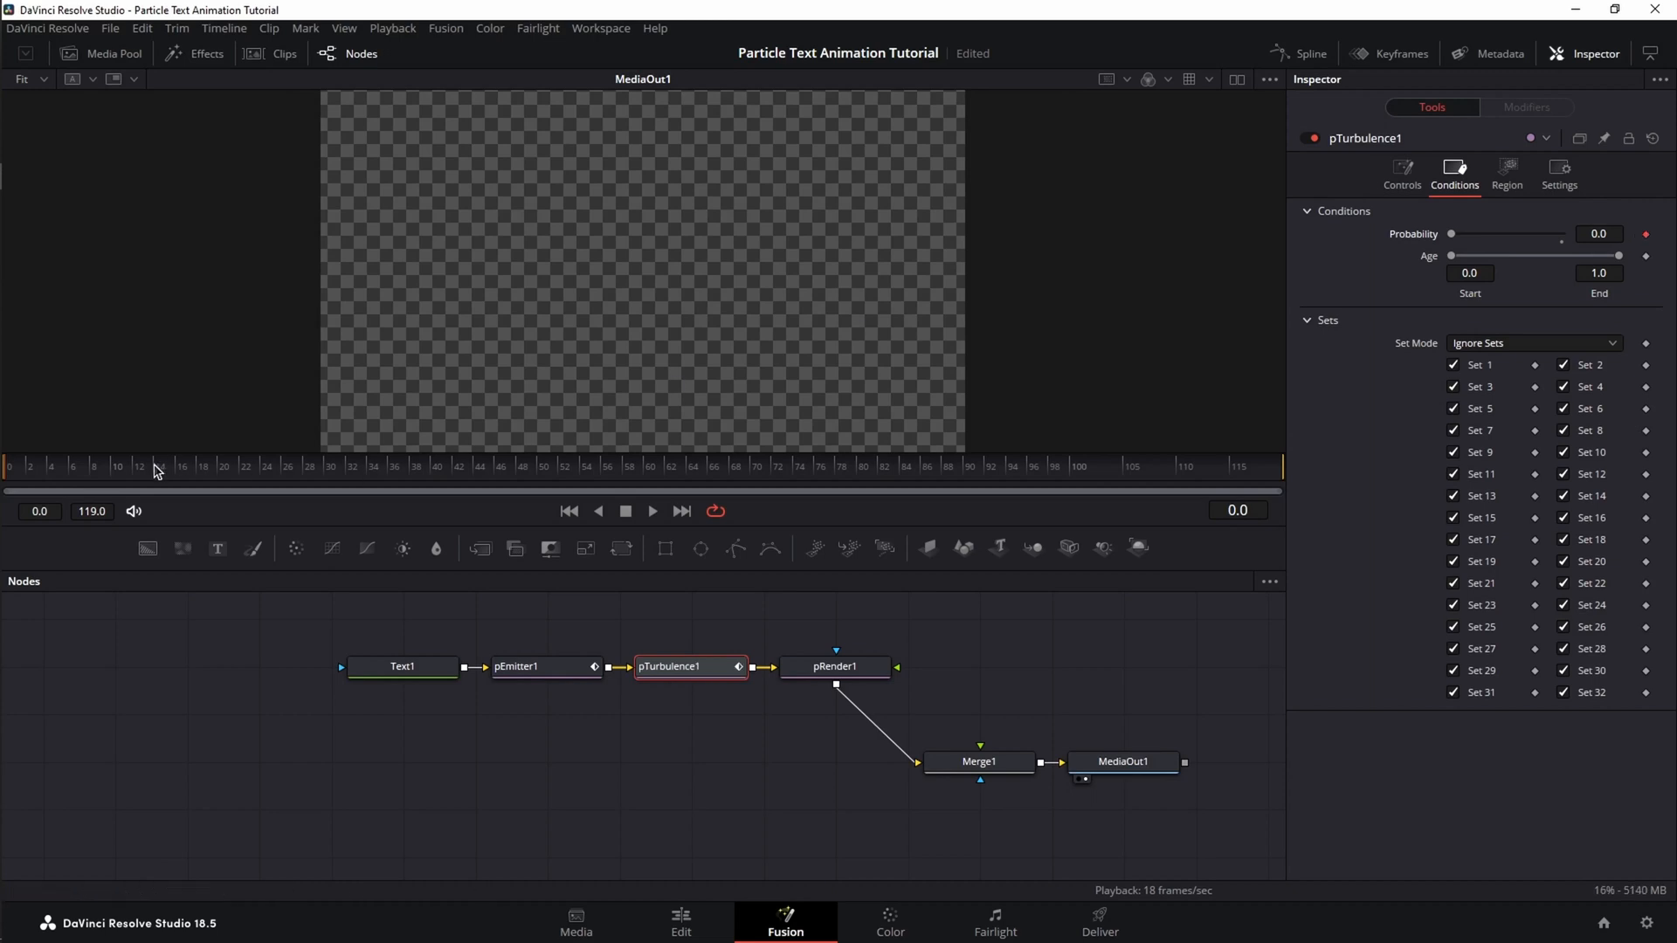
{"action": "left_click_drag", "start_coordinate": [1420, 234], "coordinate": [1556, 234]}
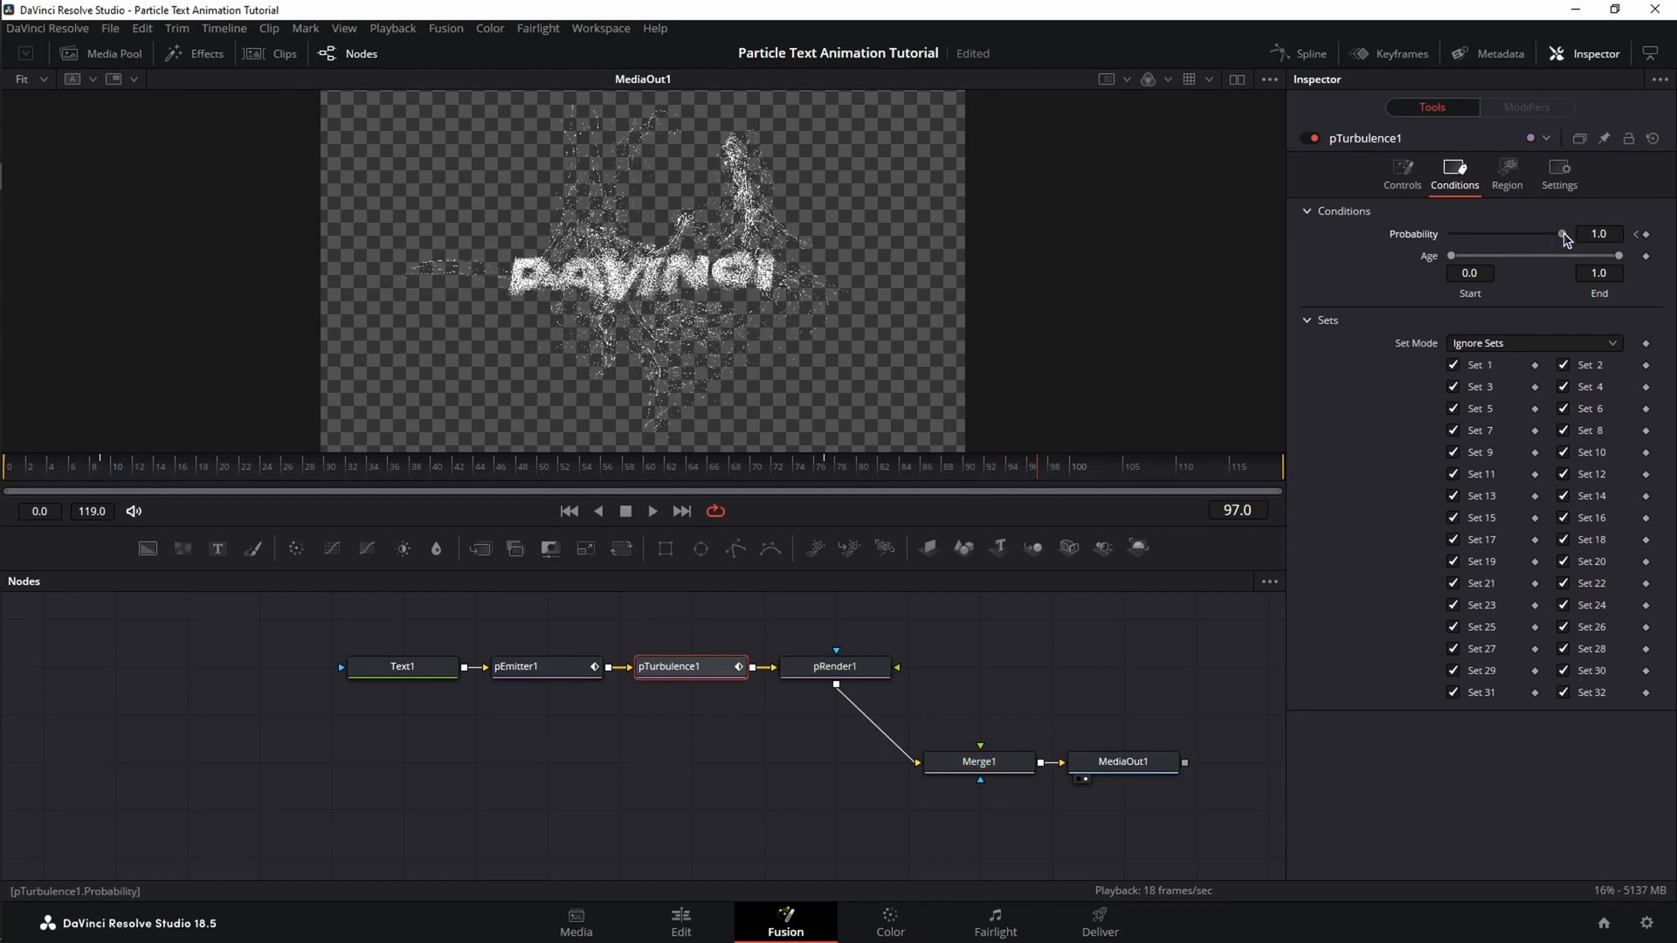
{"action": "left_click_drag", "start_coordinate": [1564, 236], "coordinate": [1452, 236]}
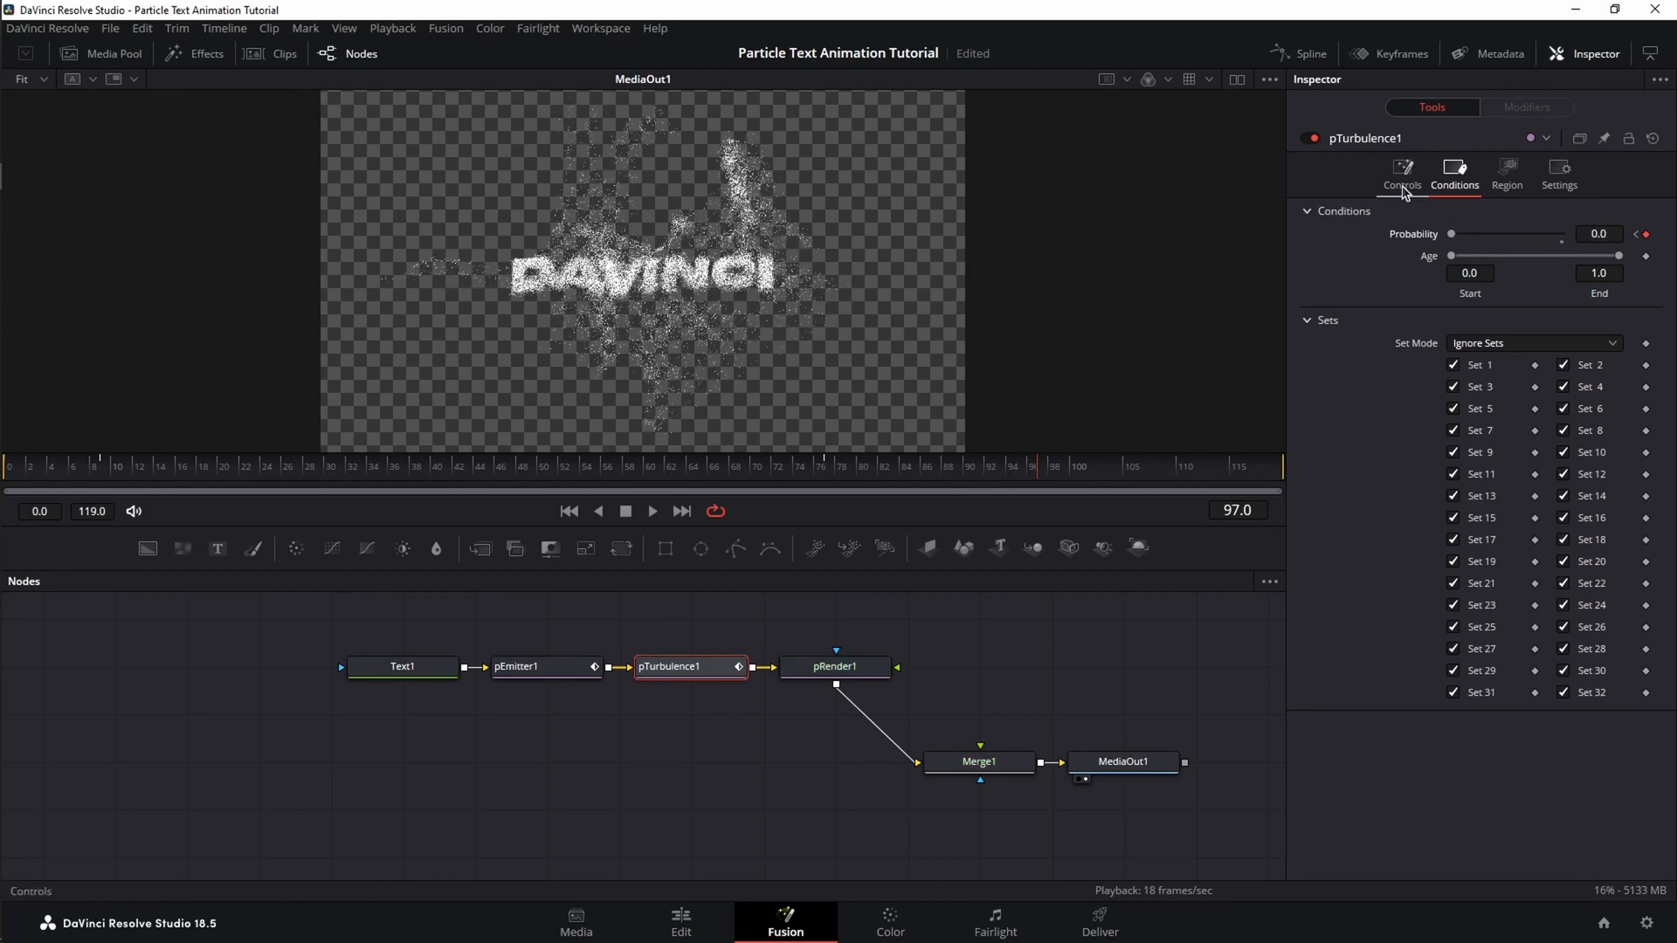
Key turbulence Strength 0/Density 100 at frame 77, then X 0.193, Y 0.15, Density 18.2 at frame 94
{"action": "left_click", "coordinate": [1401, 168]}
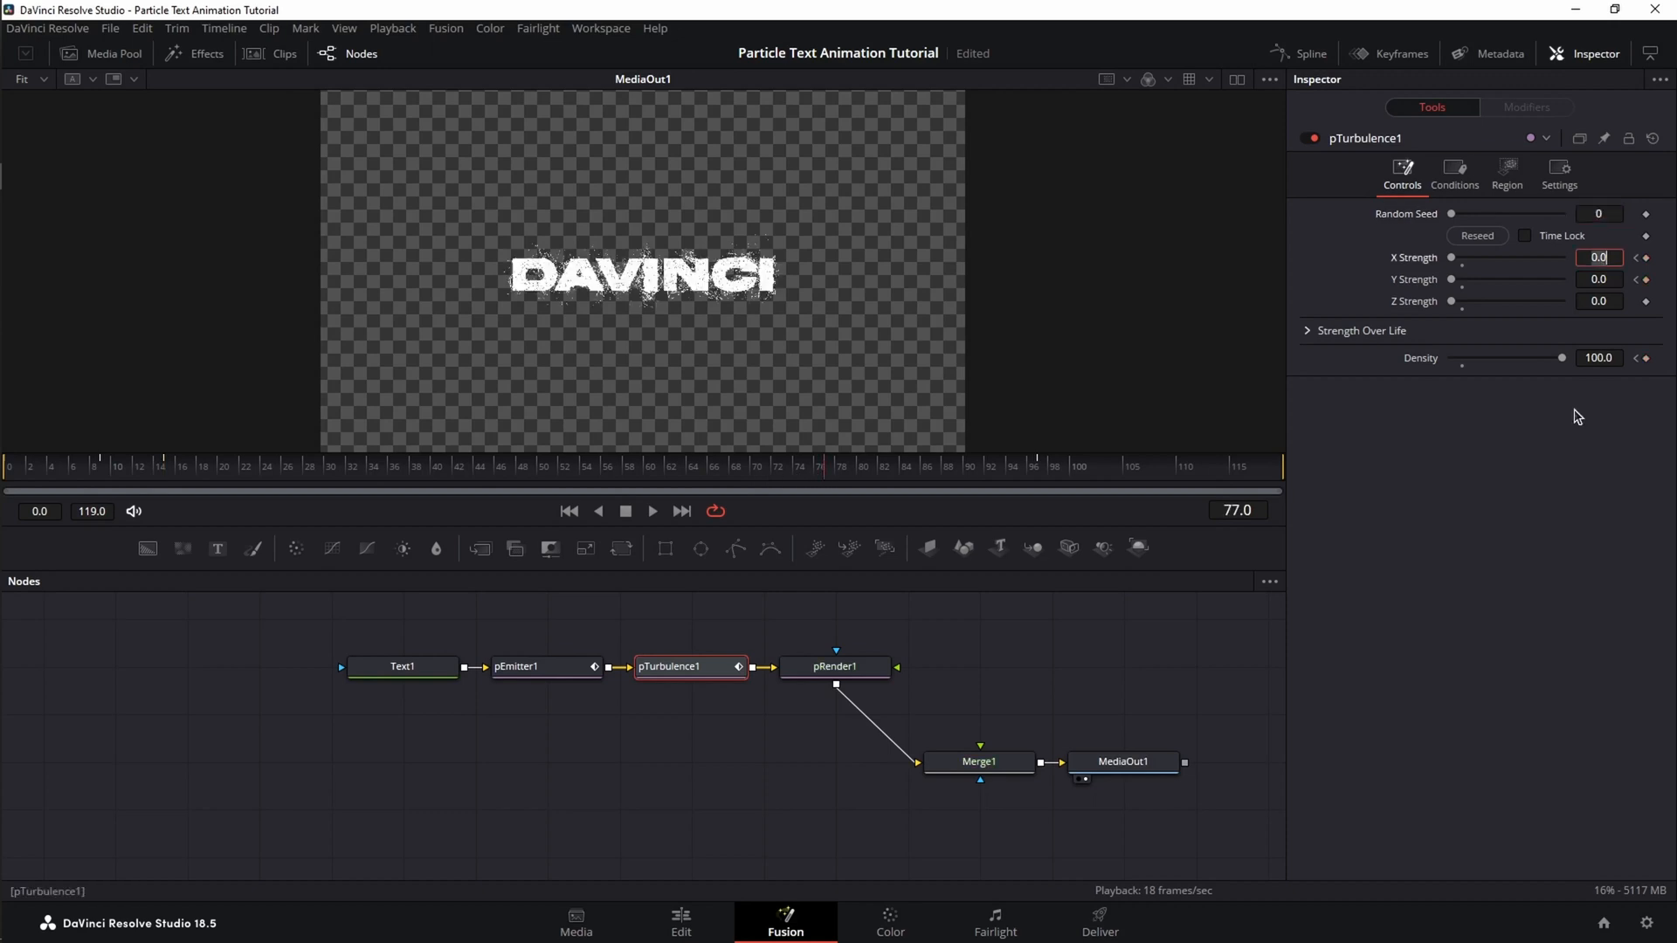
{"action": "type", "text": ".19"}
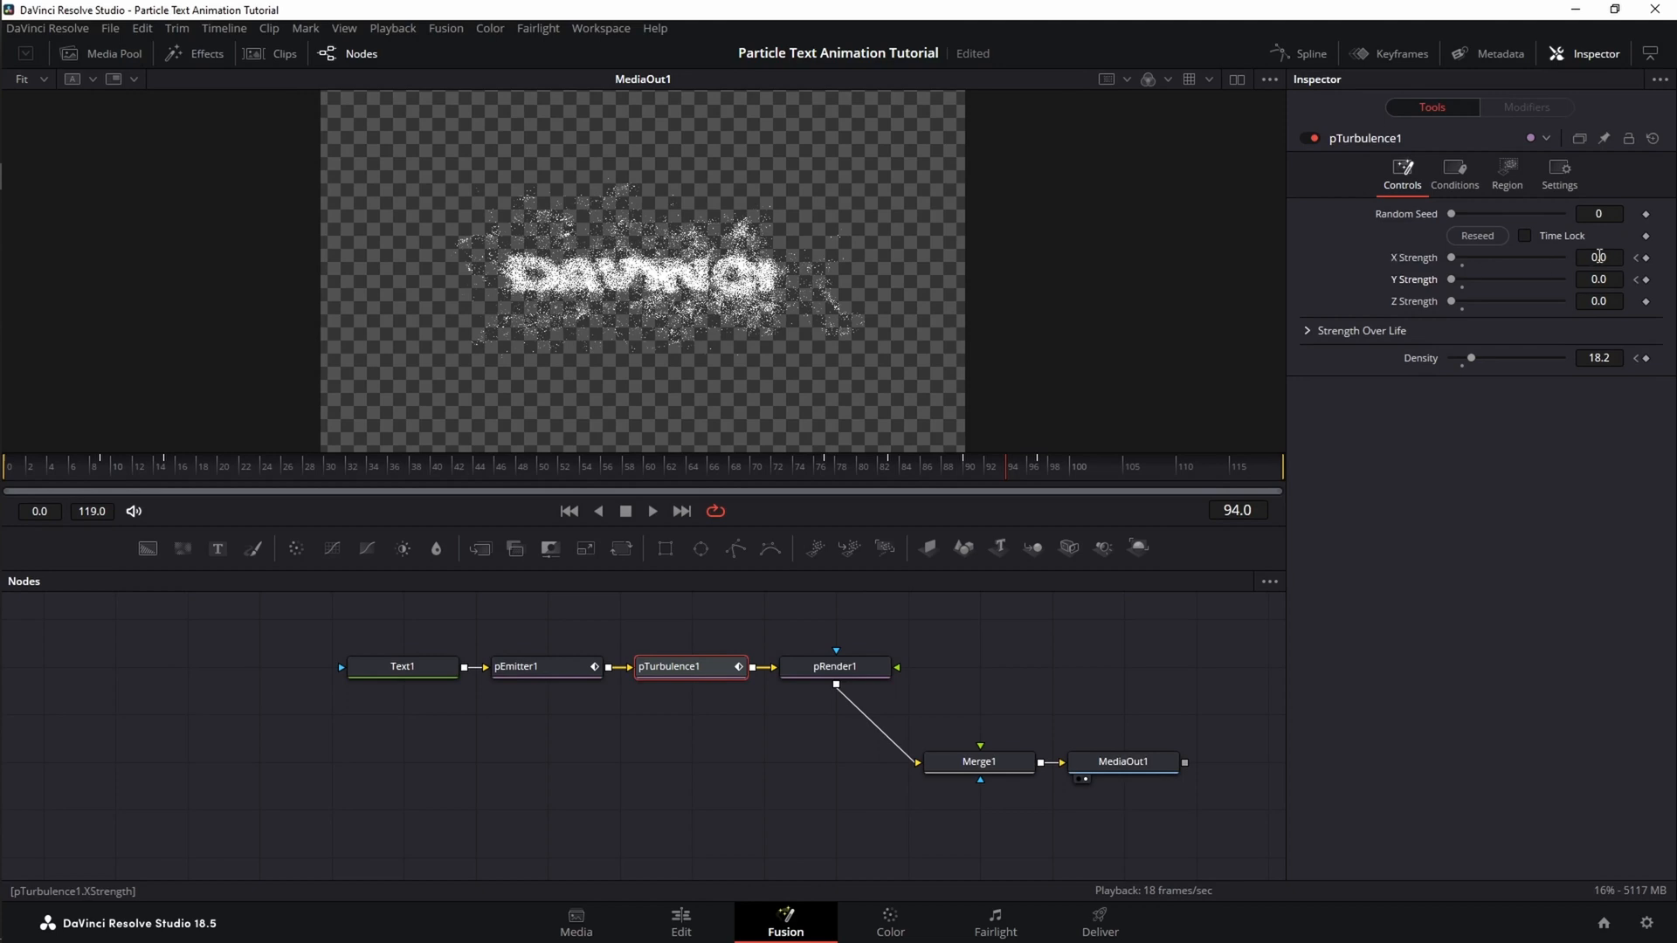
{"action": "type", "text": ".193"}
{"action": "left_click", "coordinate": [1600, 278]}
{"action": "type", "text": "0.15"}
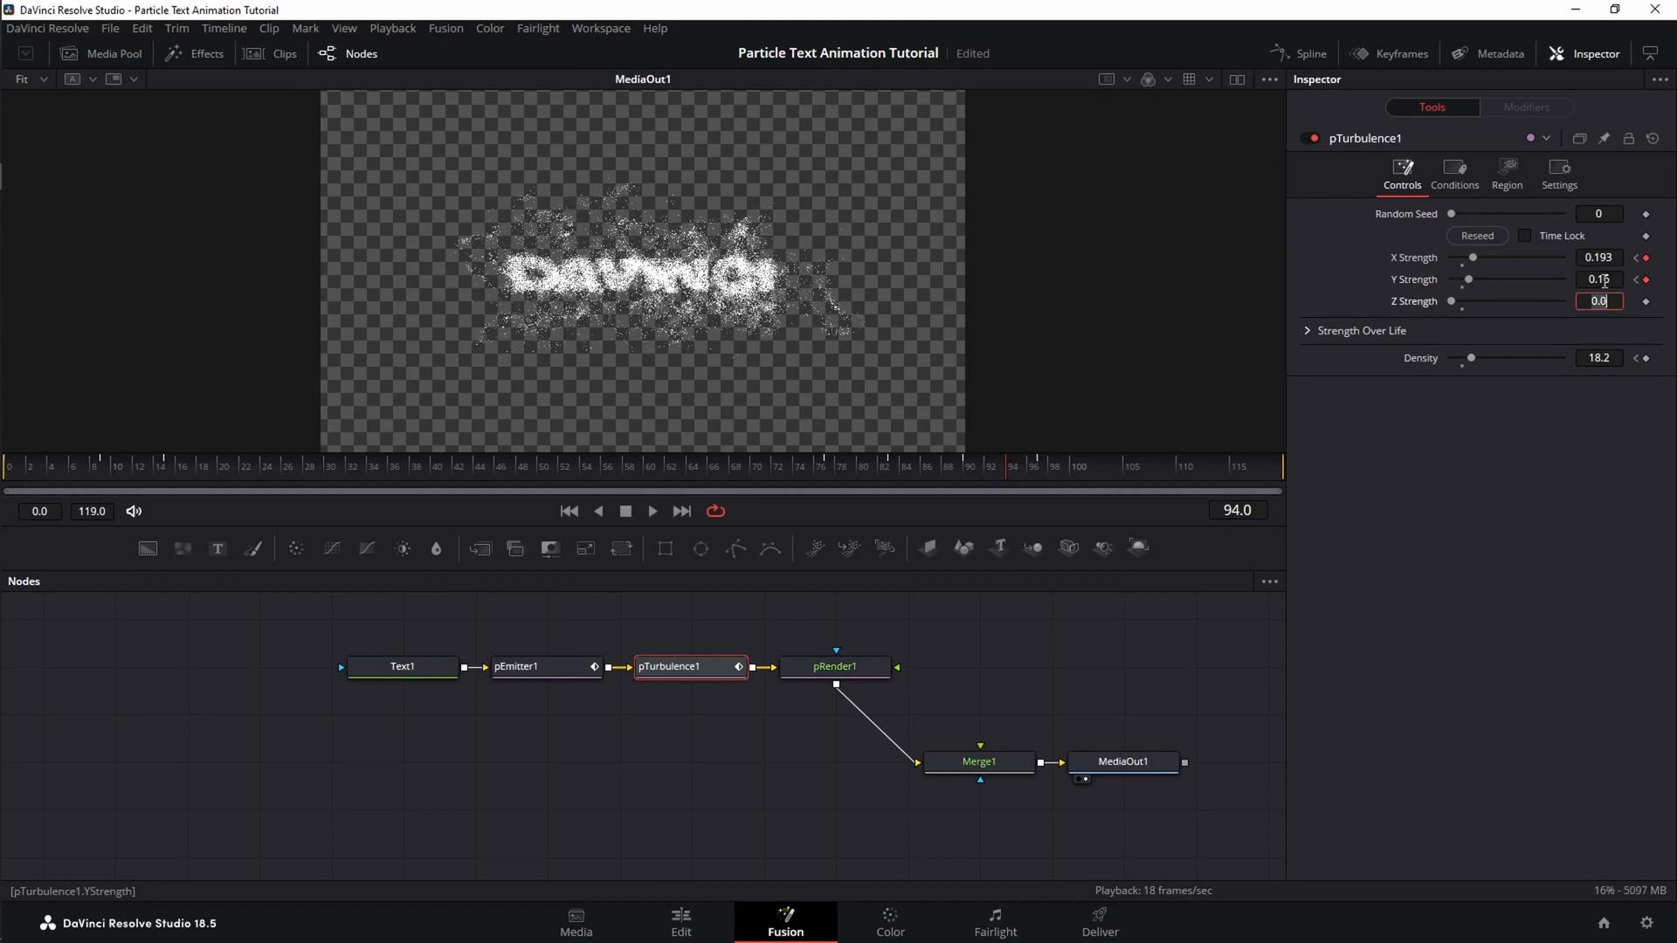
{"action": "left_click", "coordinate": [1121, 762]}
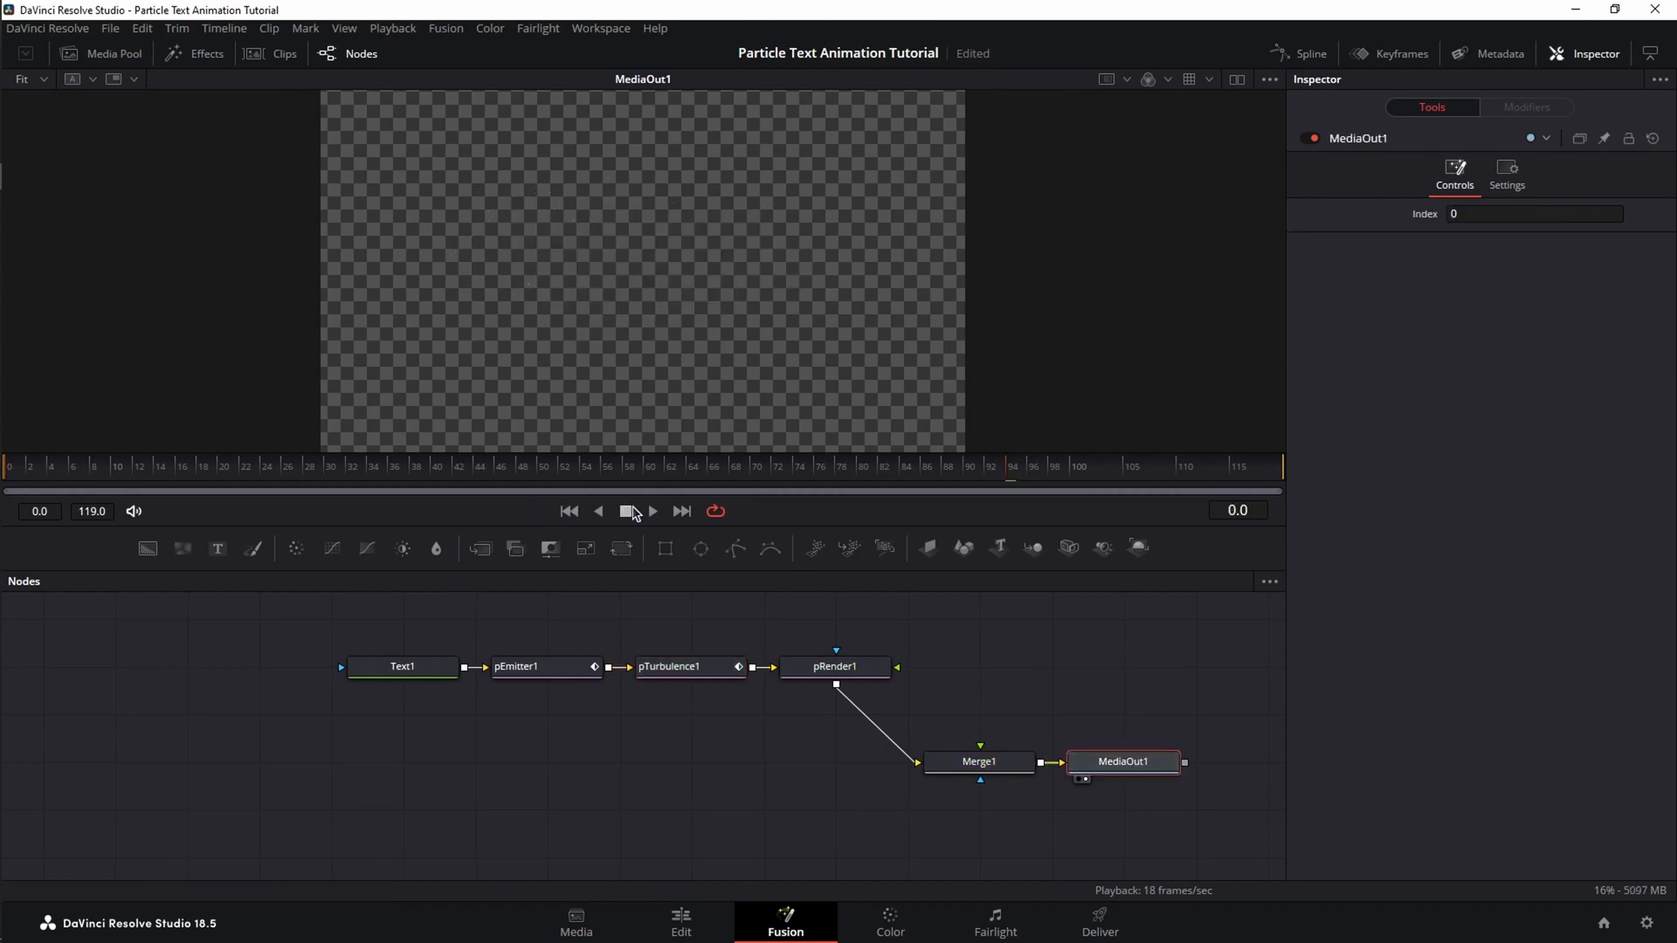
{"action": "left_click", "coordinate": [652, 510]}
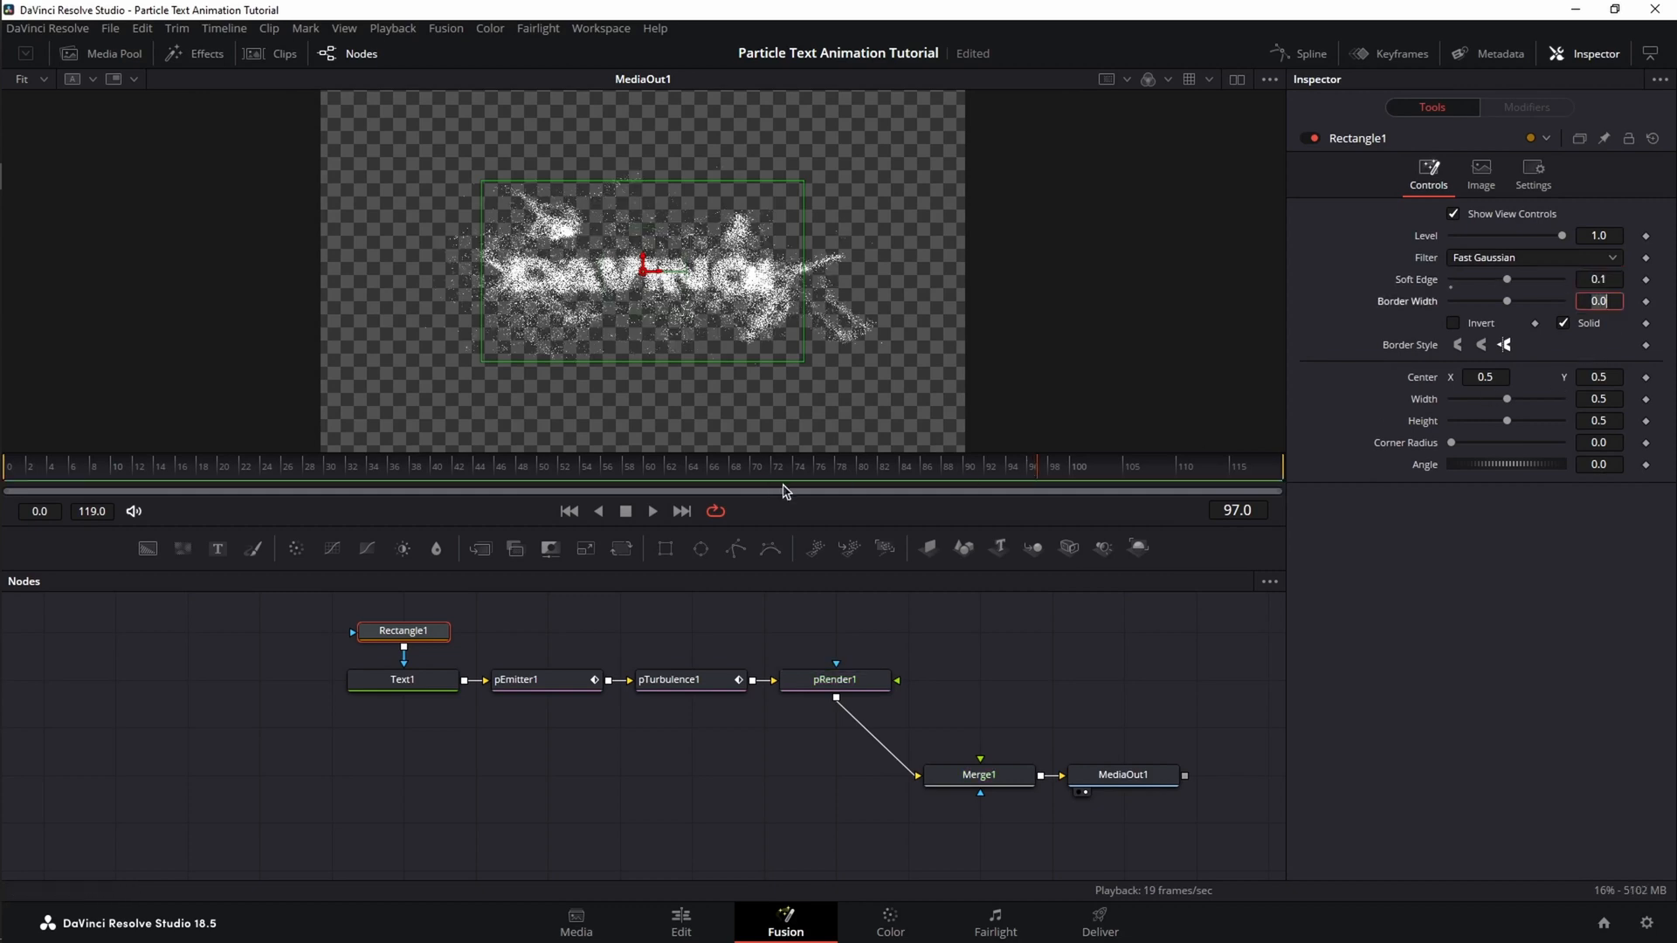
Keyframe Rectangle1 mask Width 0.625/Height 0.35 at frame 75, Width 0.203 at 79, both 0 at 85
{"action": "left_click", "coordinate": [808, 475]}
{"action": "type", "text": "0.605"}
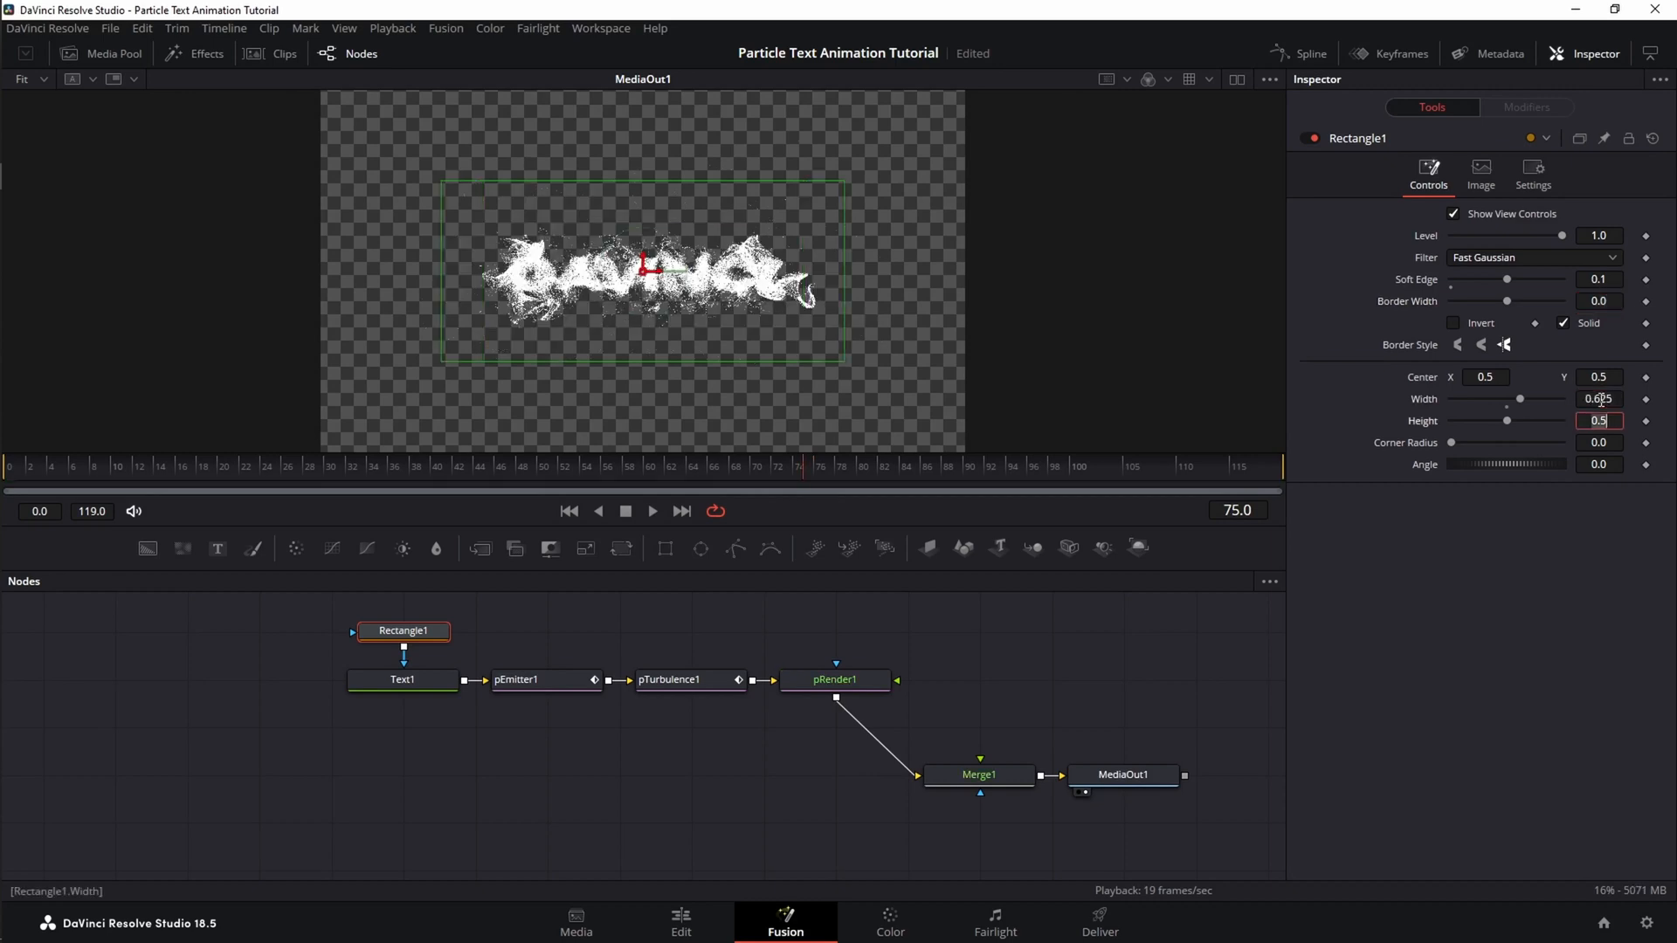
{"action": "type", "text": ".35"}
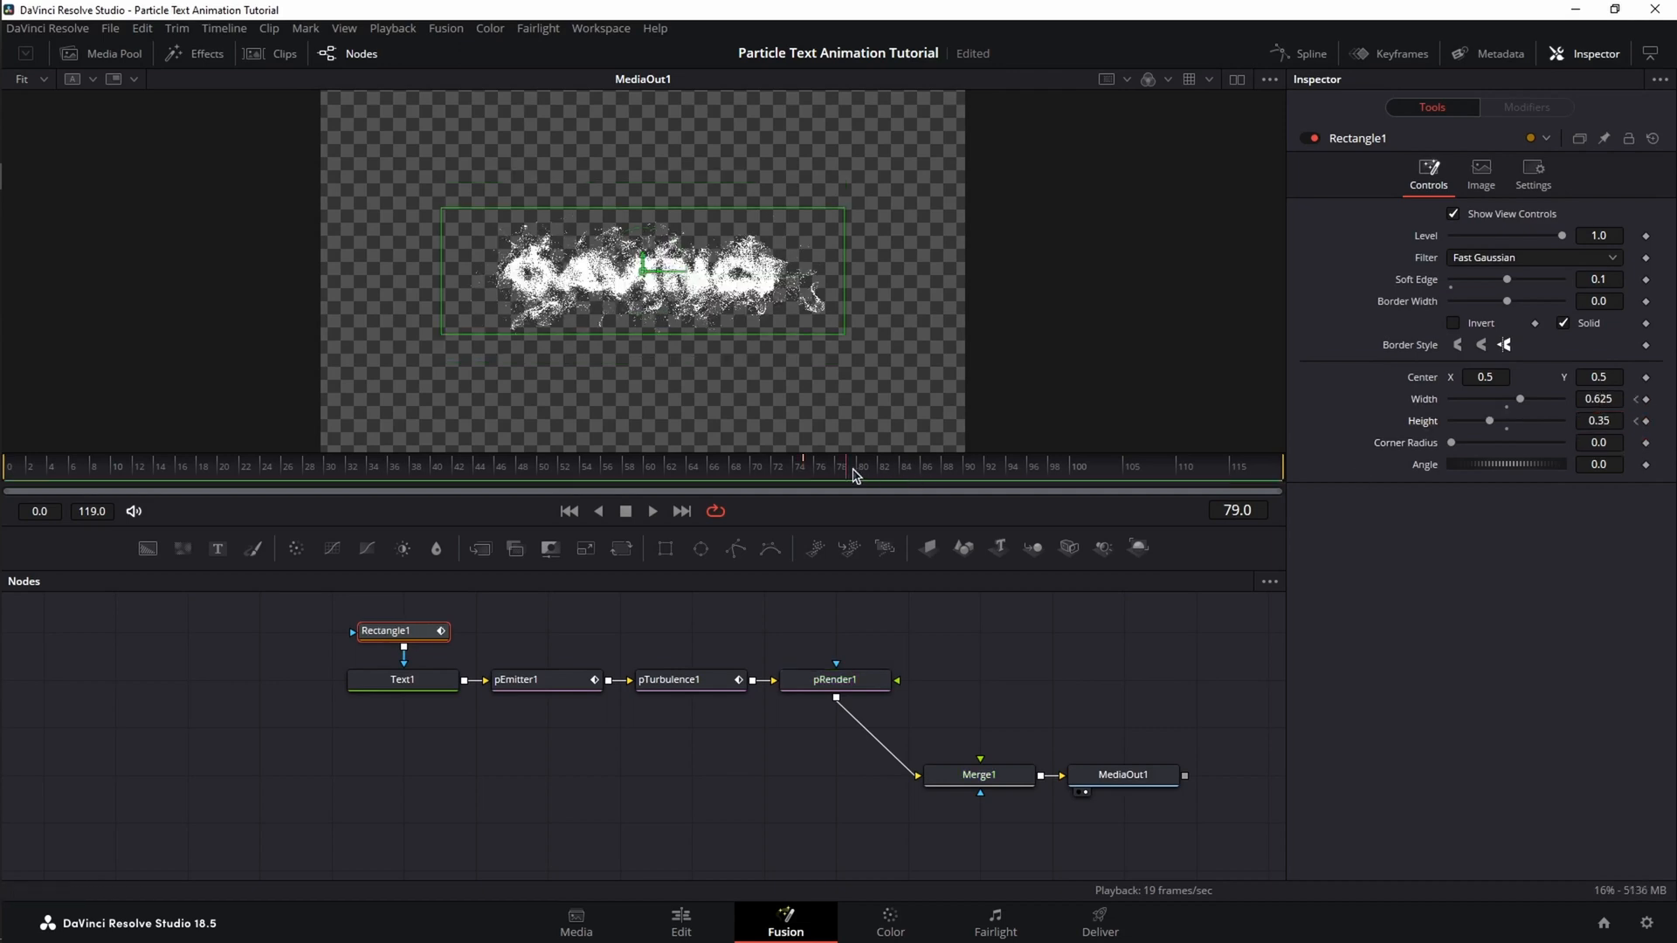
{"action": "left_click", "coordinate": [1599, 398]}
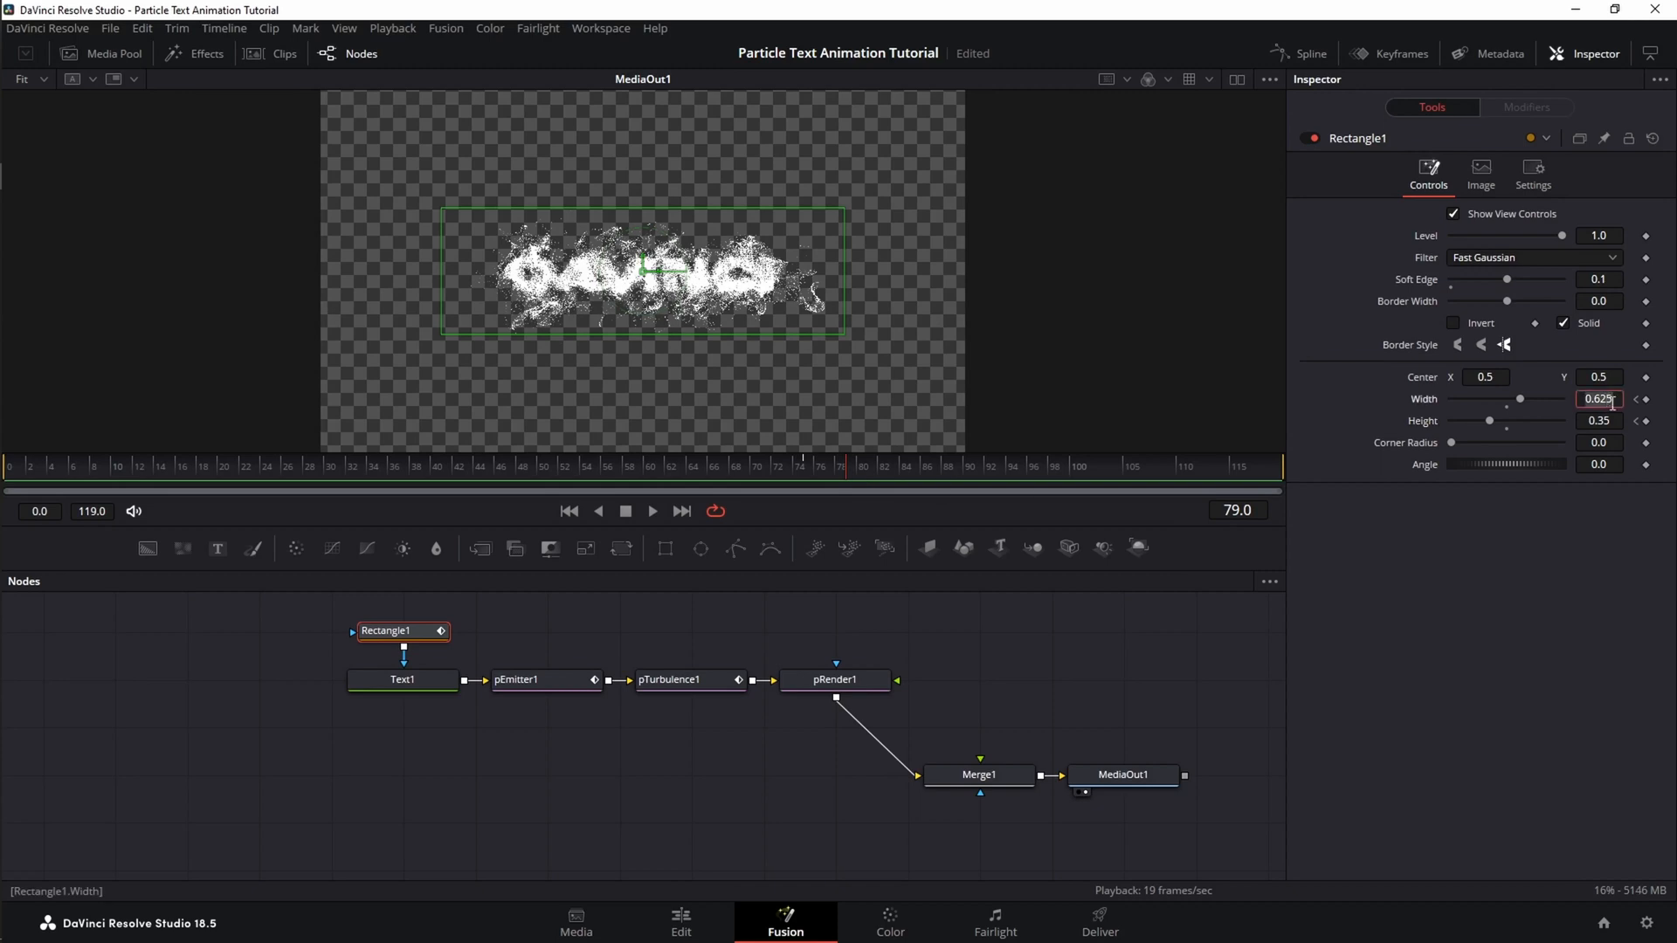
{"action": "type", "text": "0.203"}
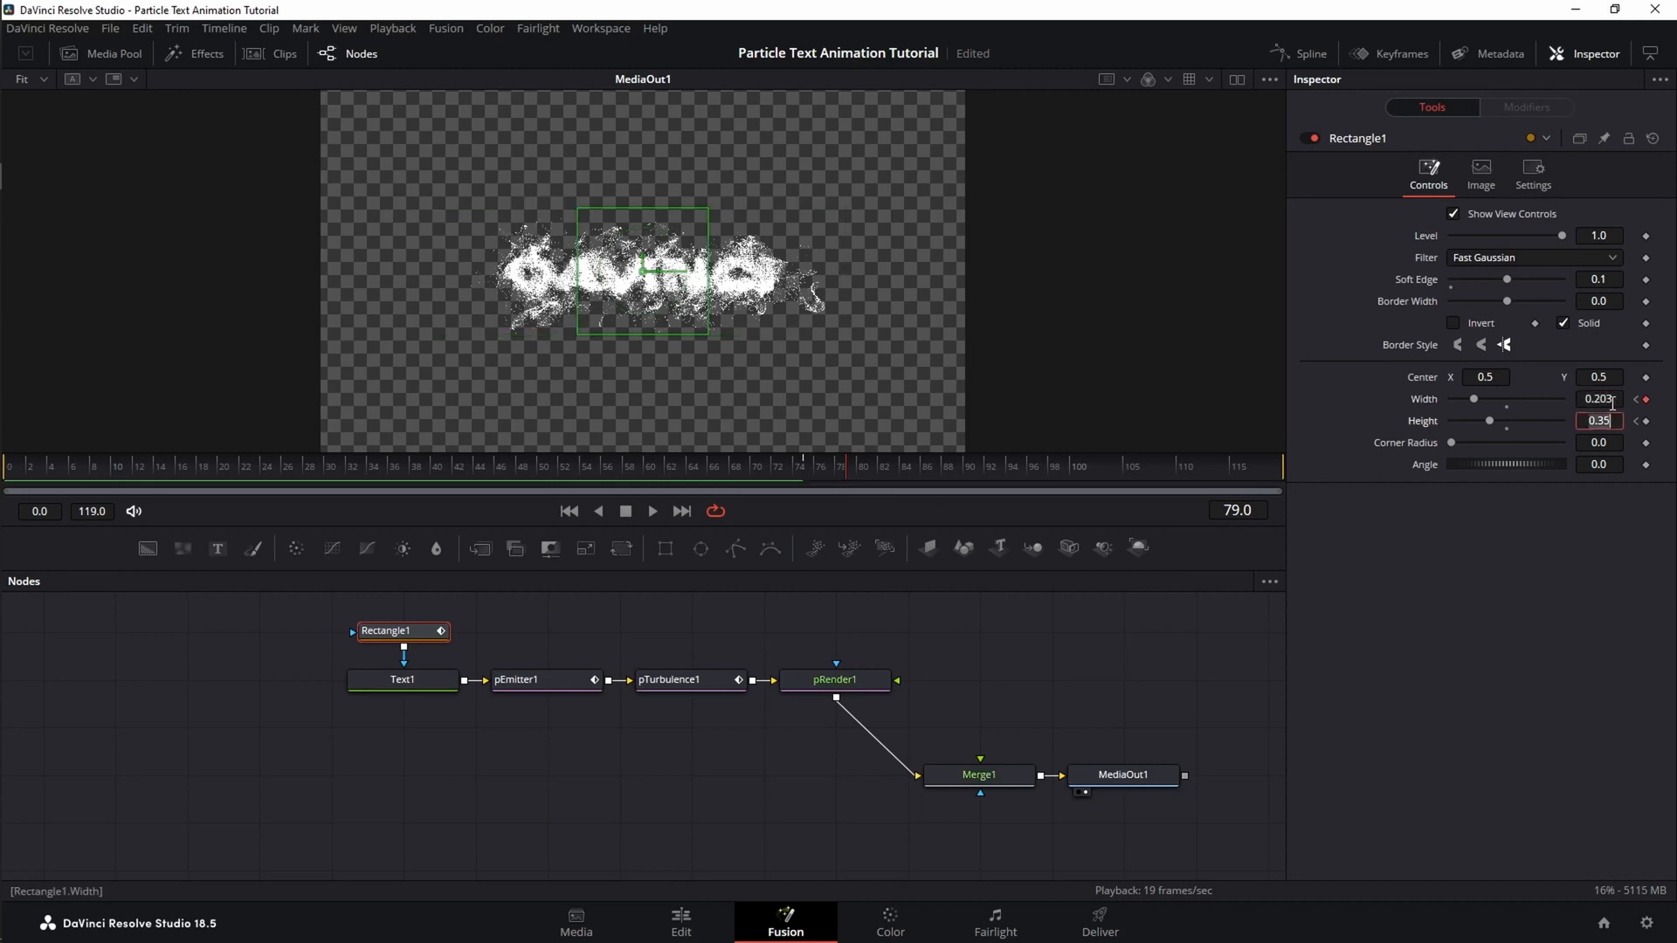
{"action": "type", "text": ".1"}
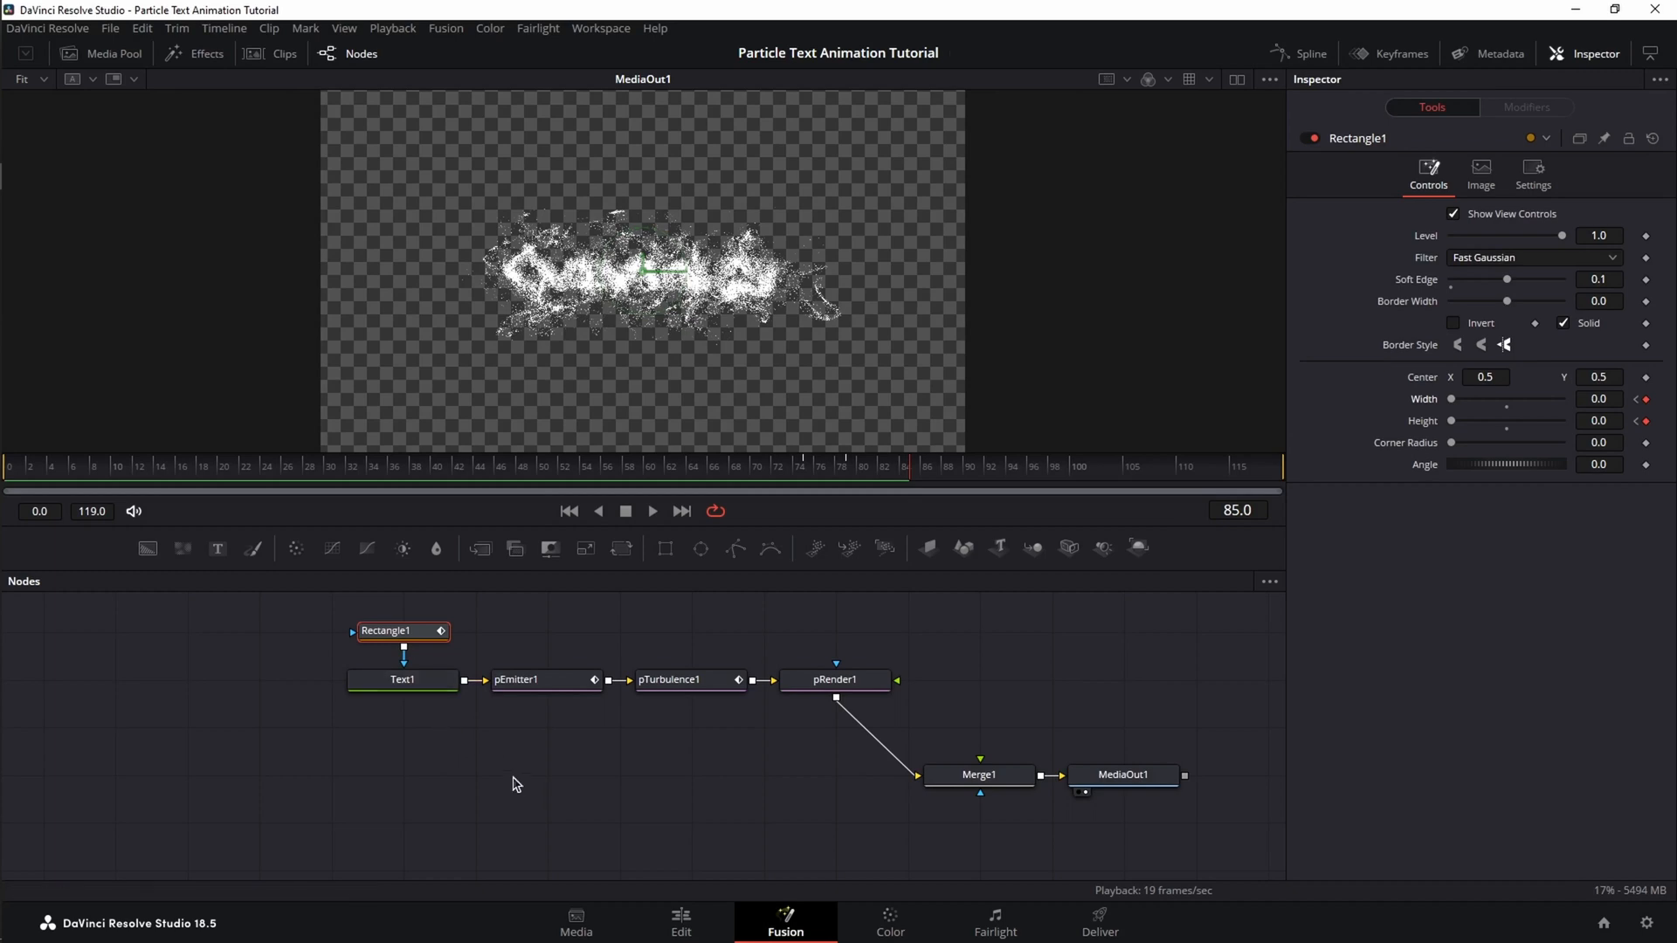
Paste a linked instance of Text1 and bring up the tool search to add a Dissolve after pRender1
{"action": "left_click", "coordinate": [403, 680]}
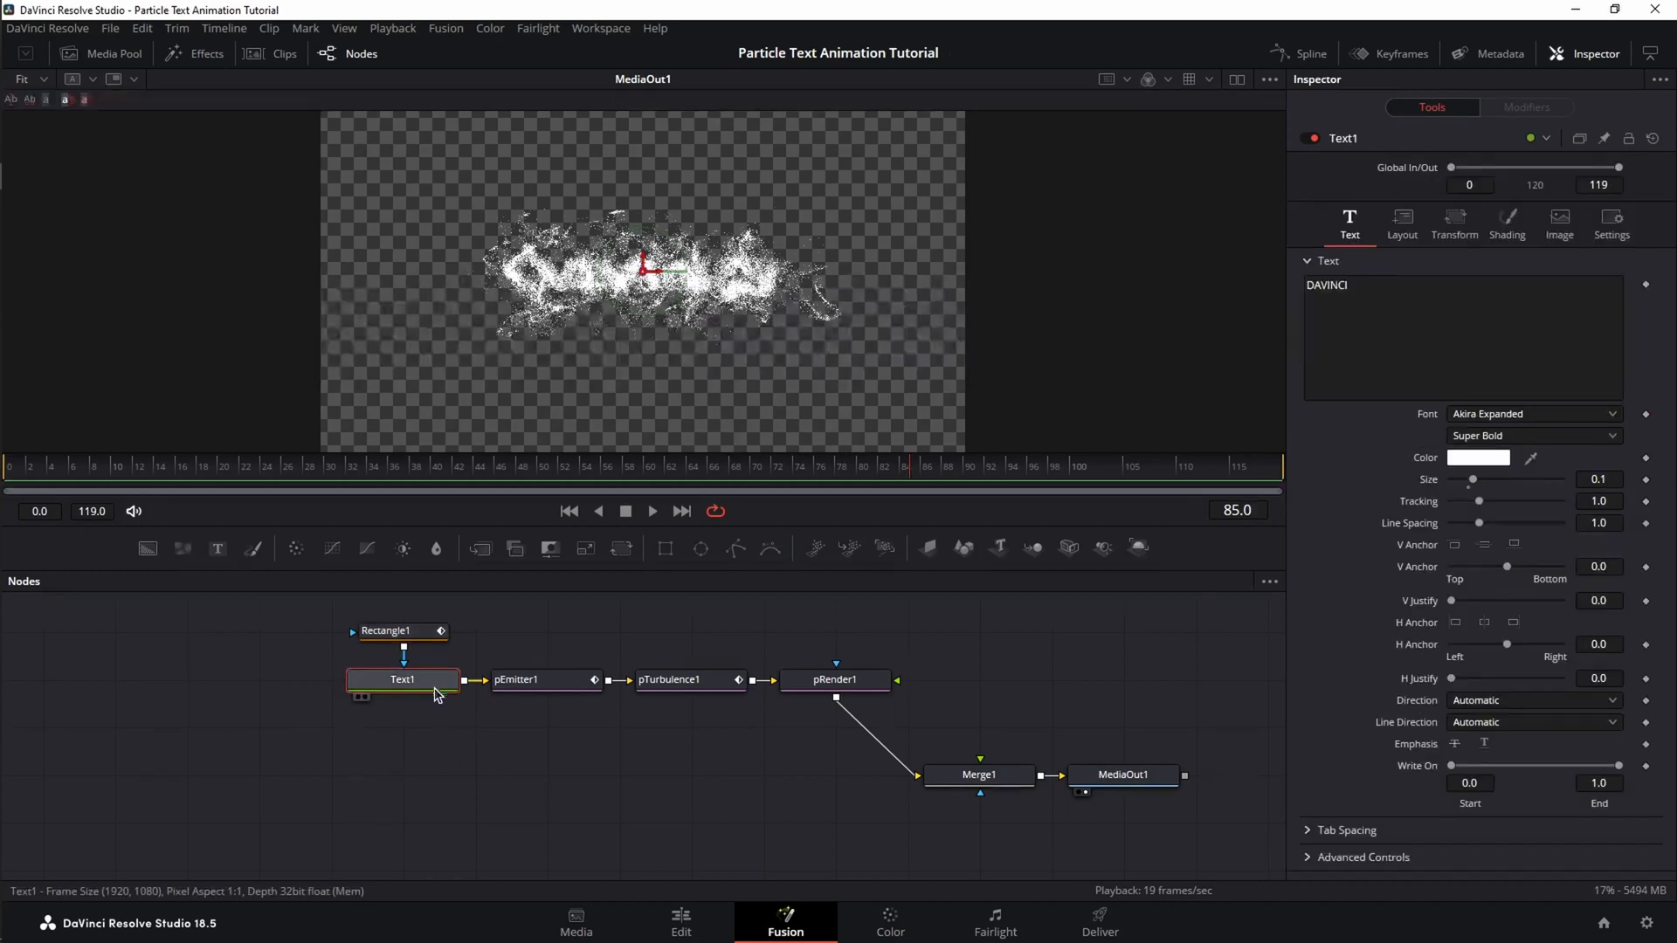
{"action": "key", "text": "ctrl+c"}
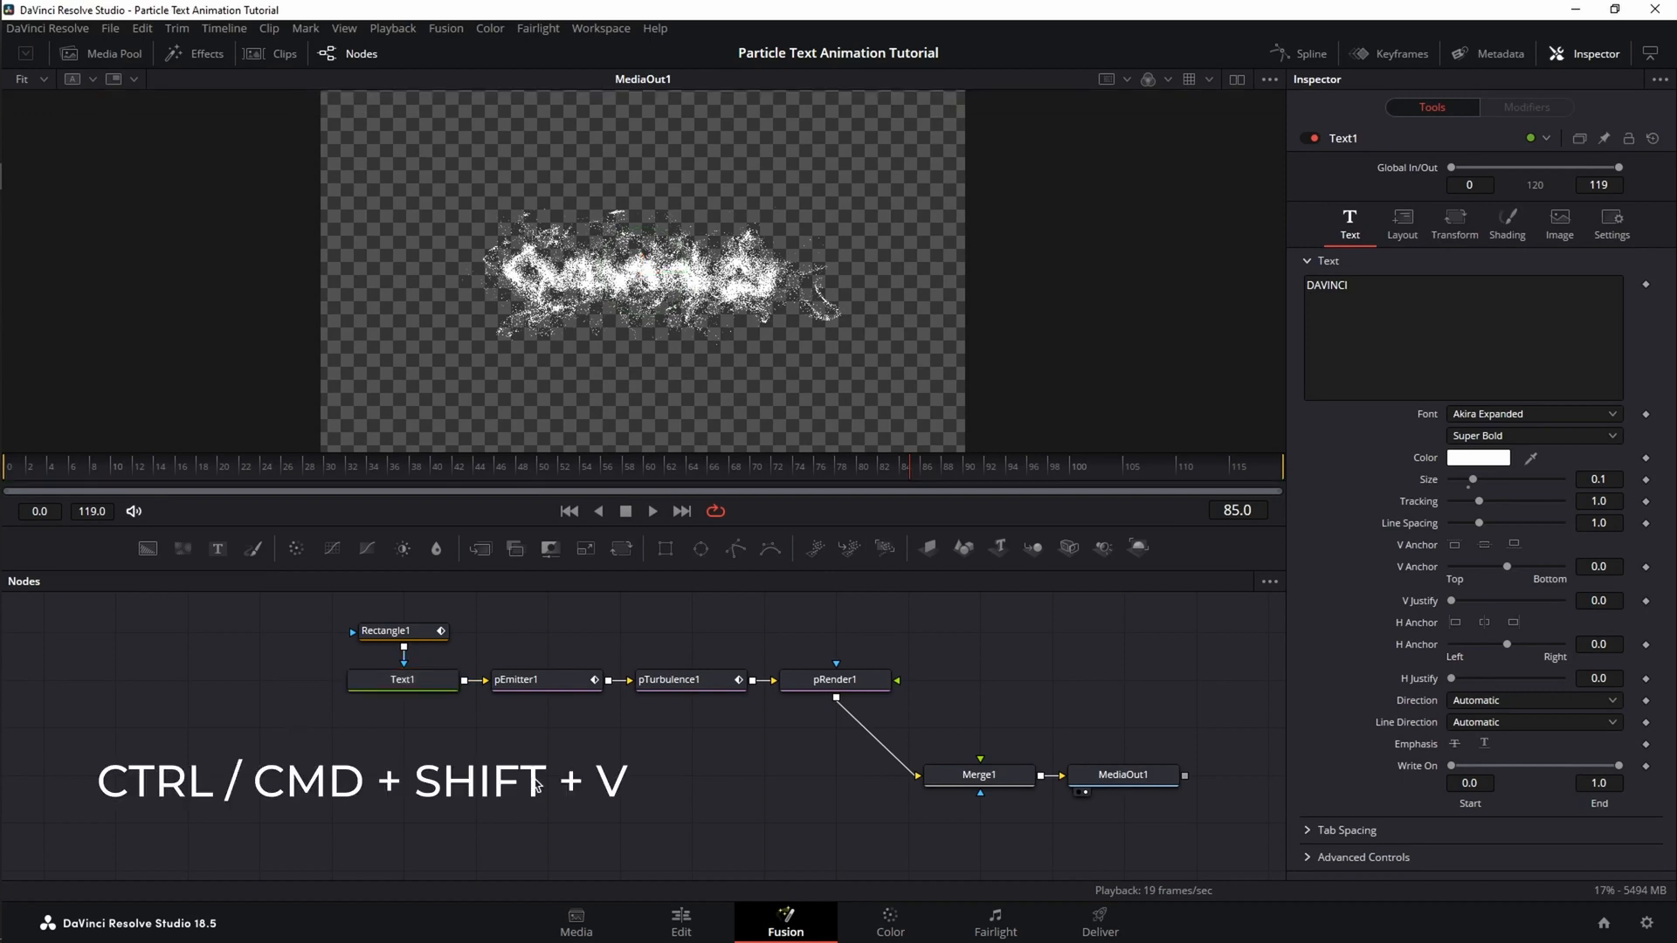
{"action": "key", "text": "ctrl+shift+v"}
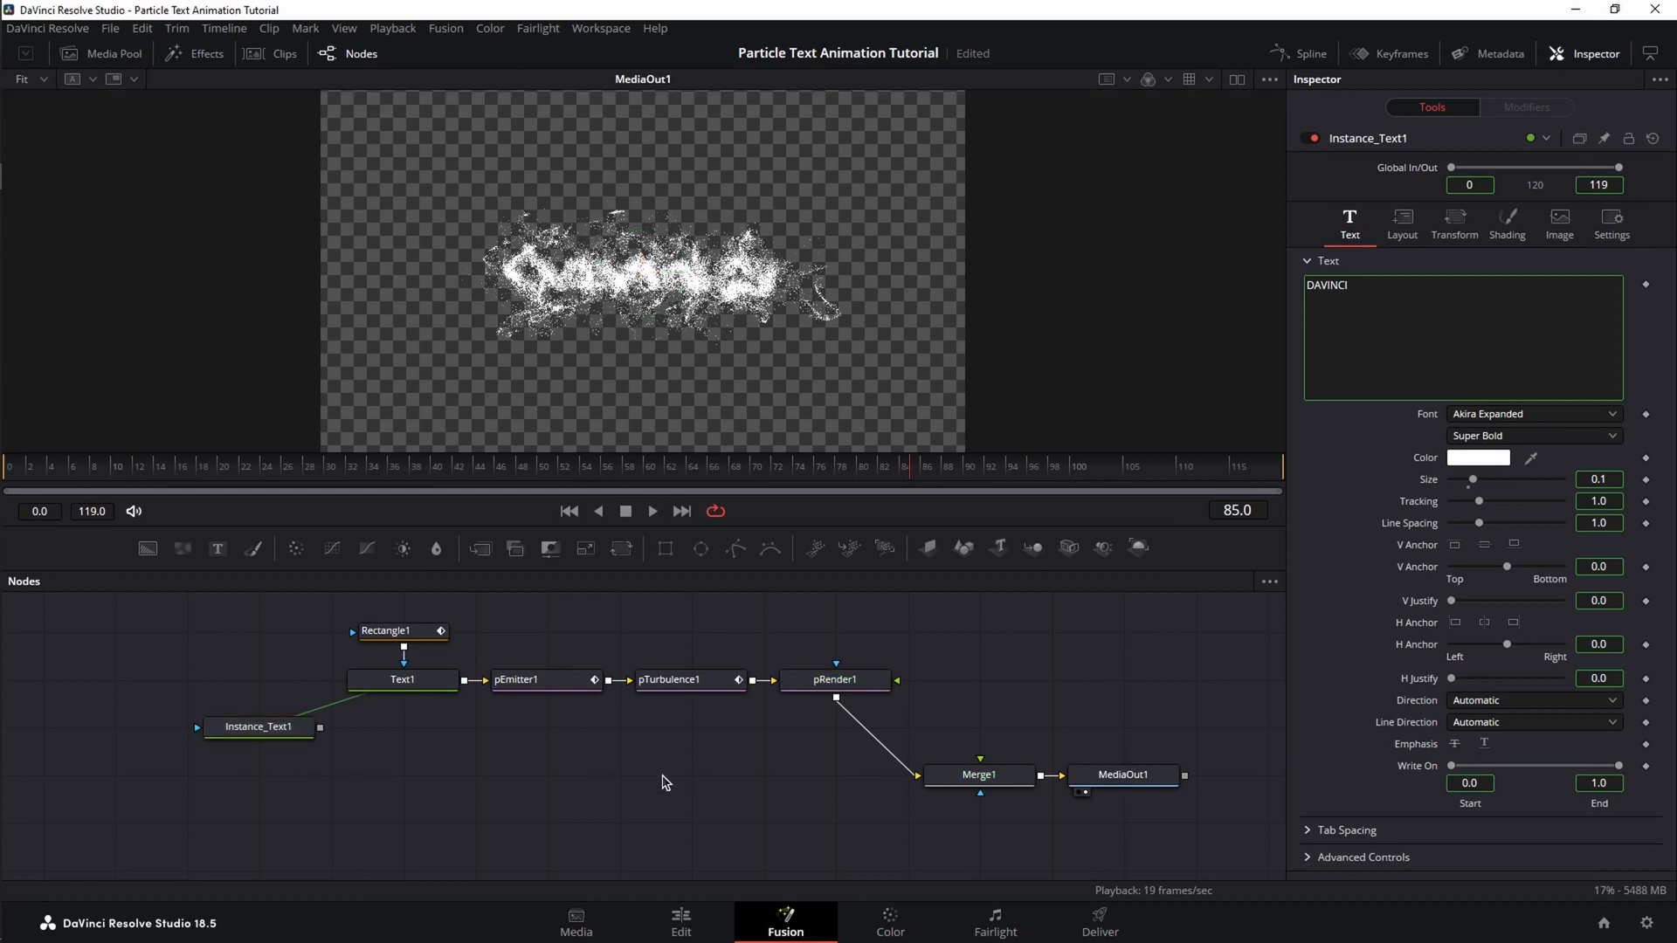
{"action": "key", "text": "shift+space"}
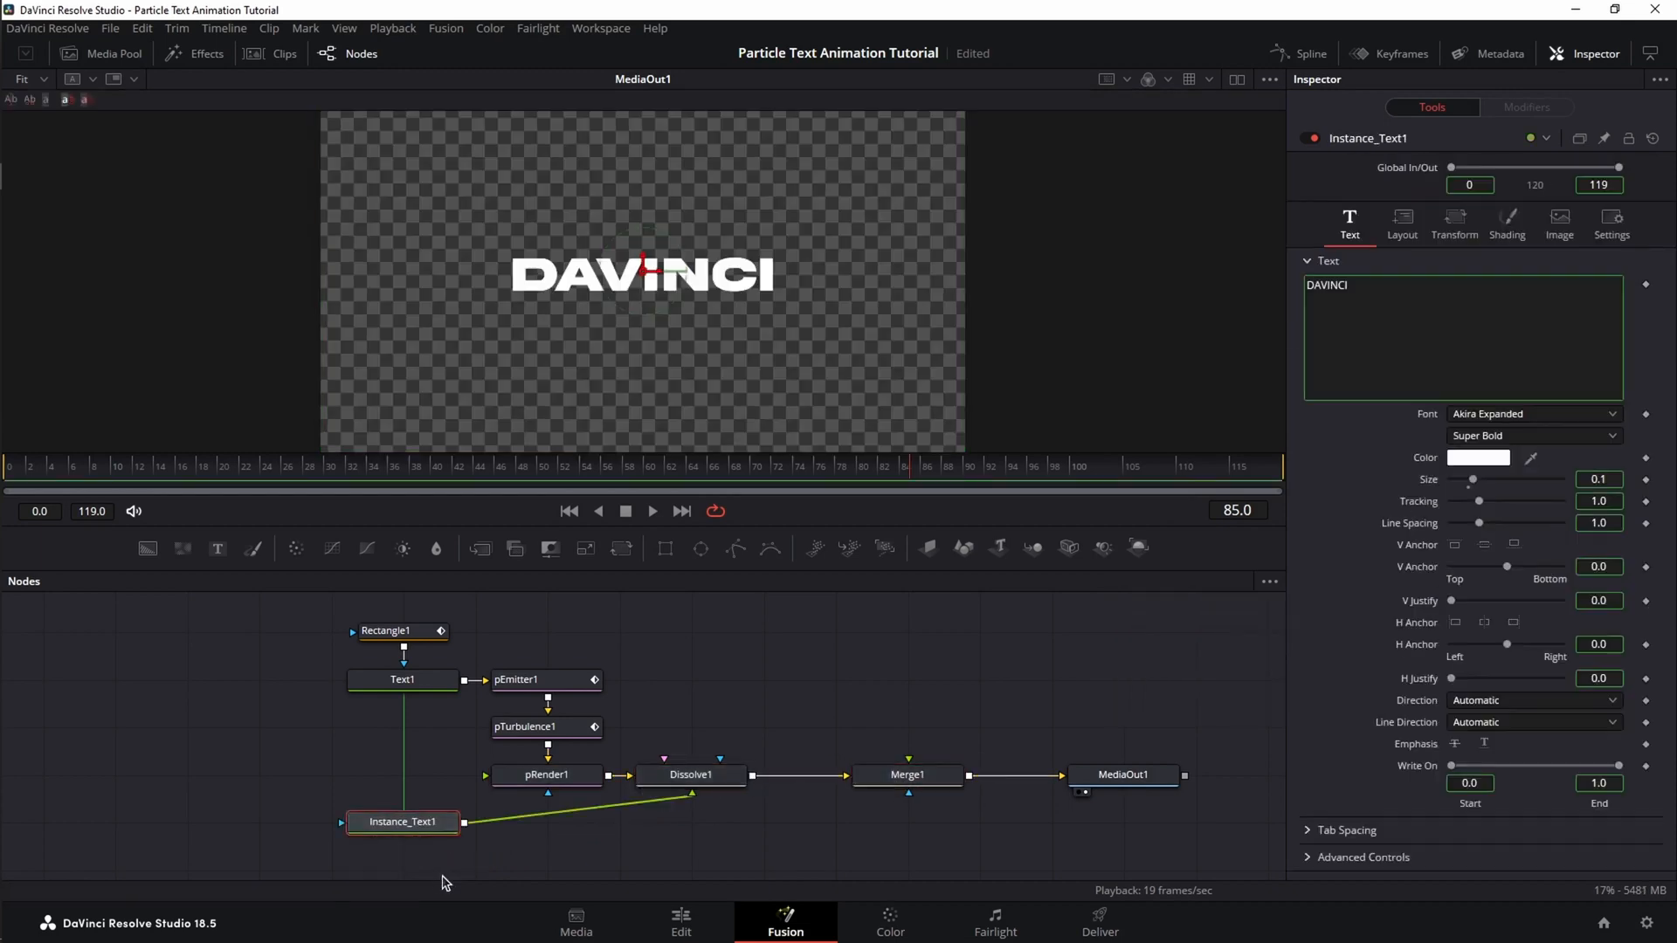
{"action": "mouse_move", "coordinate": [606, 861]}
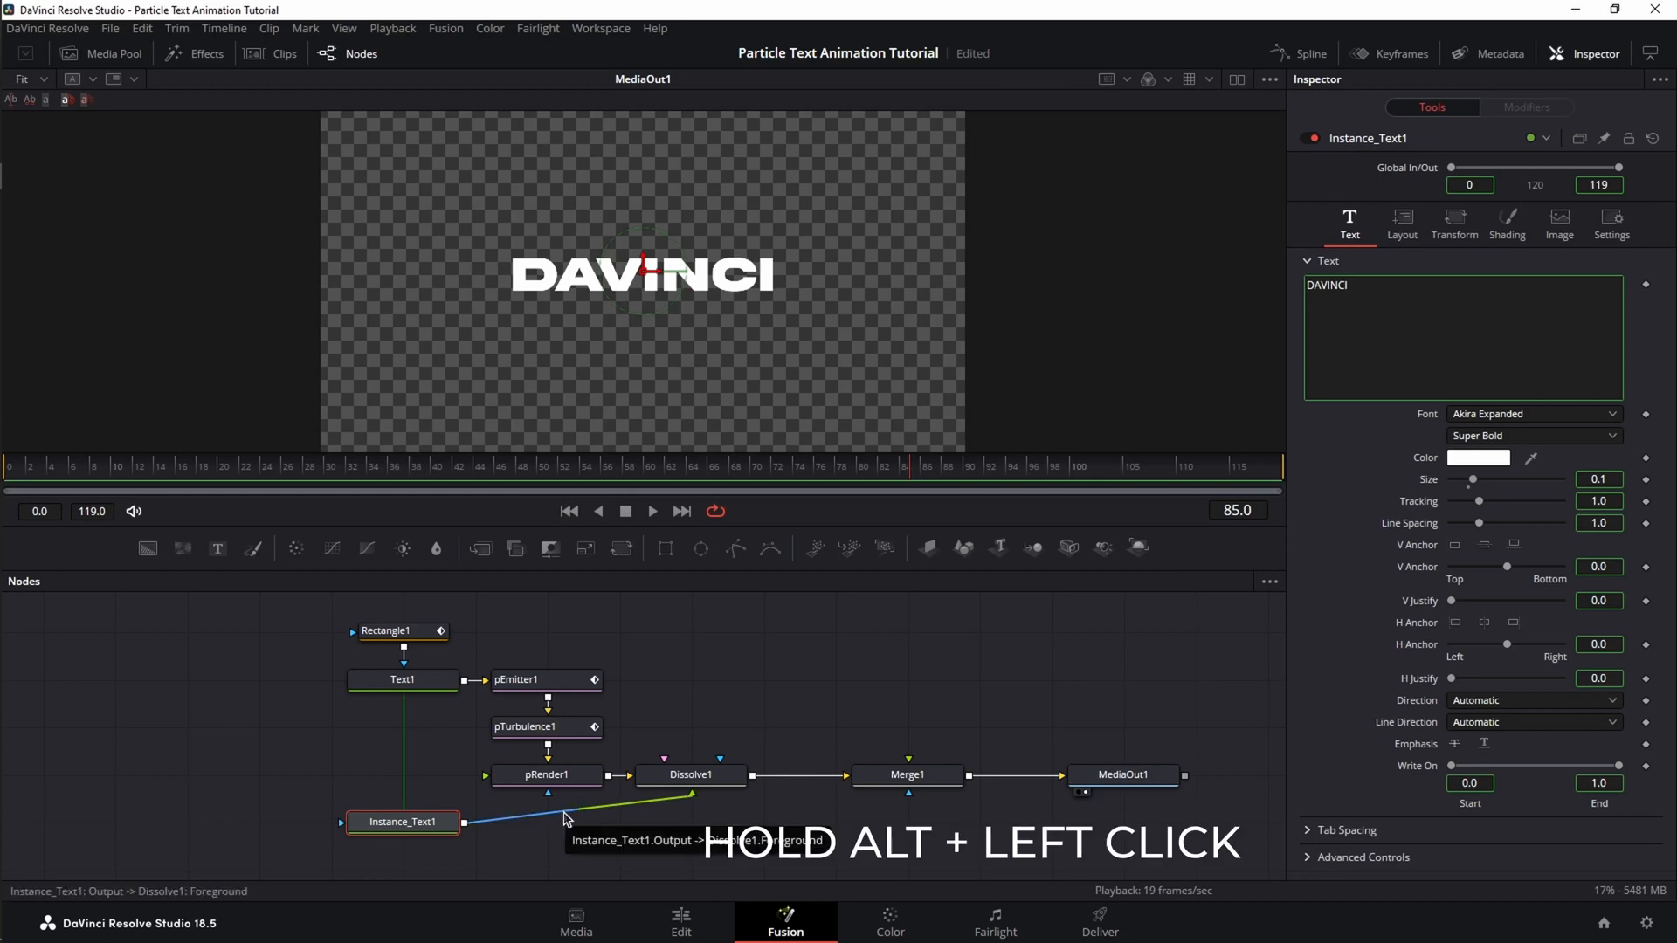
Add a pipe router on the Instance_Text1 link and move it beneath Dissolve1
{"action": "left_click", "coordinate": [565, 812]}
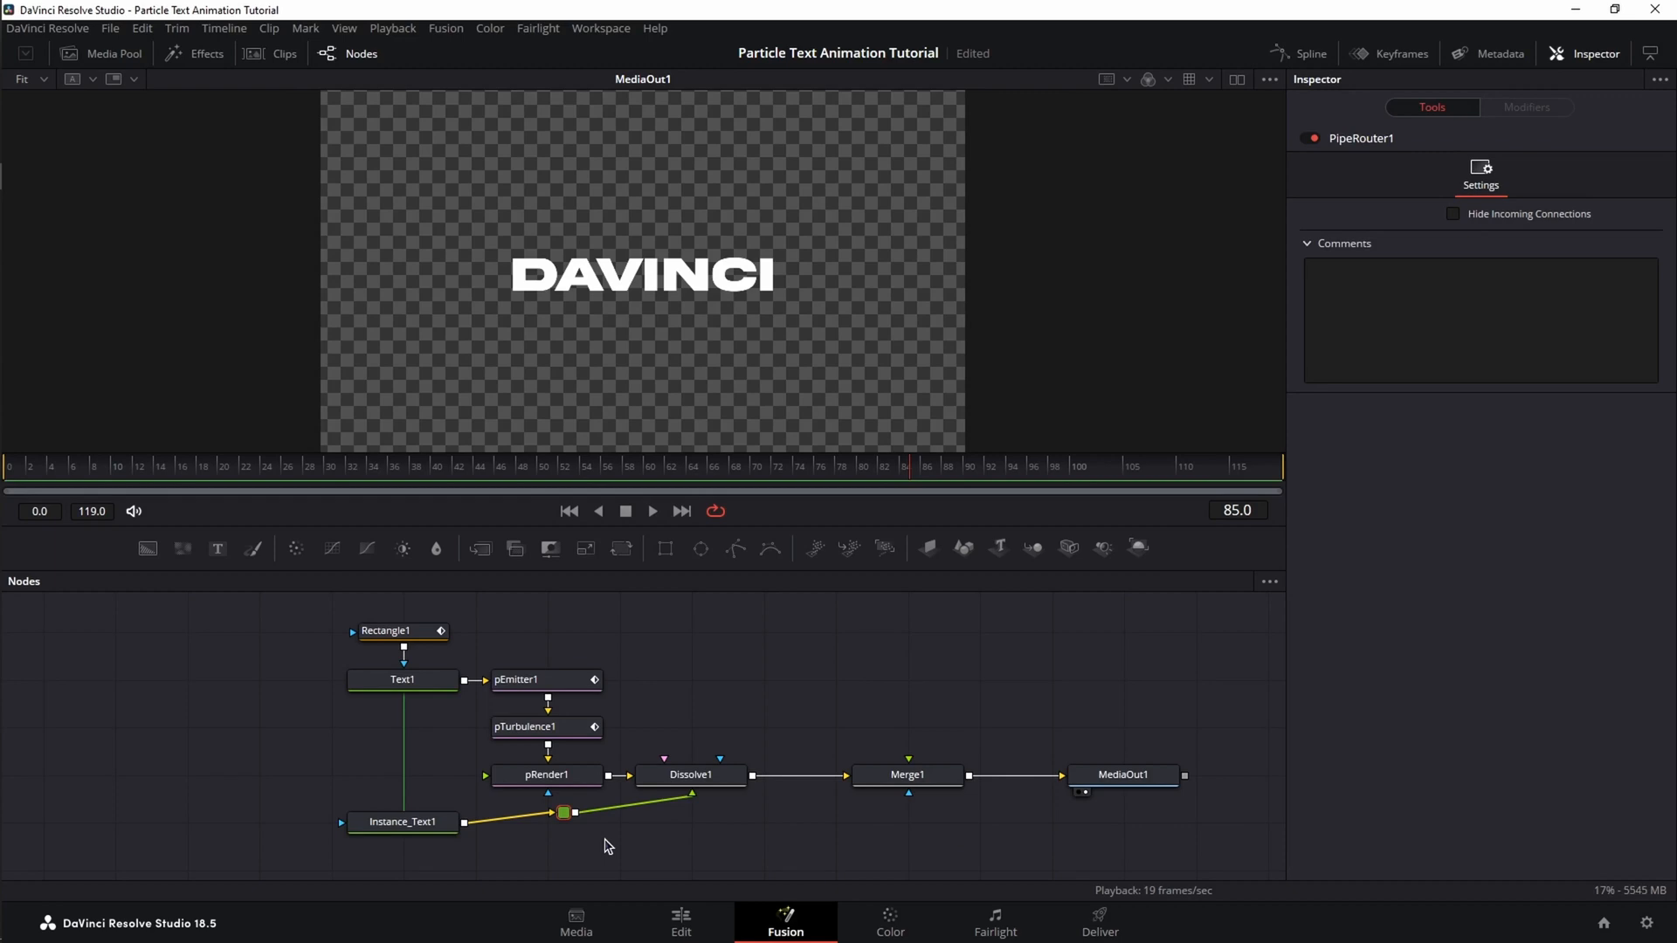
{"action": "left_click_drag", "start_coordinate": [564, 812], "coordinate": [692, 821]}
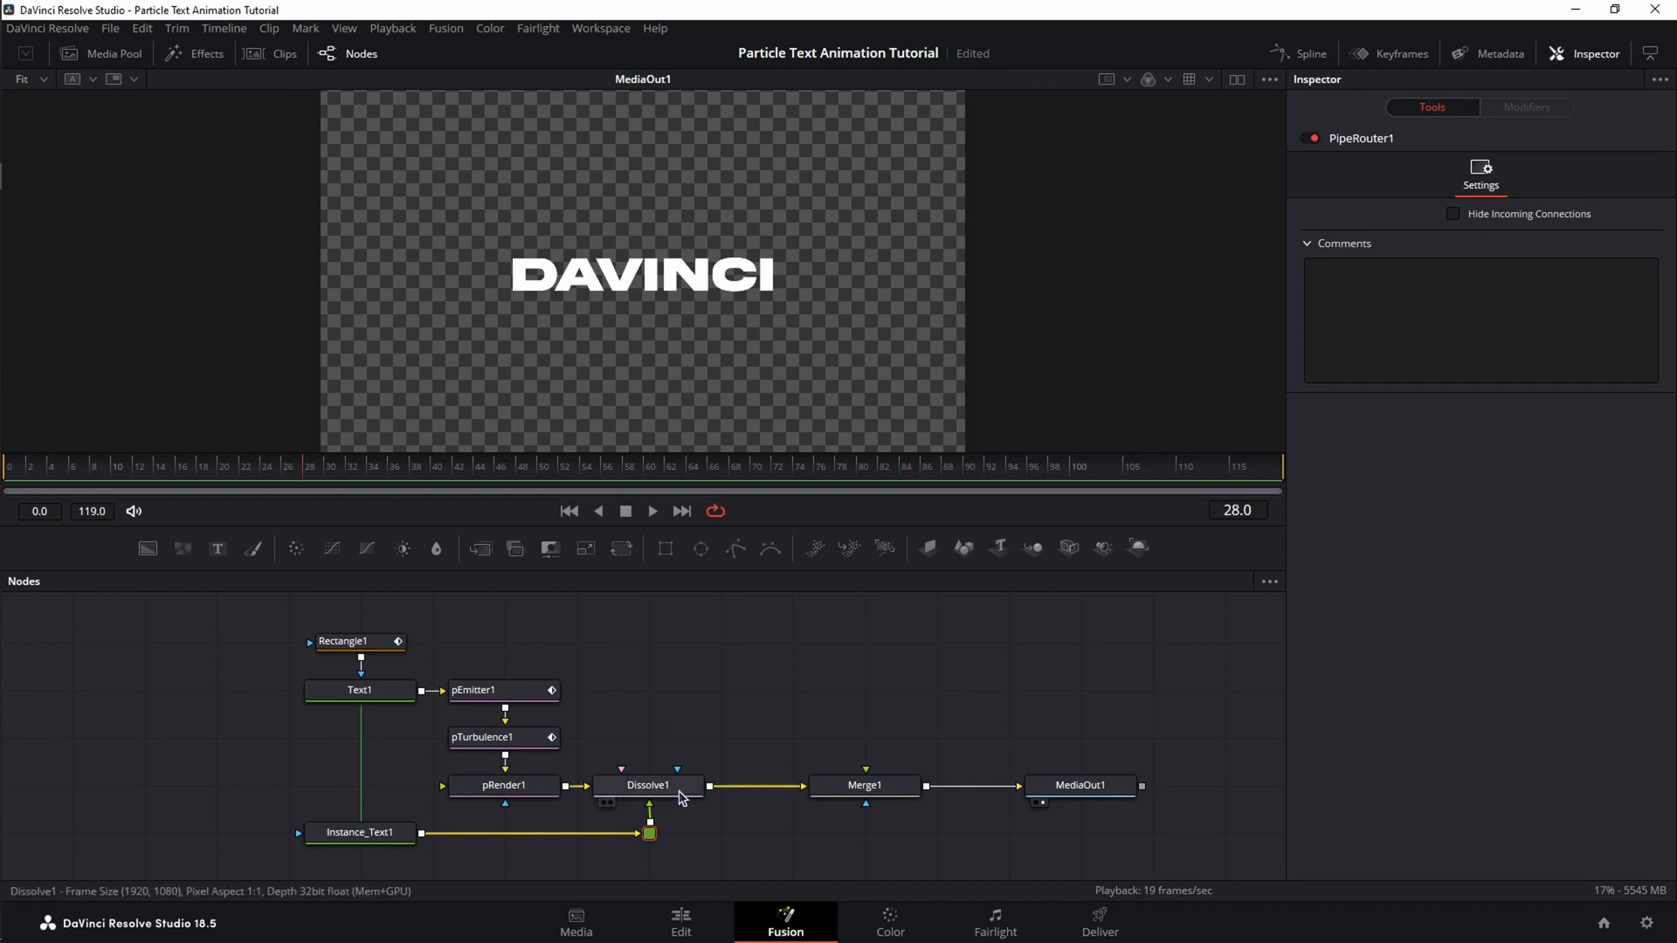
Keyframe Dissolve1 from the particle render to the solid text by frame 38
{"action": "left_click", "coordinate": [646, 784]}
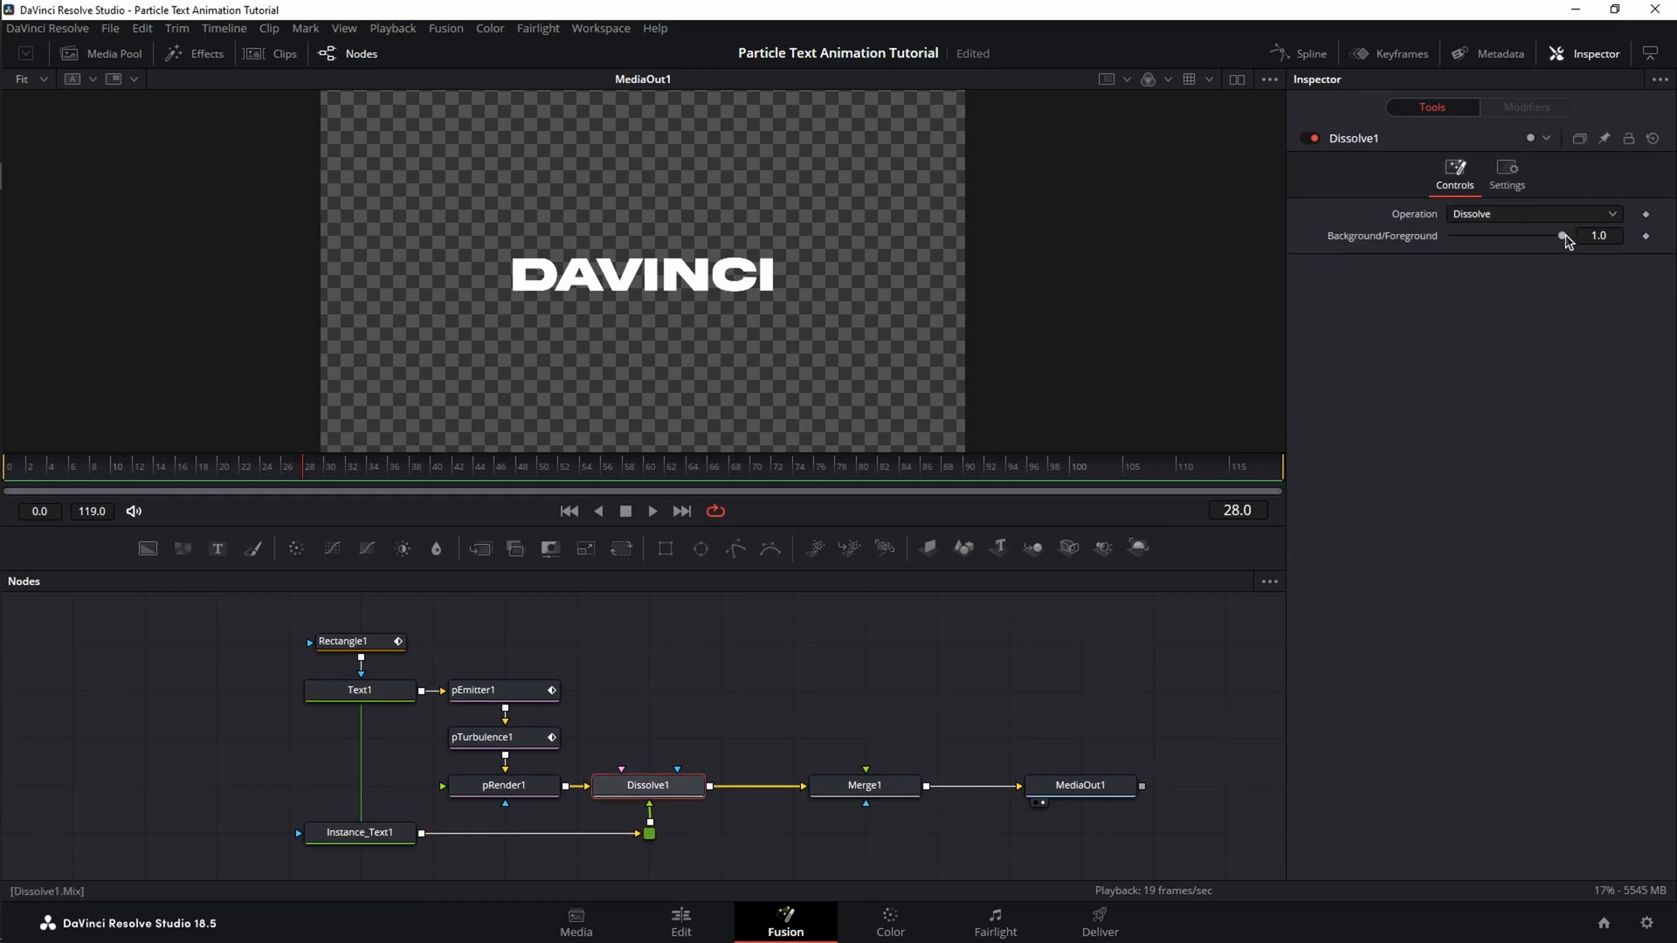
{"action": "left_click_drag", "start_coordinate": [1562, 235], "coordinate": [1452, 236]}
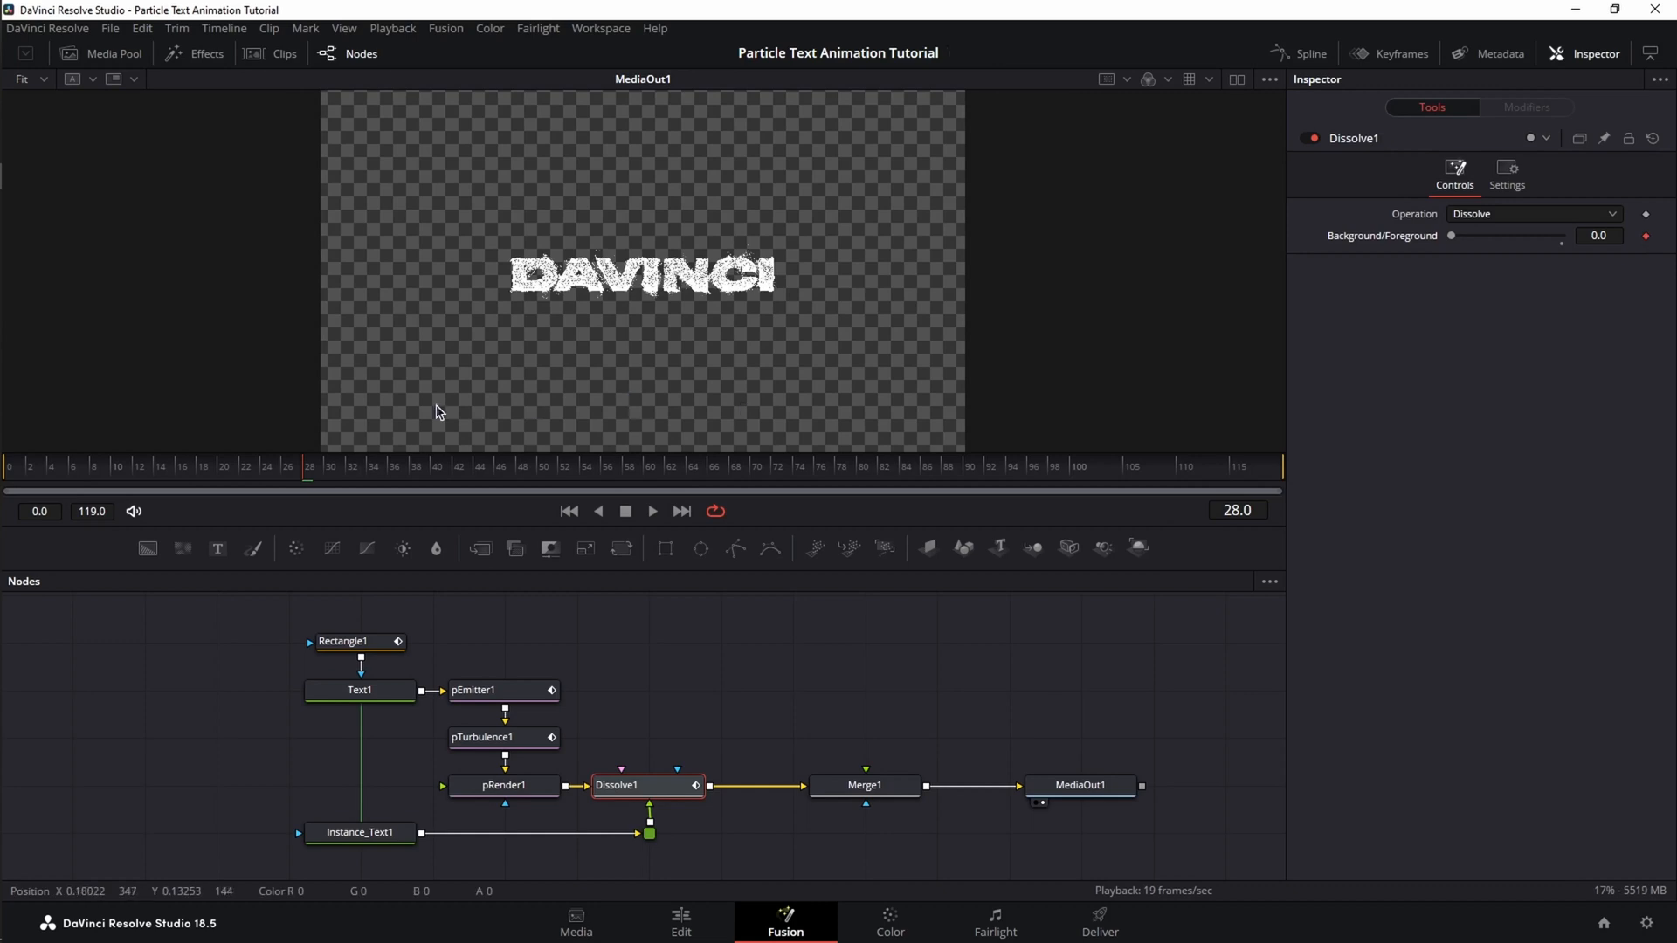
{"action": "left_click", "coordinate": [416, 468]}
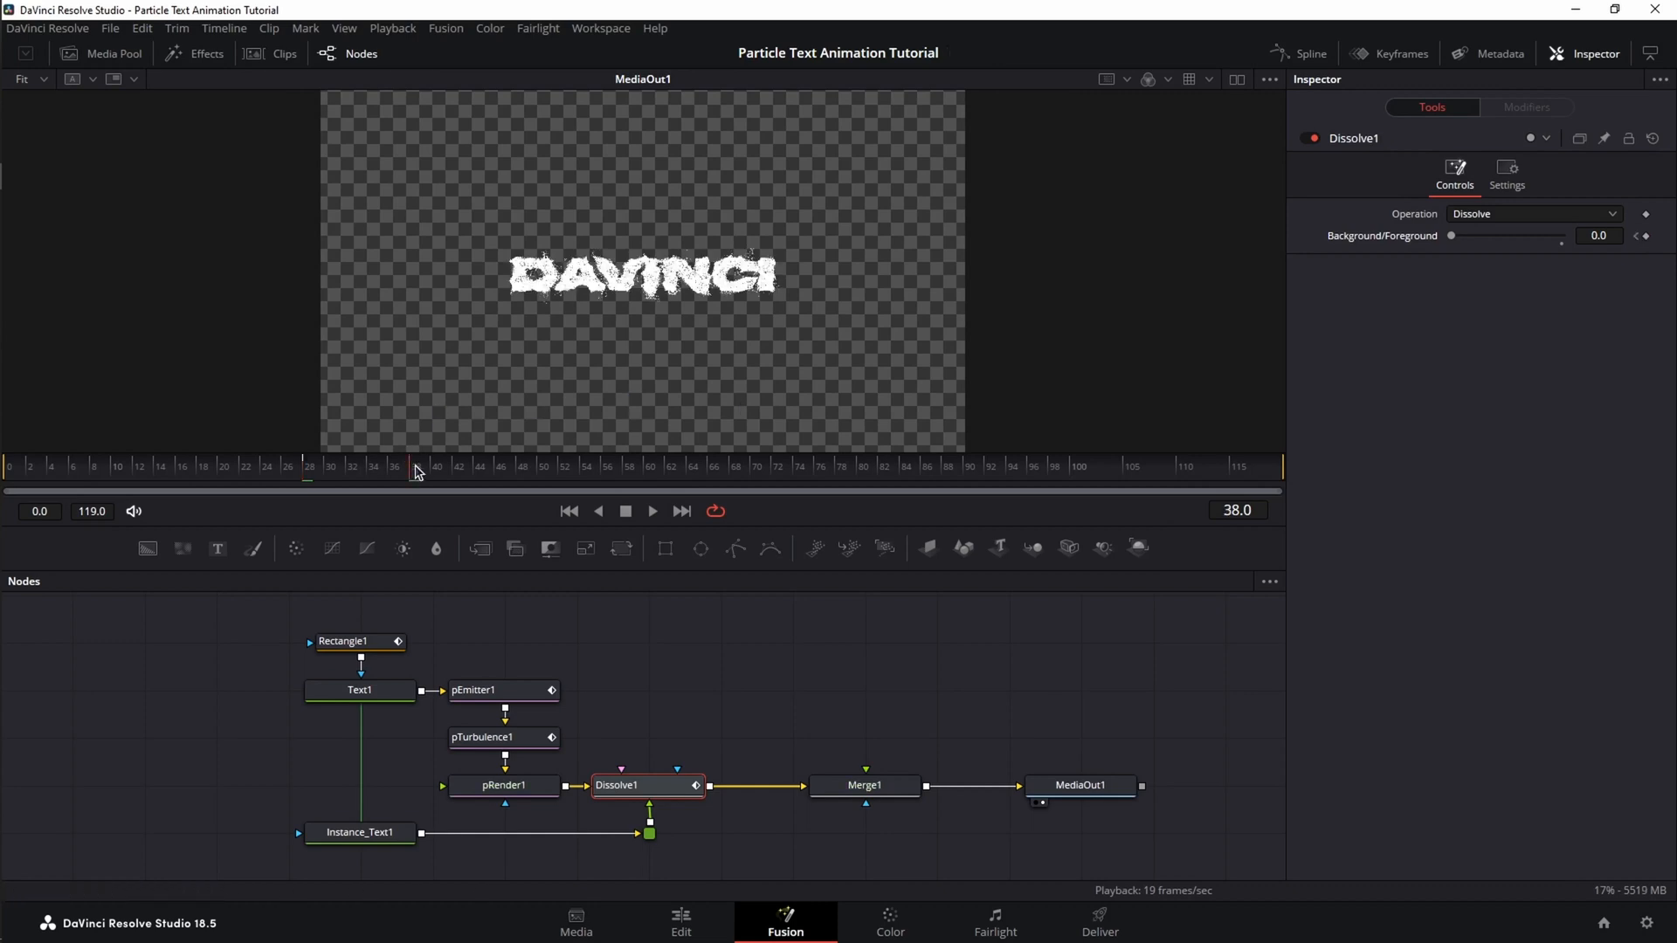
{"action": "left_click_drag", "start_coordinate": [1452, 236], "coordinate": [1537, 236]}
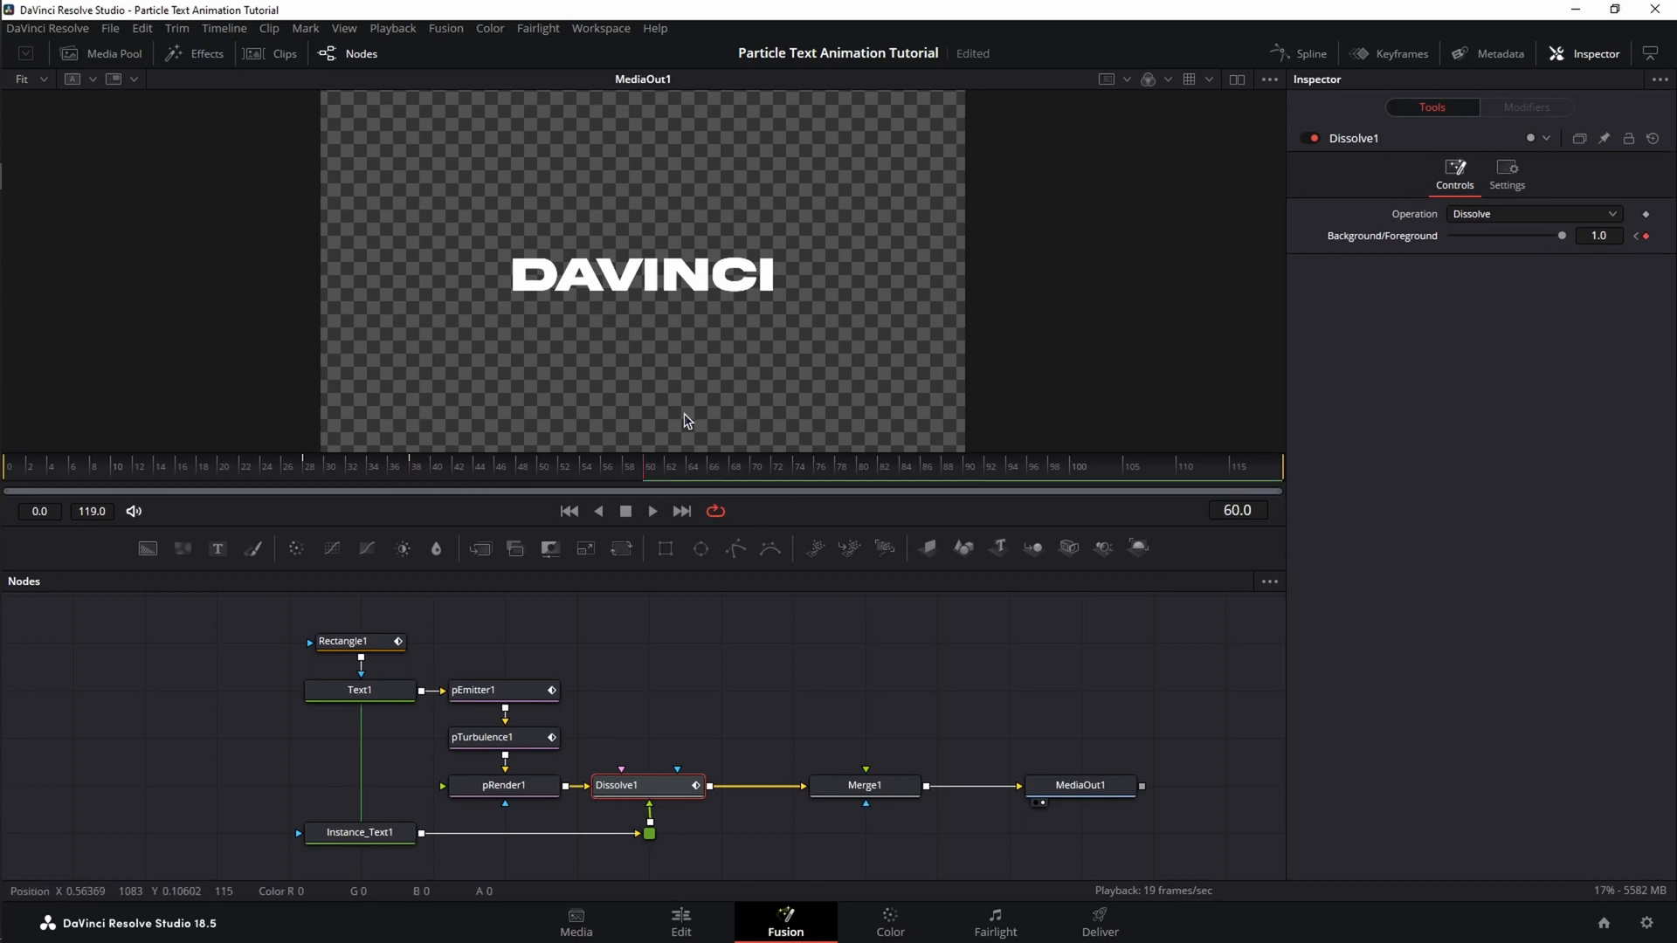
{"action": "mouse_move", "coordinate": [755, 474]}
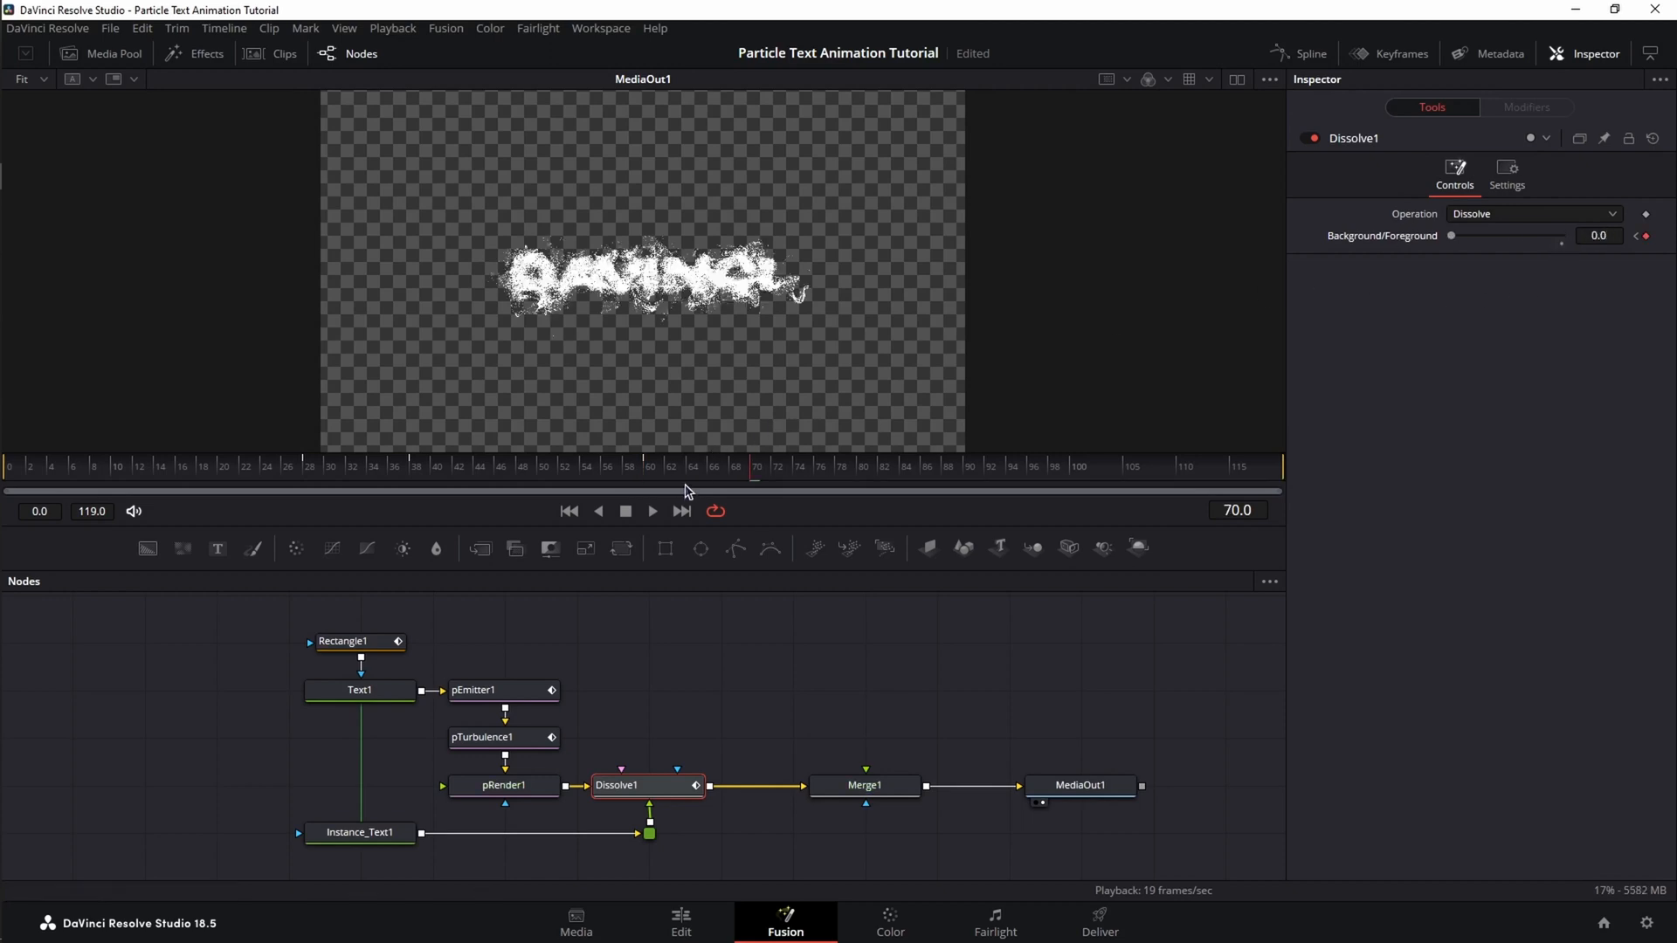
View the final composite output and stop preview playback
{"action": "left_click", "coordinate": [1080, 785]}
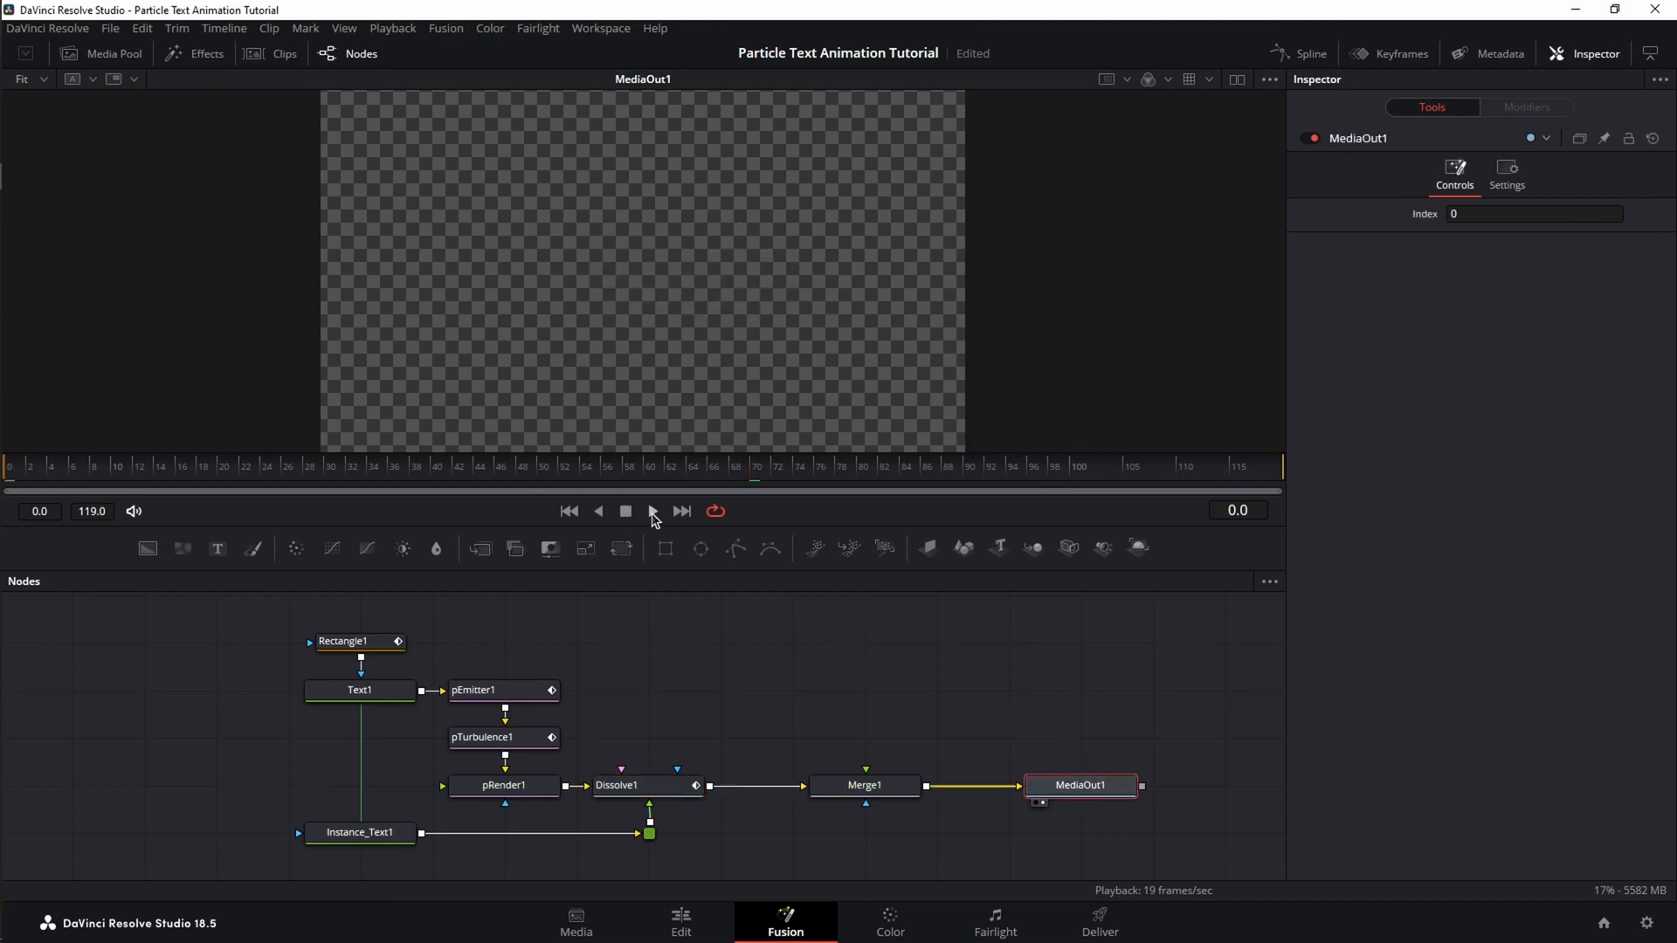
{"action": "left_click", "coordinate": [650, 510]}
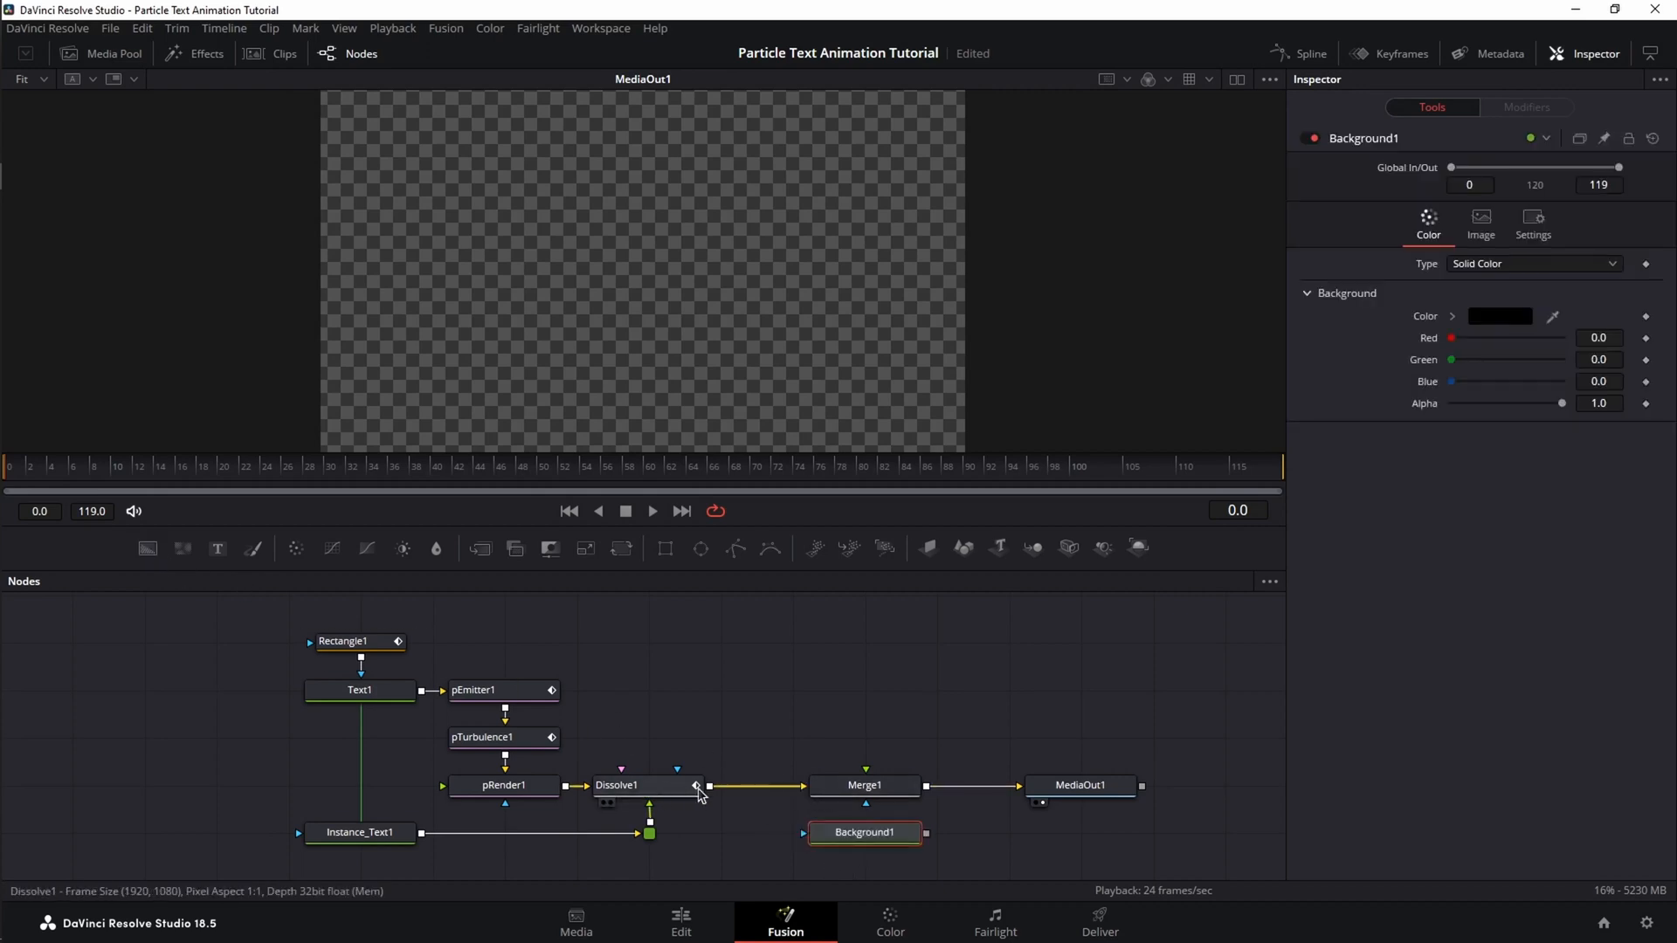
Feed Background1 into Merge1 as a Four Corner gradient with blue top-left and bottom-right corners
{"action": "left_click_drag", "start_coordinate": [706, 784], "coordinate": [867, 770]}
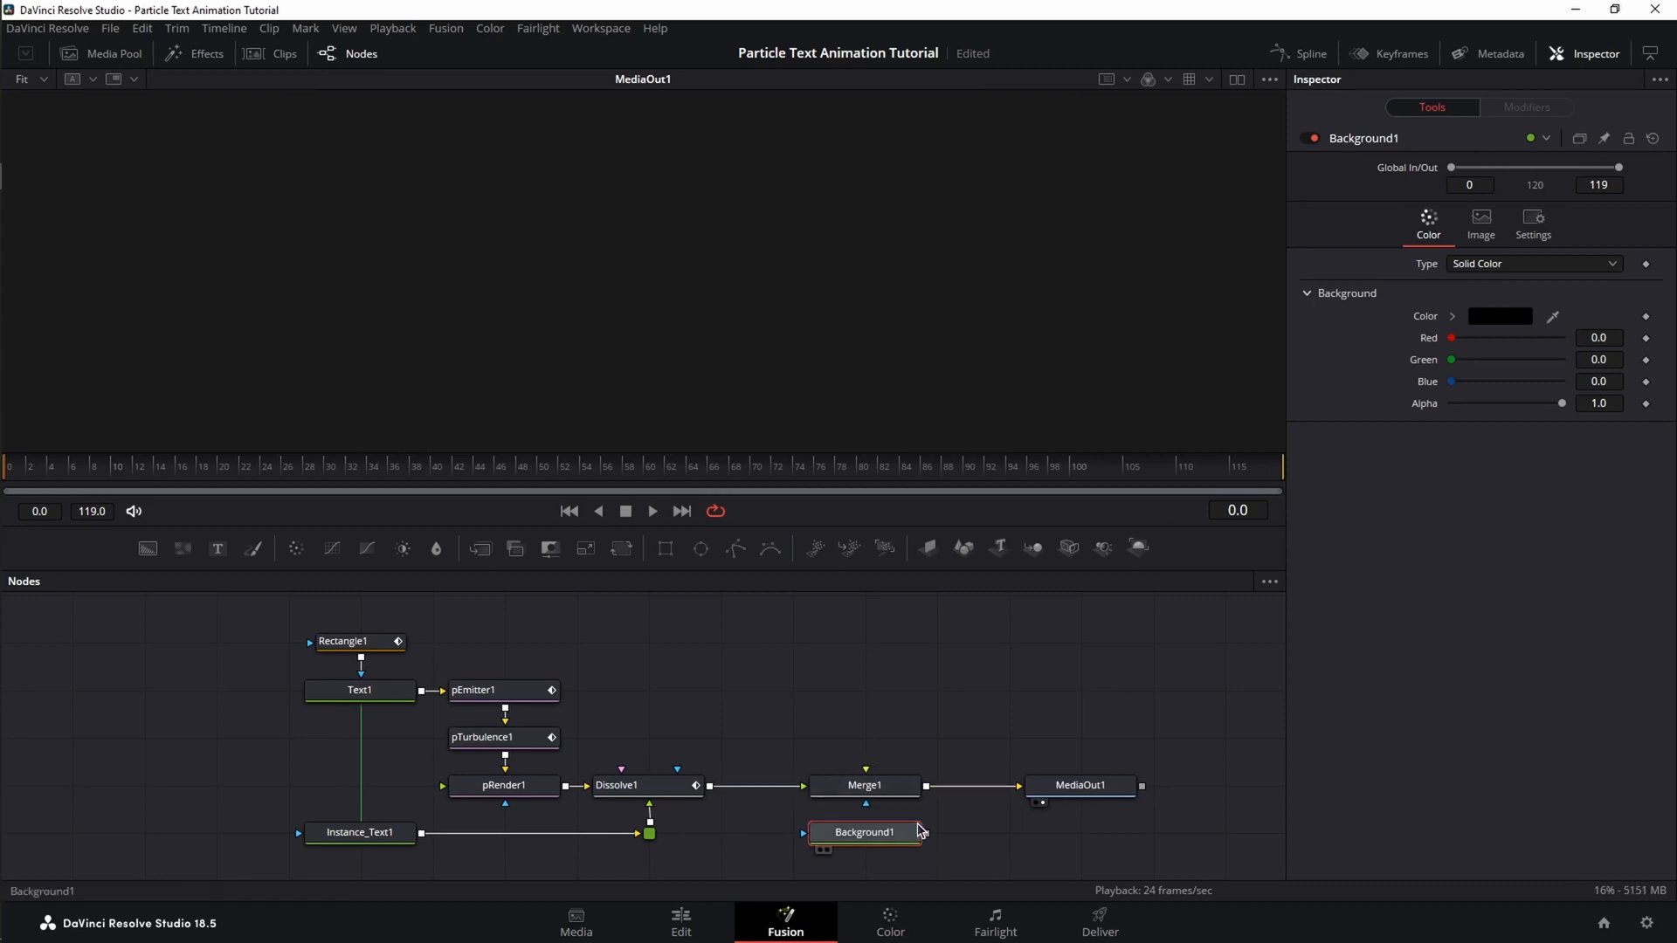
{"action": "left_click_drag", "start_coordinate": [866, 831], "coordinate": [865, 784]}
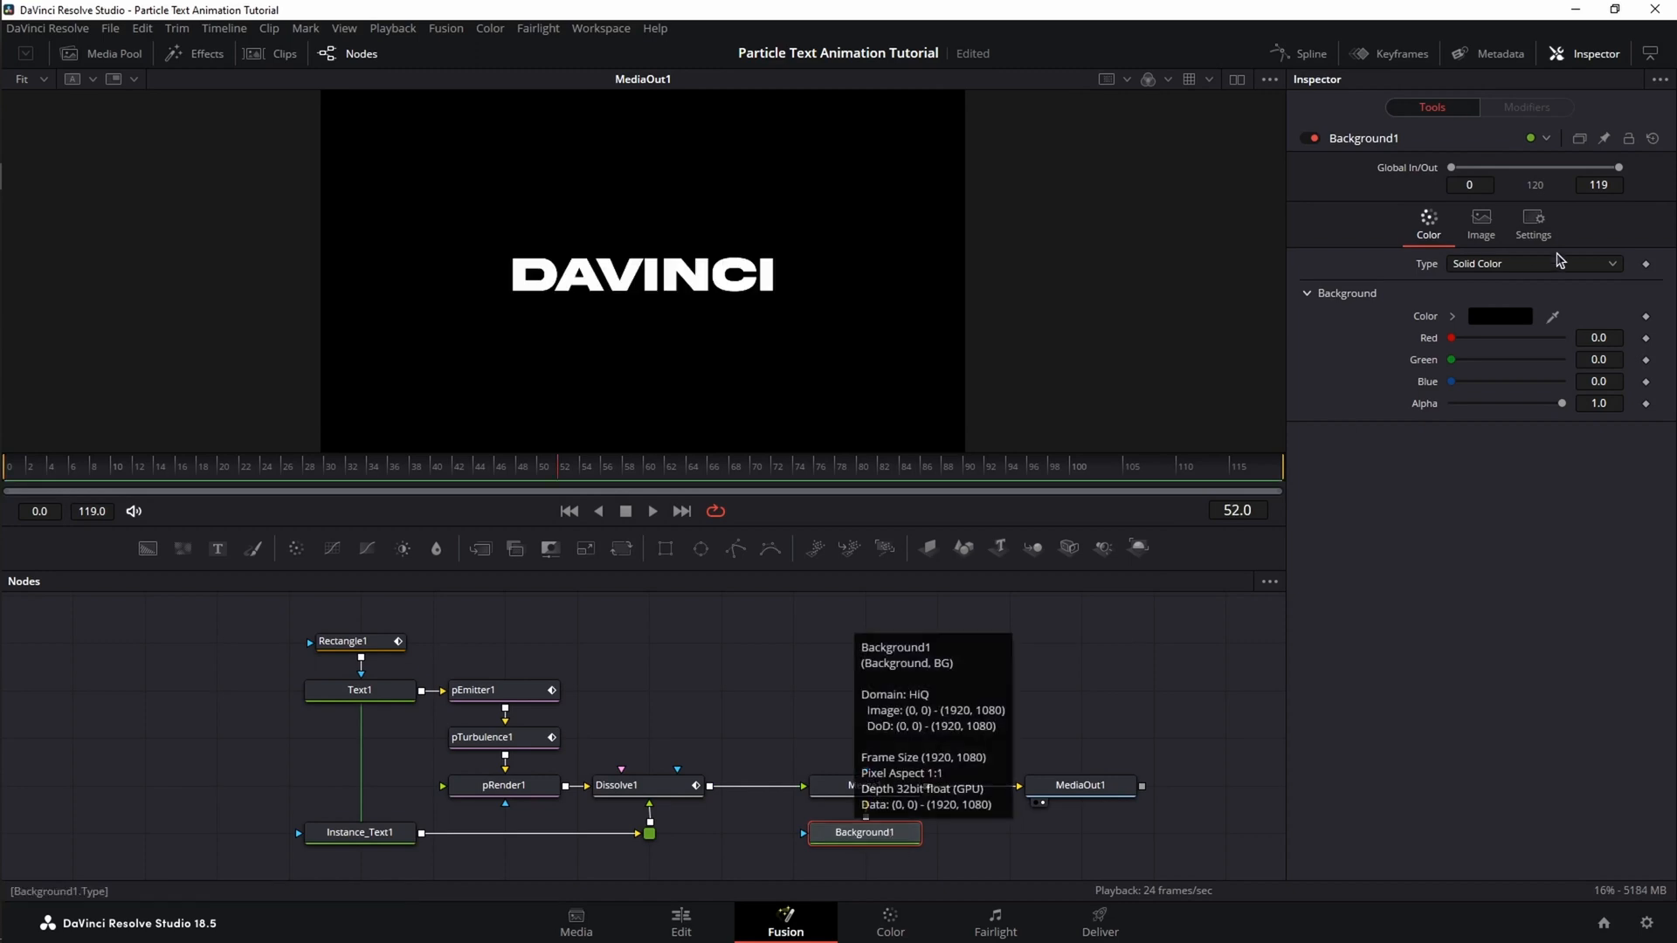
{"action": "left_click", "coordinate": [1532, 264]}
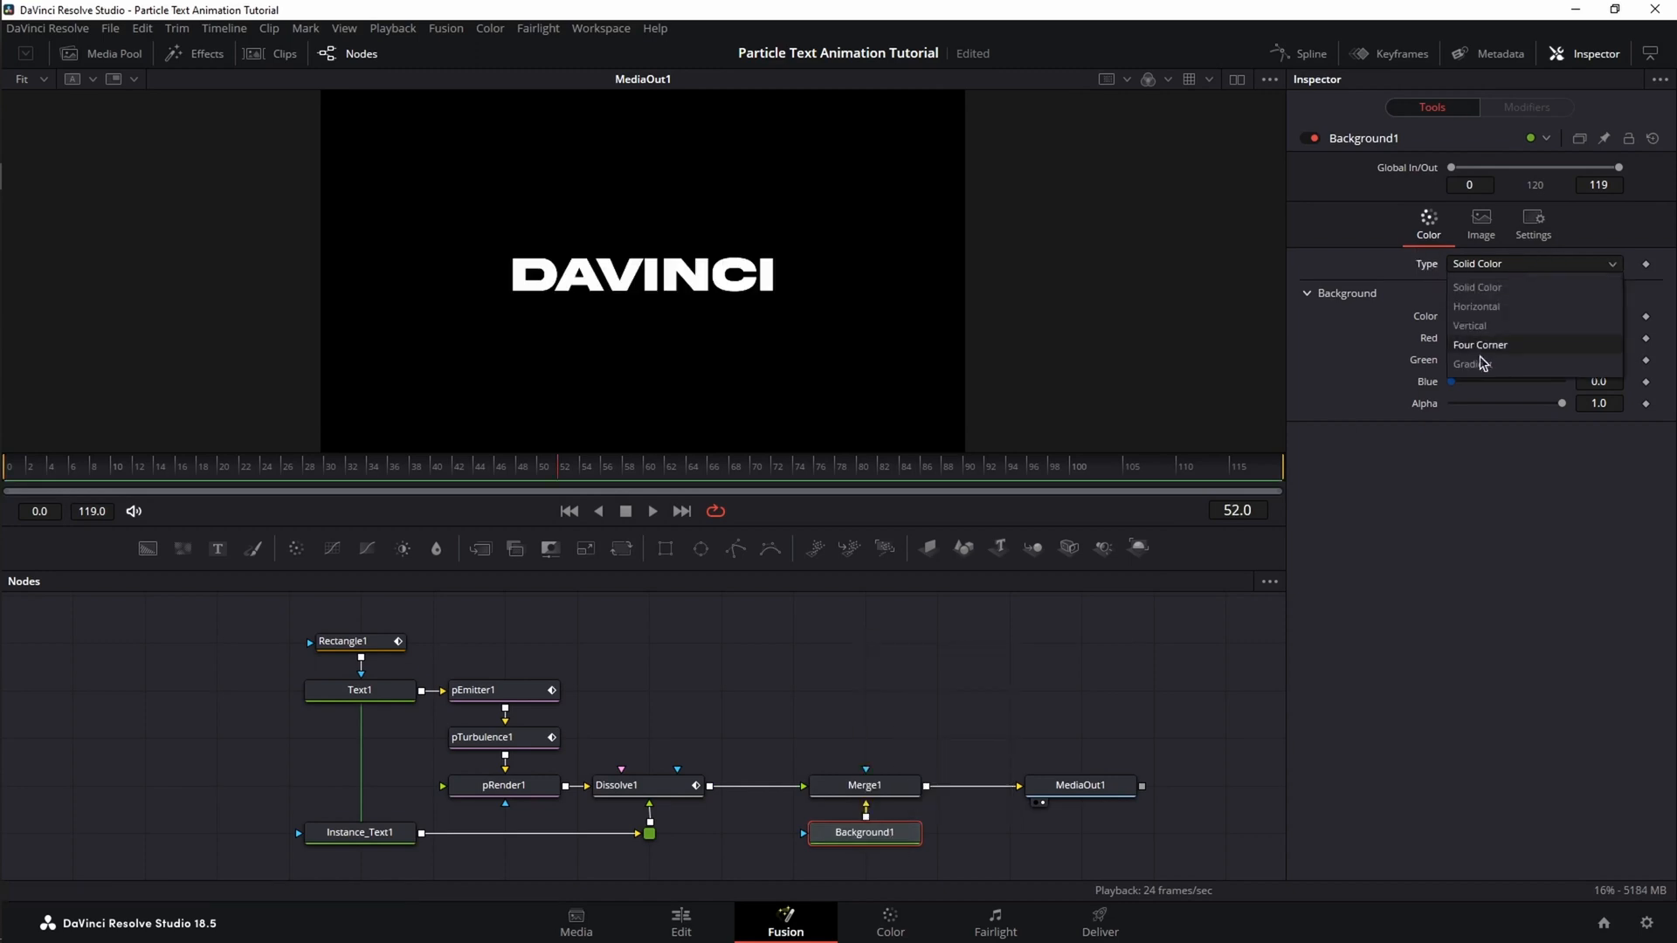
{"action": "left_click", "coordinate": [1480, 344]}
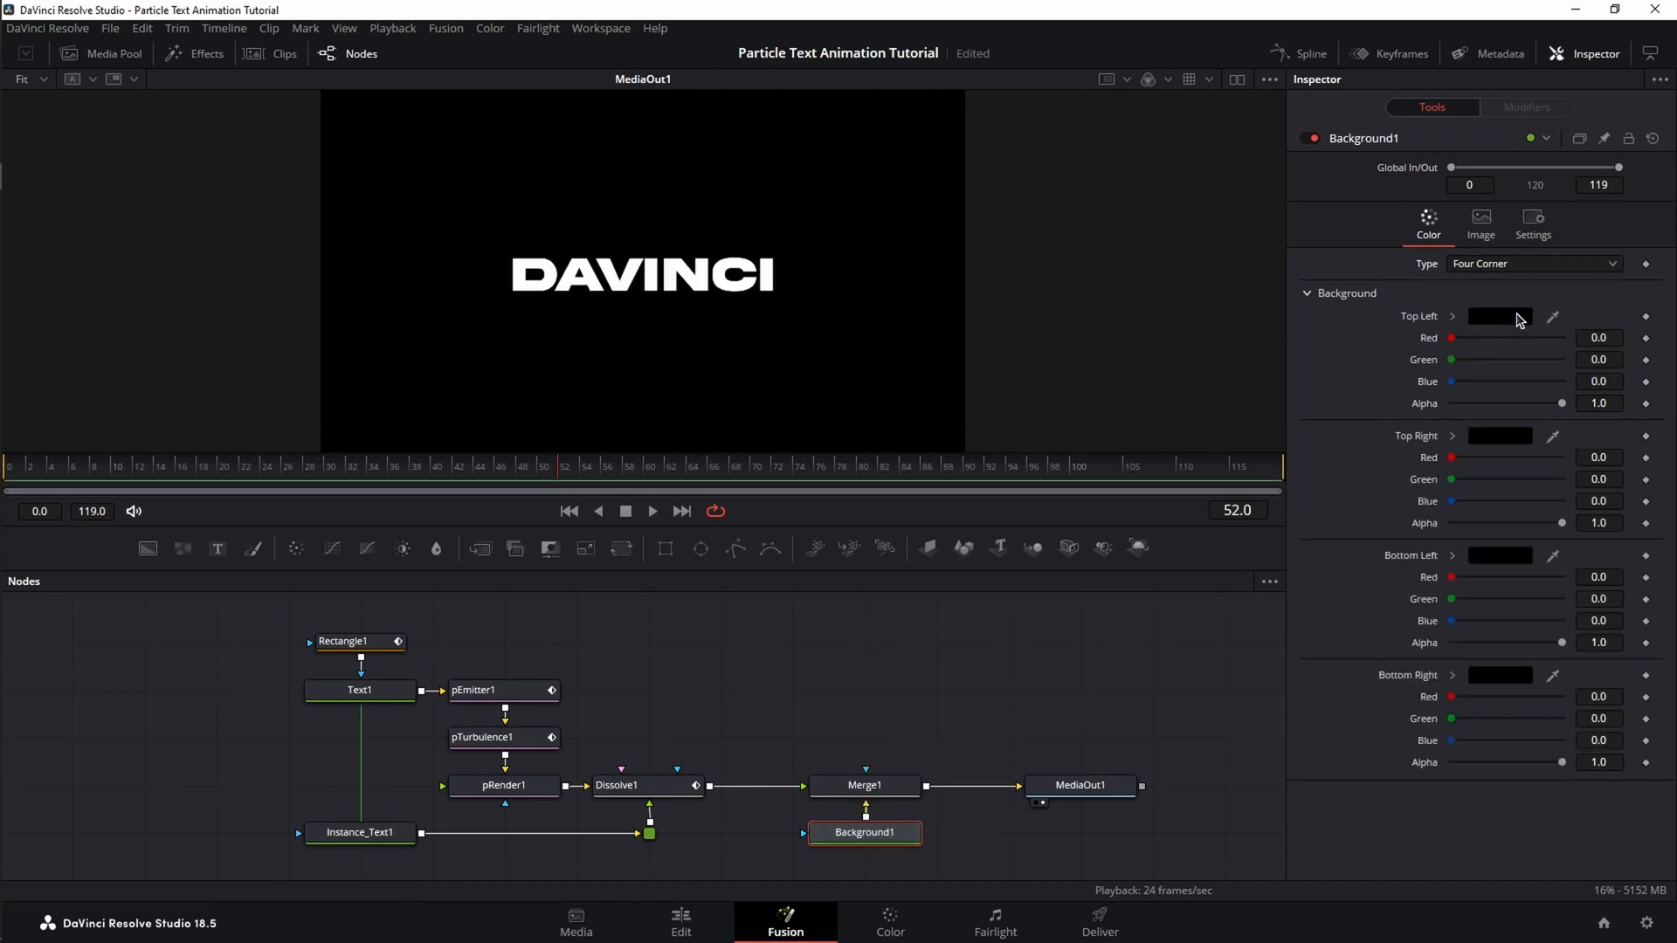
{"action": "left_click", "coordinate": [1499, 316]}
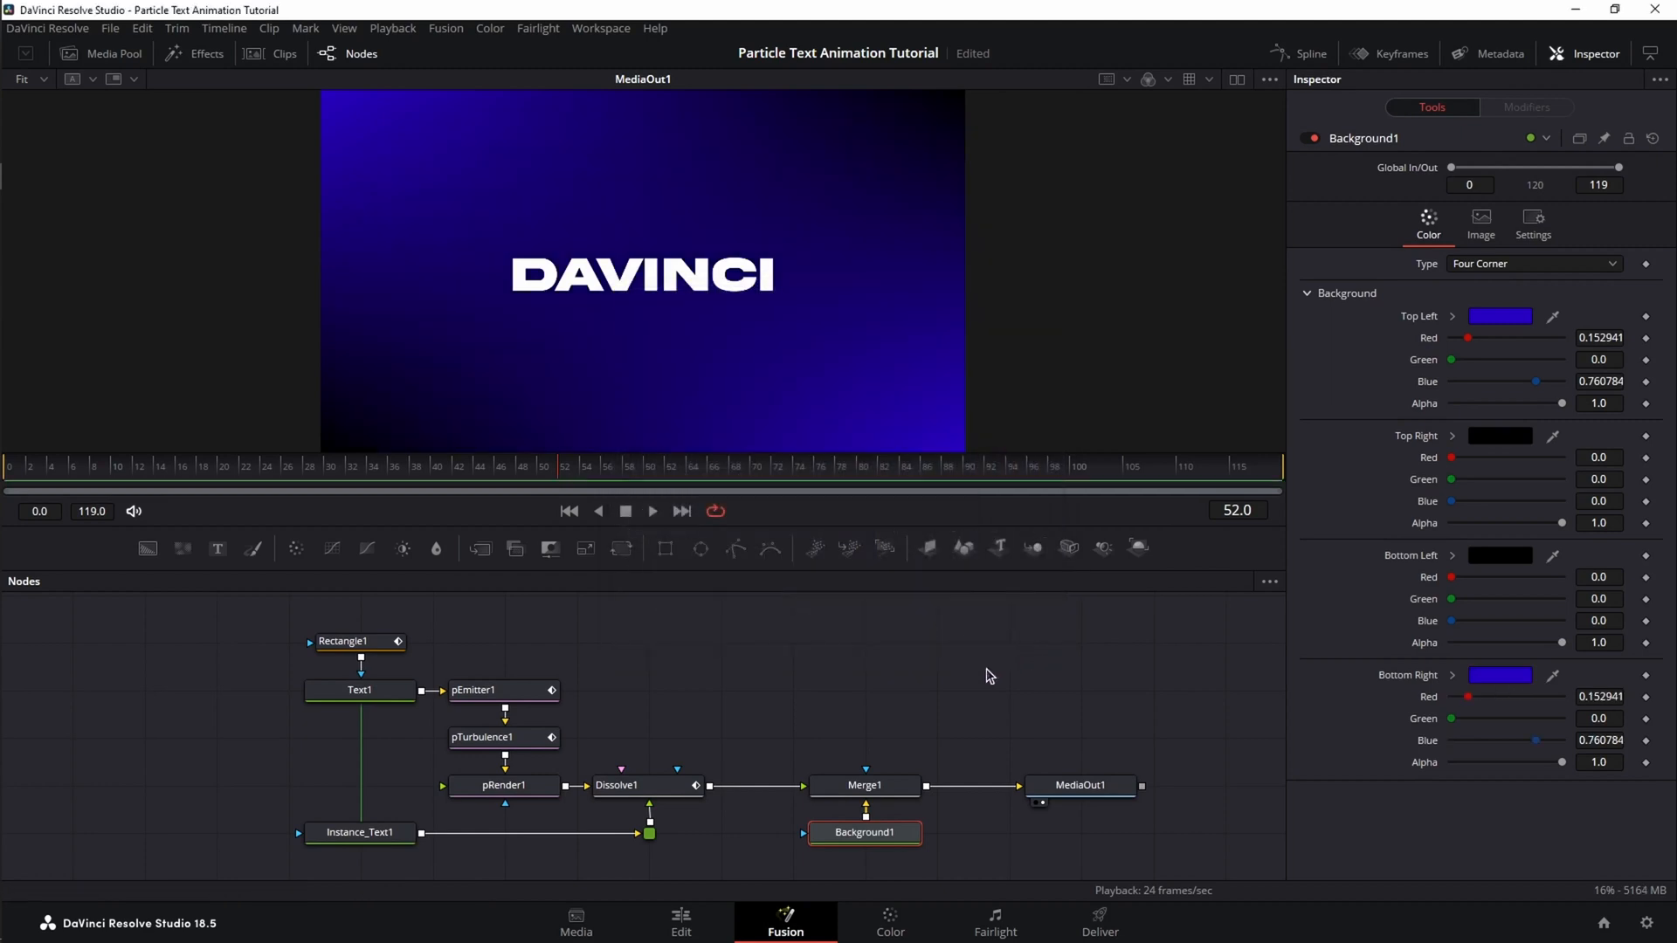
{"action": "left_click", "coordinate": [360, 690]}
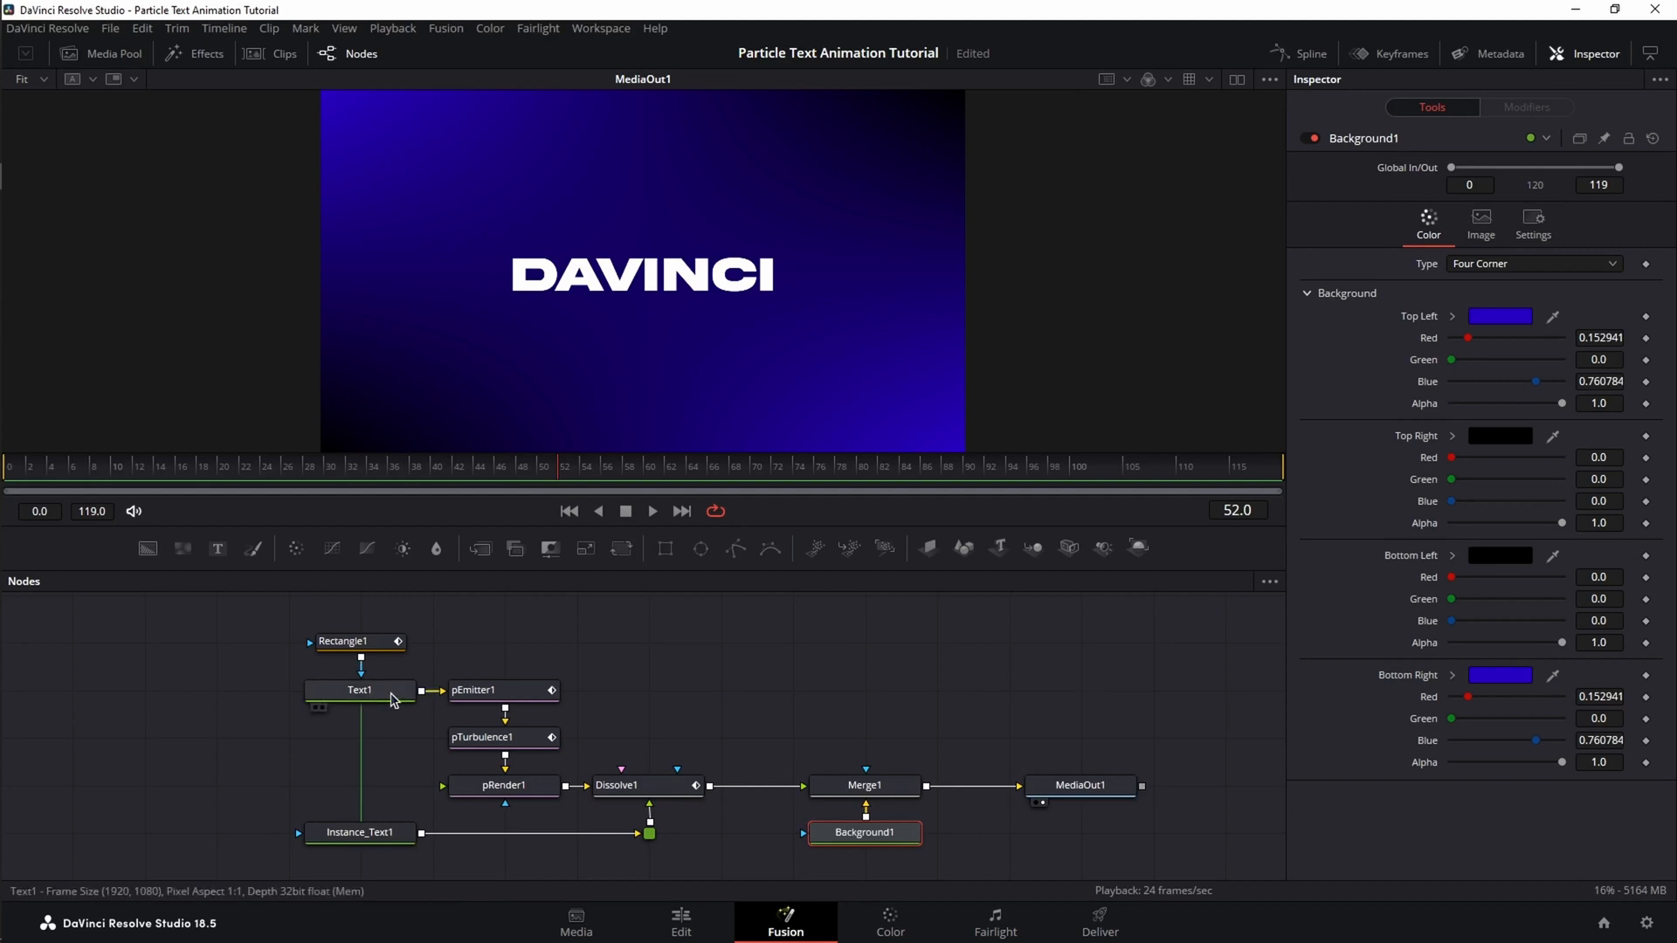
Shade Text1 with a gradient ending in teal #00ffee and pull that stop inward
{"action": "left_click", "coordinate": [360, 690]}
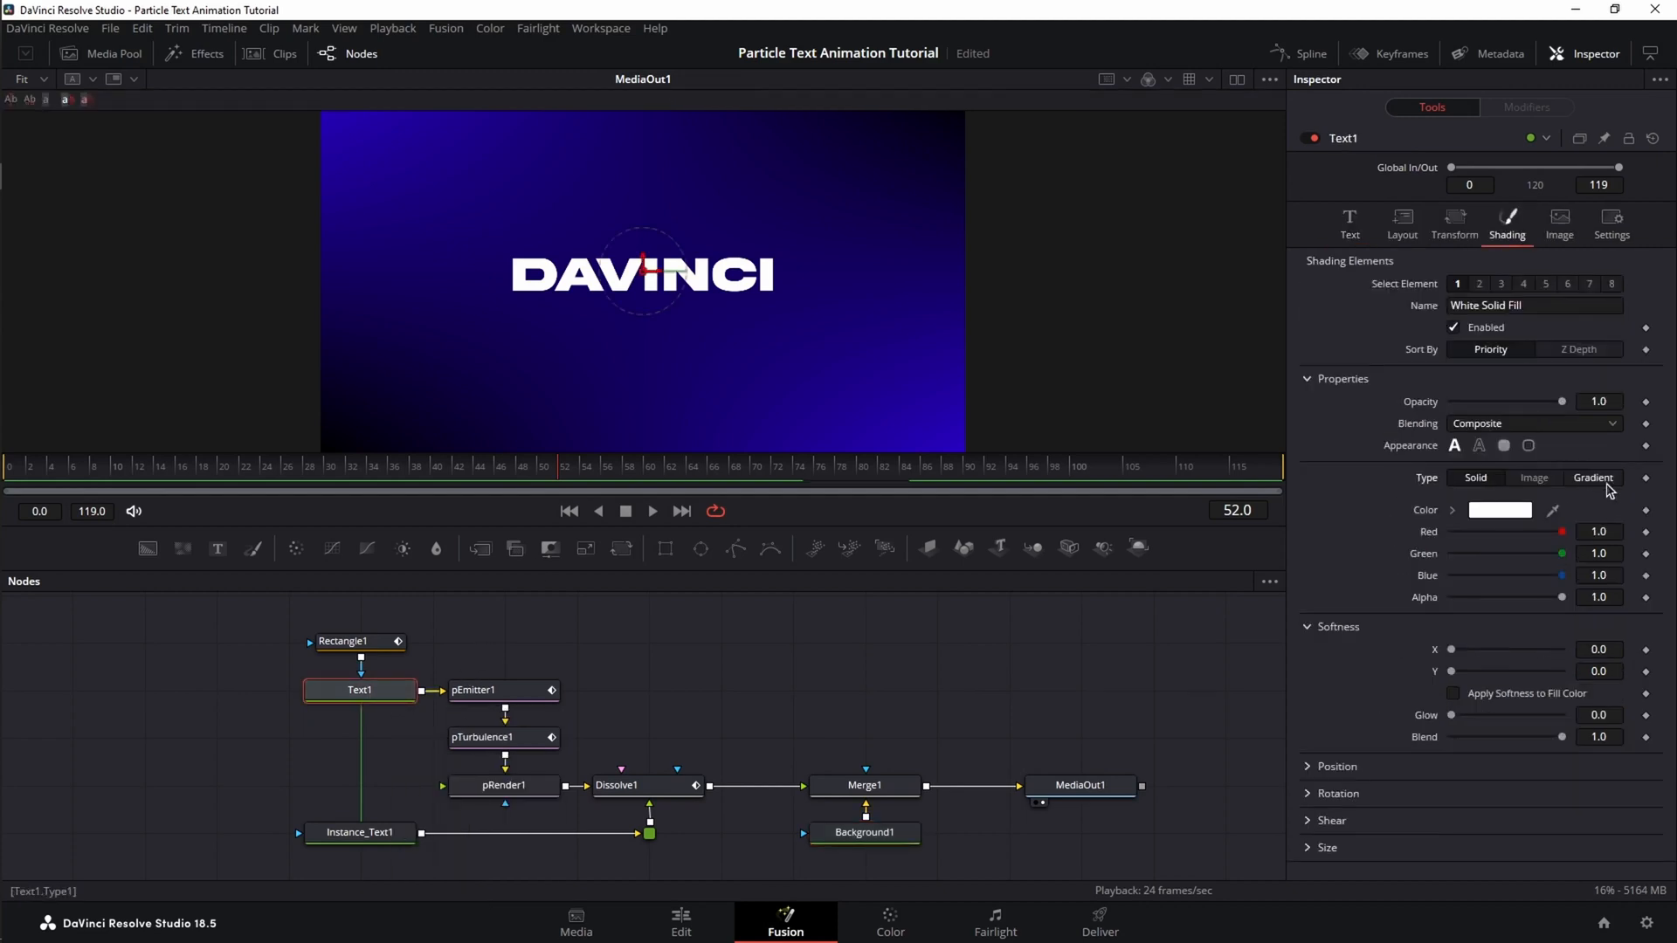
{"action": "left_click", "coordinate": [1593, 479]}
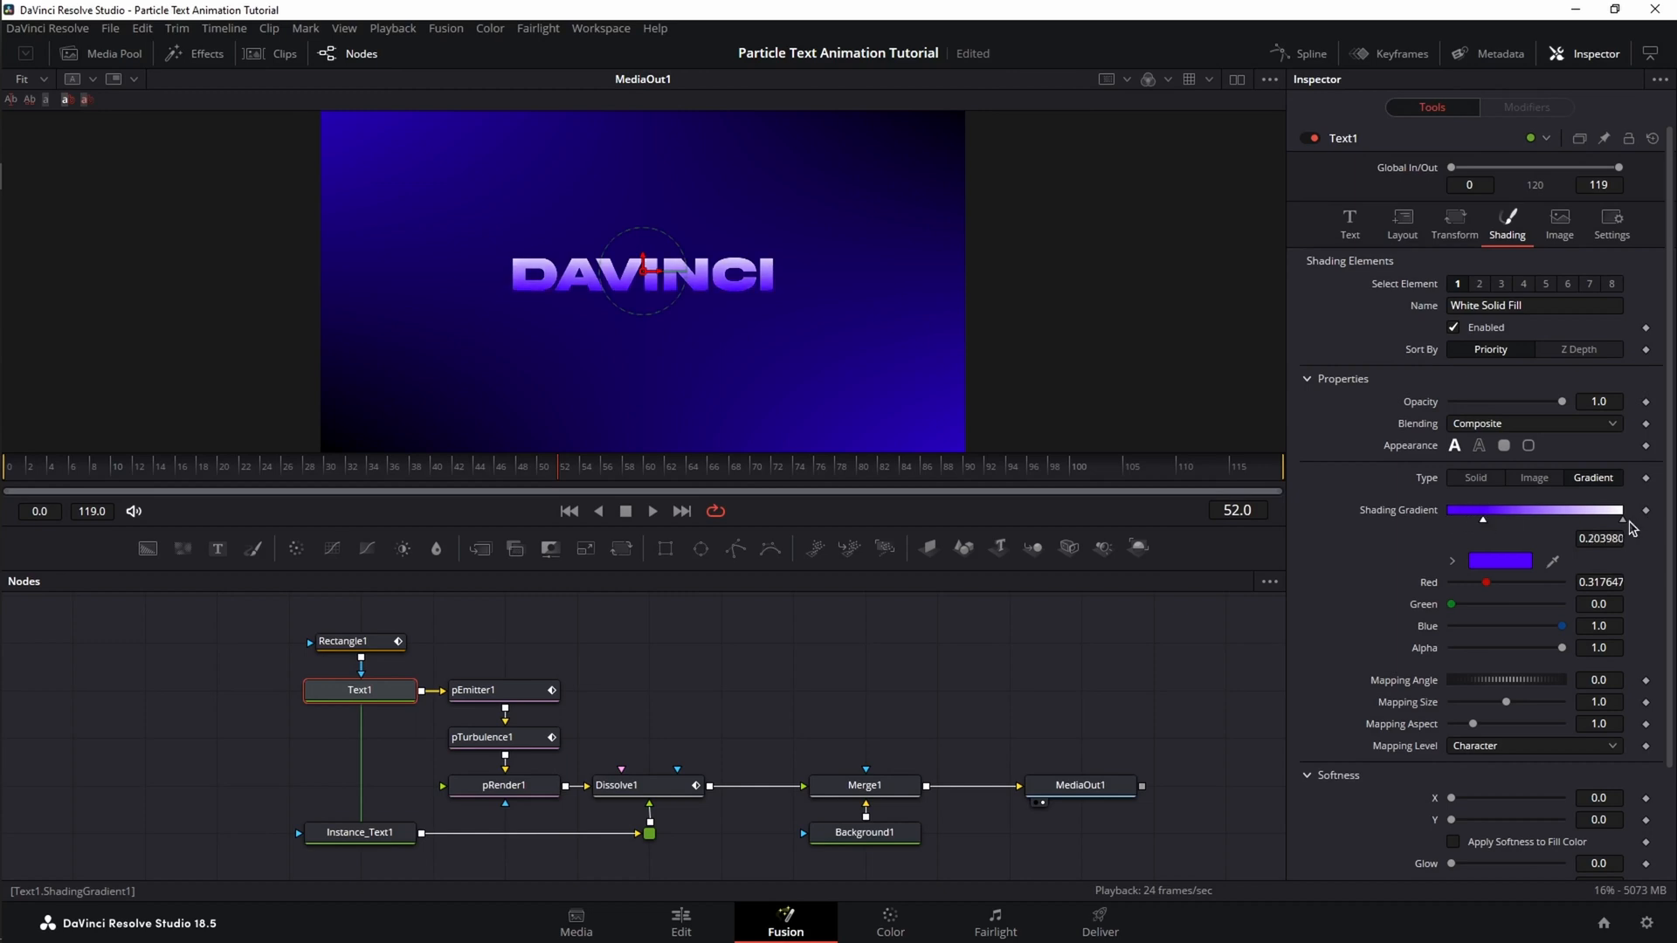
{"action": "left_click", "coordinate": [1499, 561]}
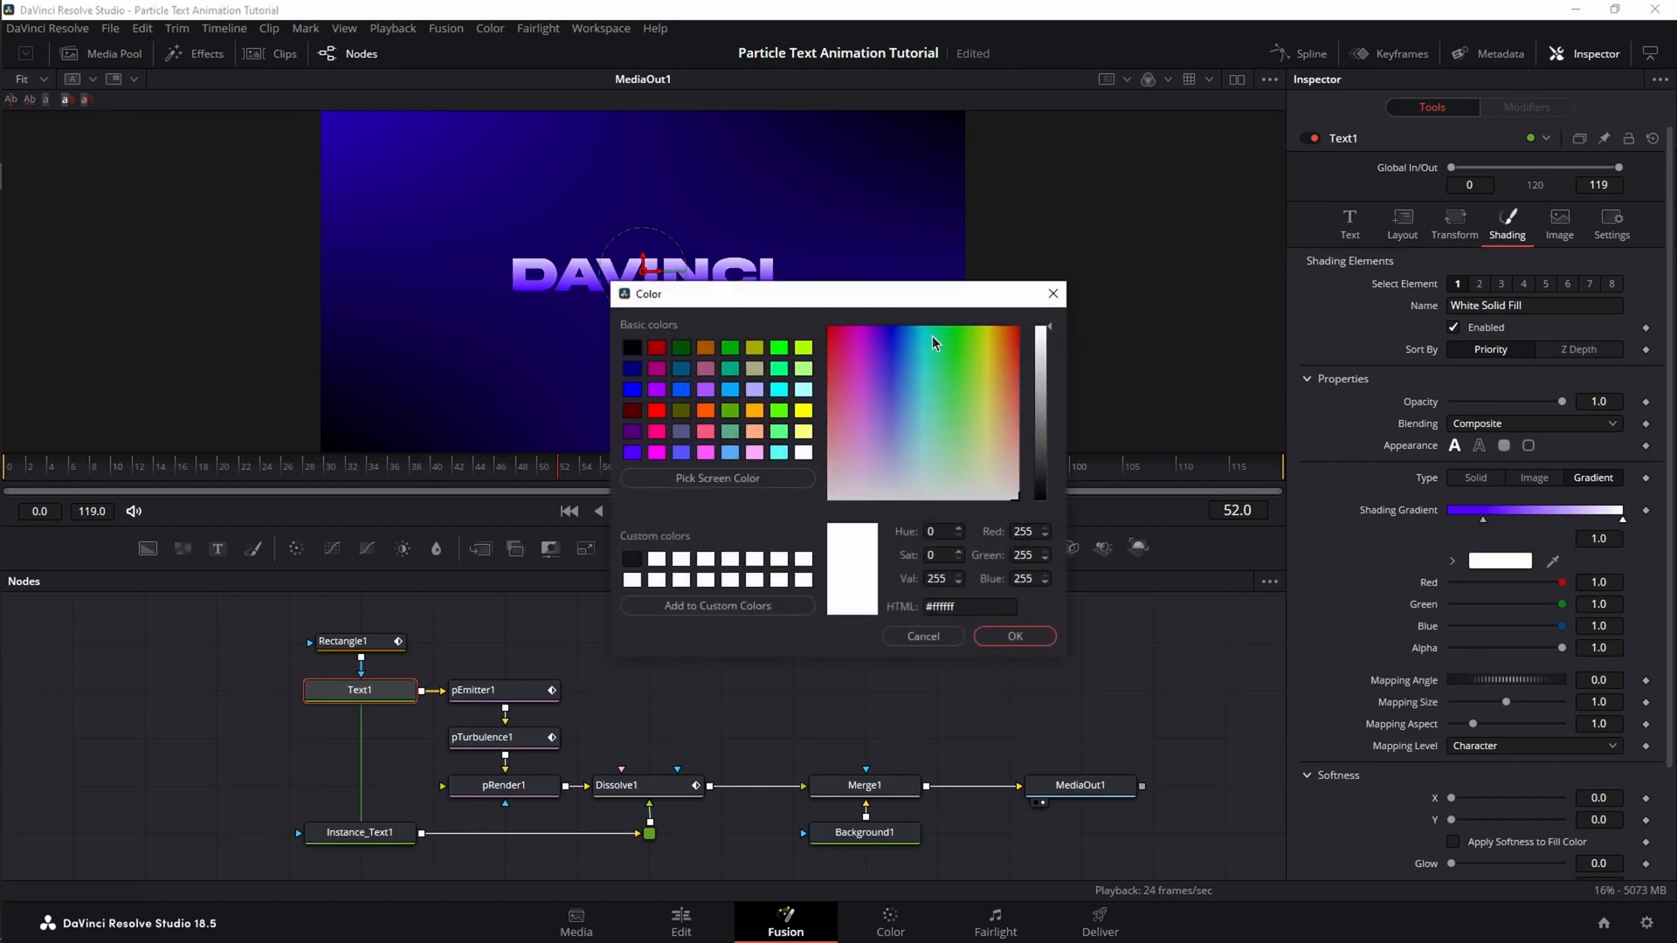
{"action": "left_click", "coordinate": [928, 327]}
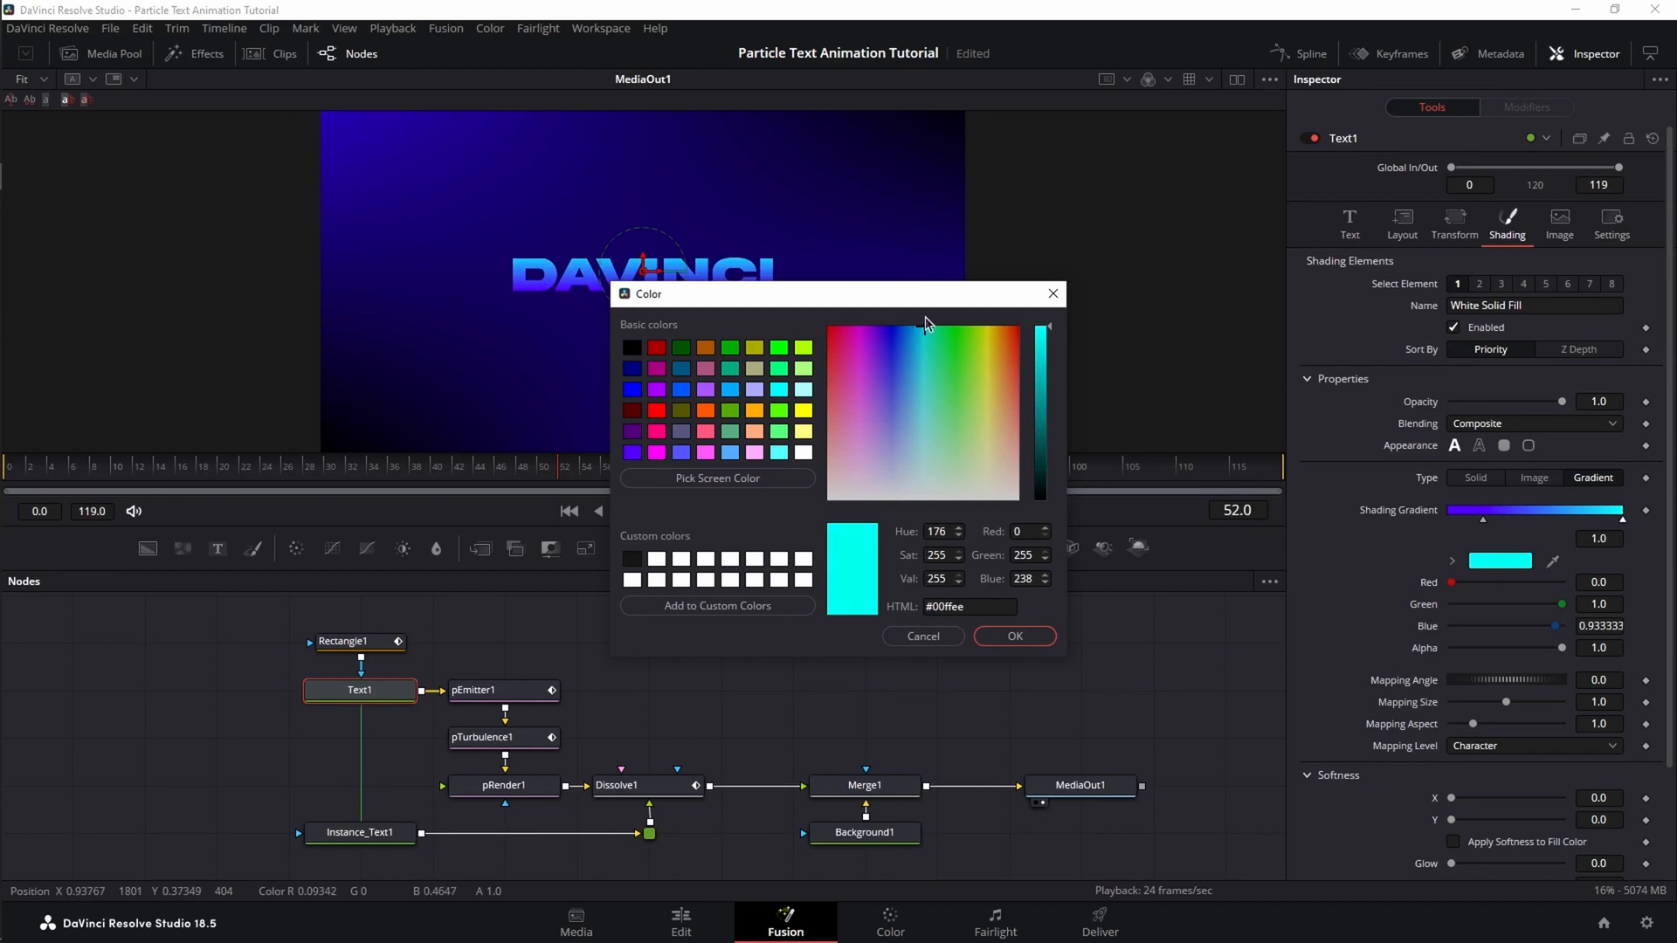
{"action": "left_click", "coordinate": [1014, 636]}
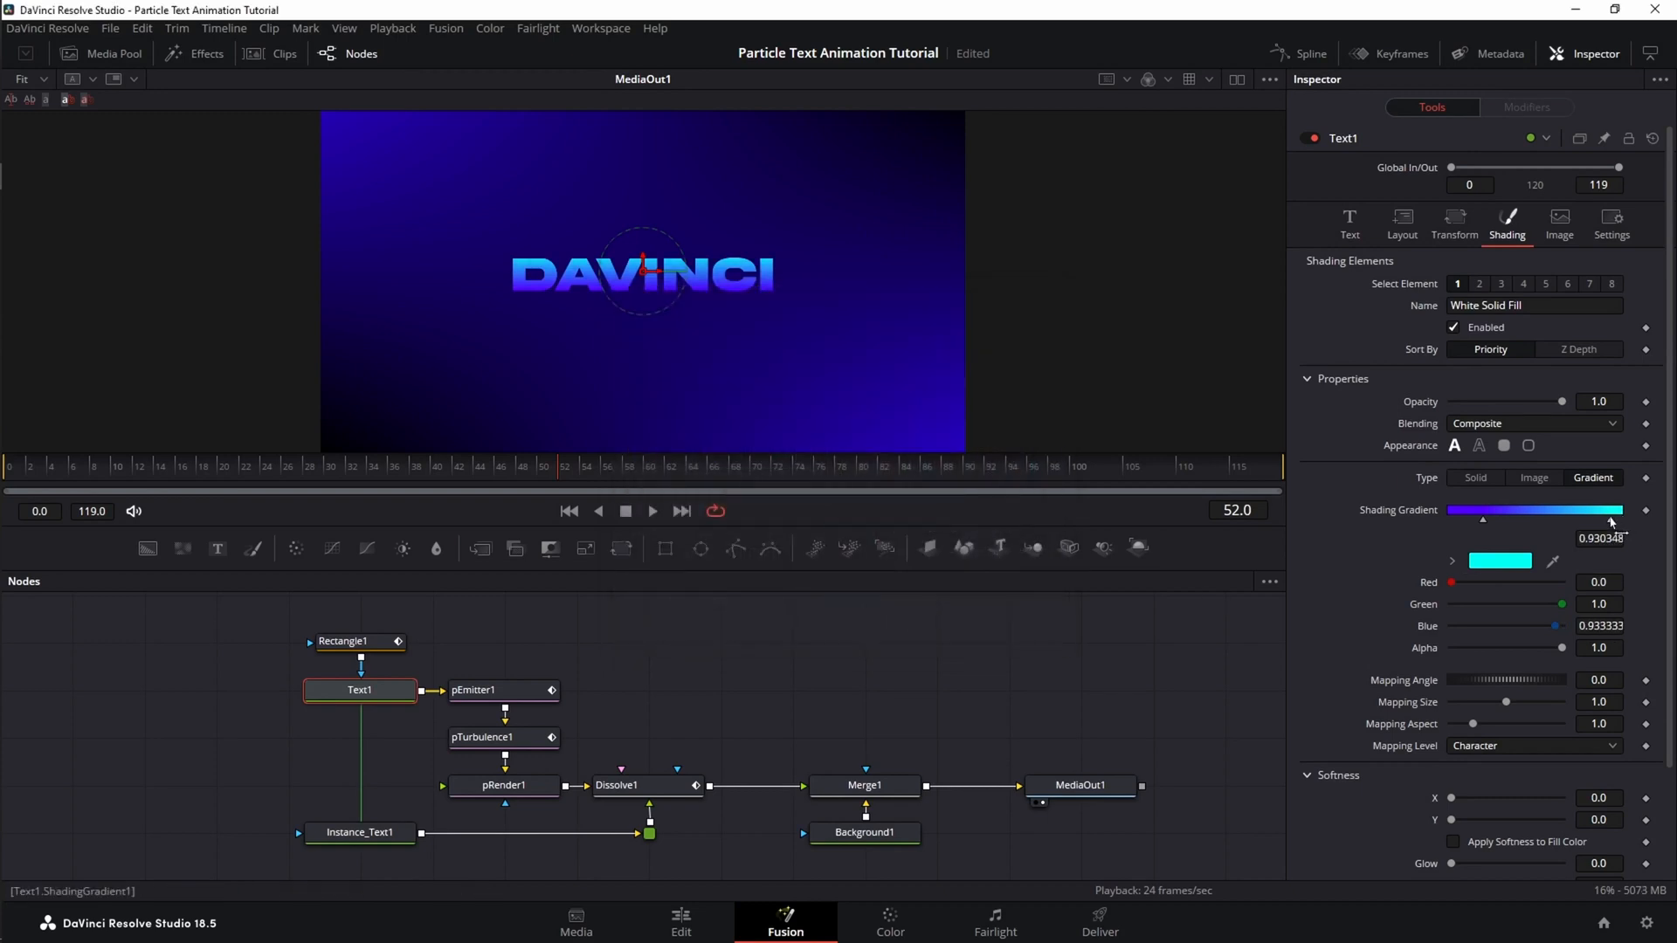
{"action": "left_click_drag", "start_coordinate": [1621, 521], "coordinate": [1587, 521]}
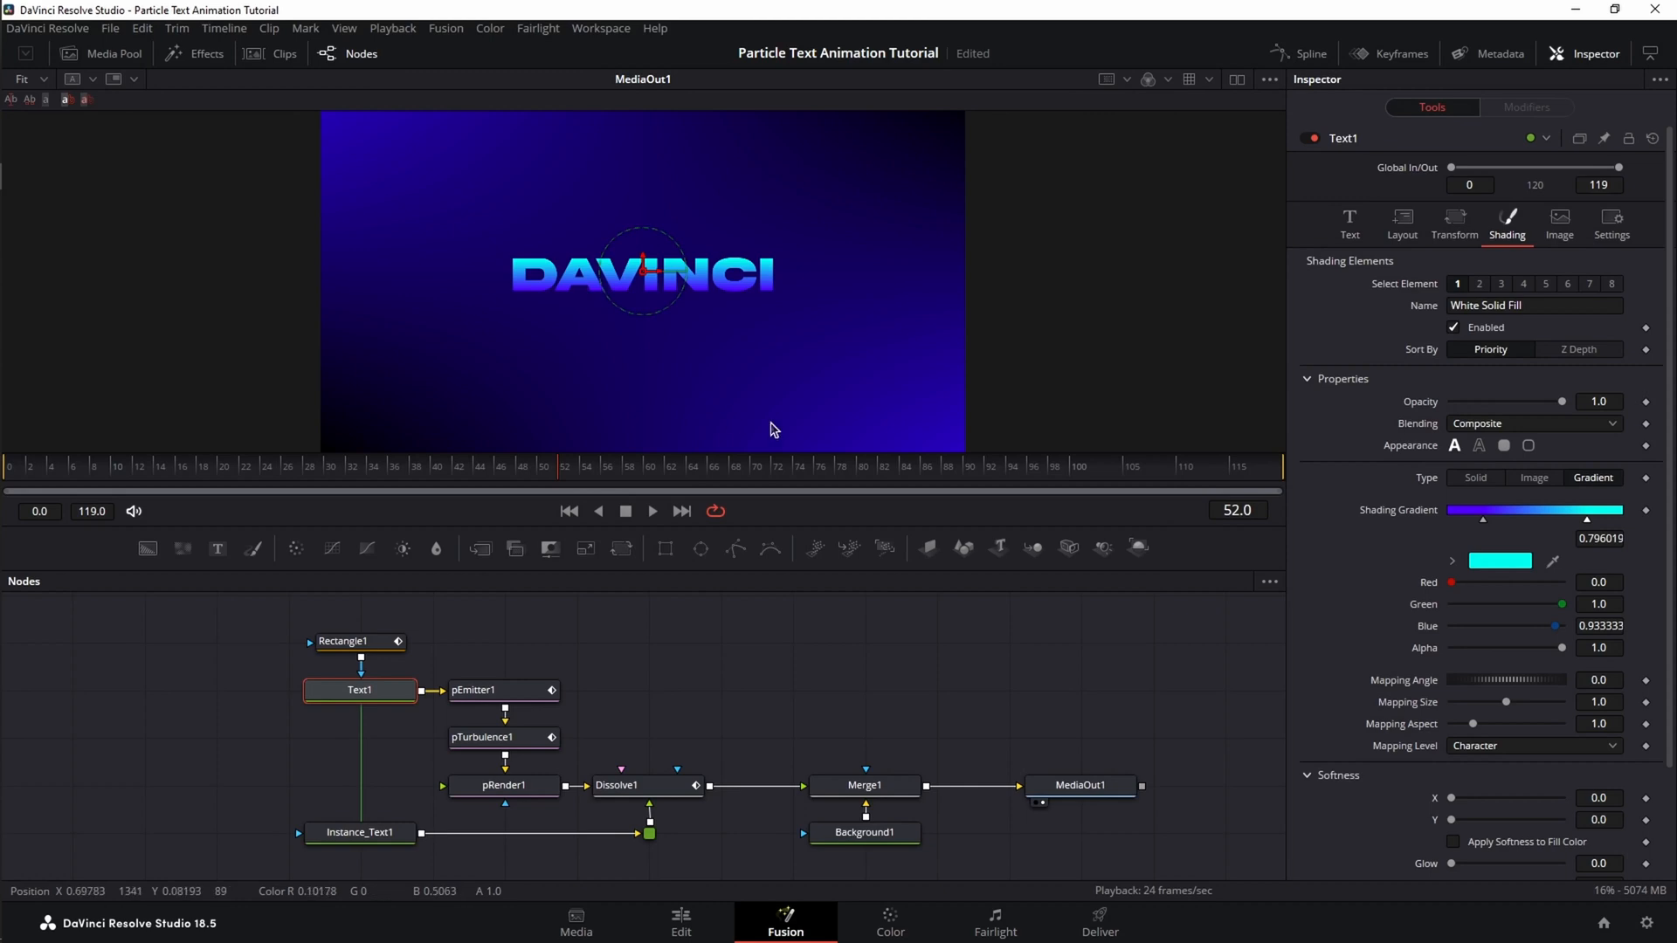
{"action": "left_click", "coordinate": [1080, 784]}
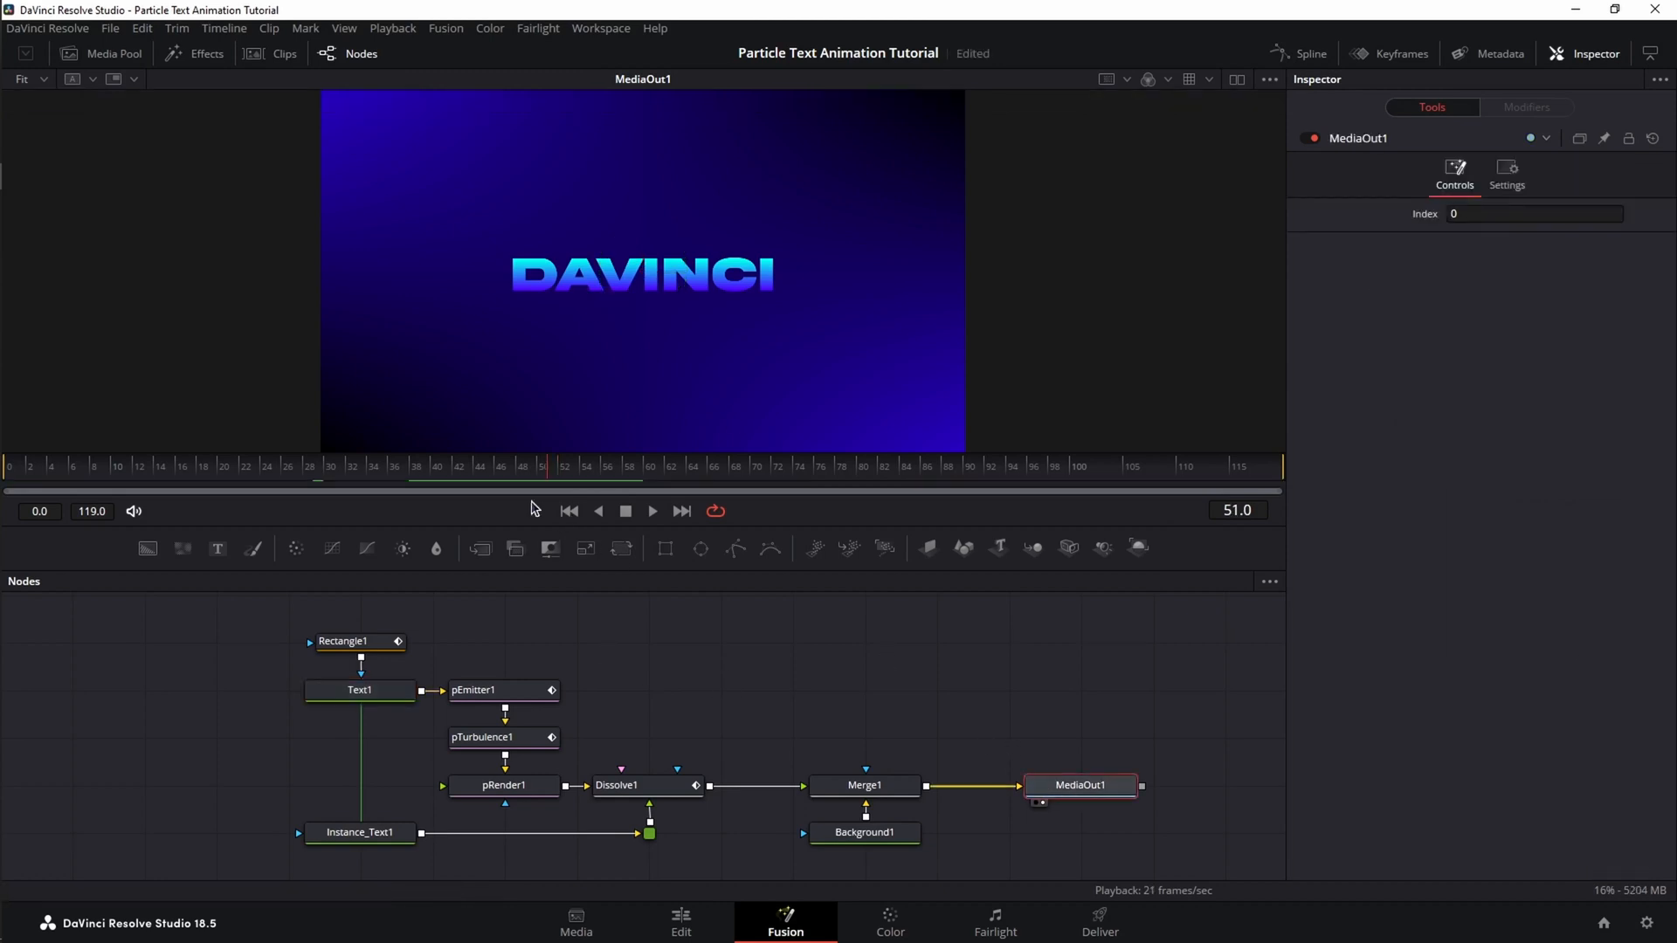
Preview the animation, then set pEmitter1's colour to Use Color from Region
{"action": "left_click", "coordinate": [651, 510]}
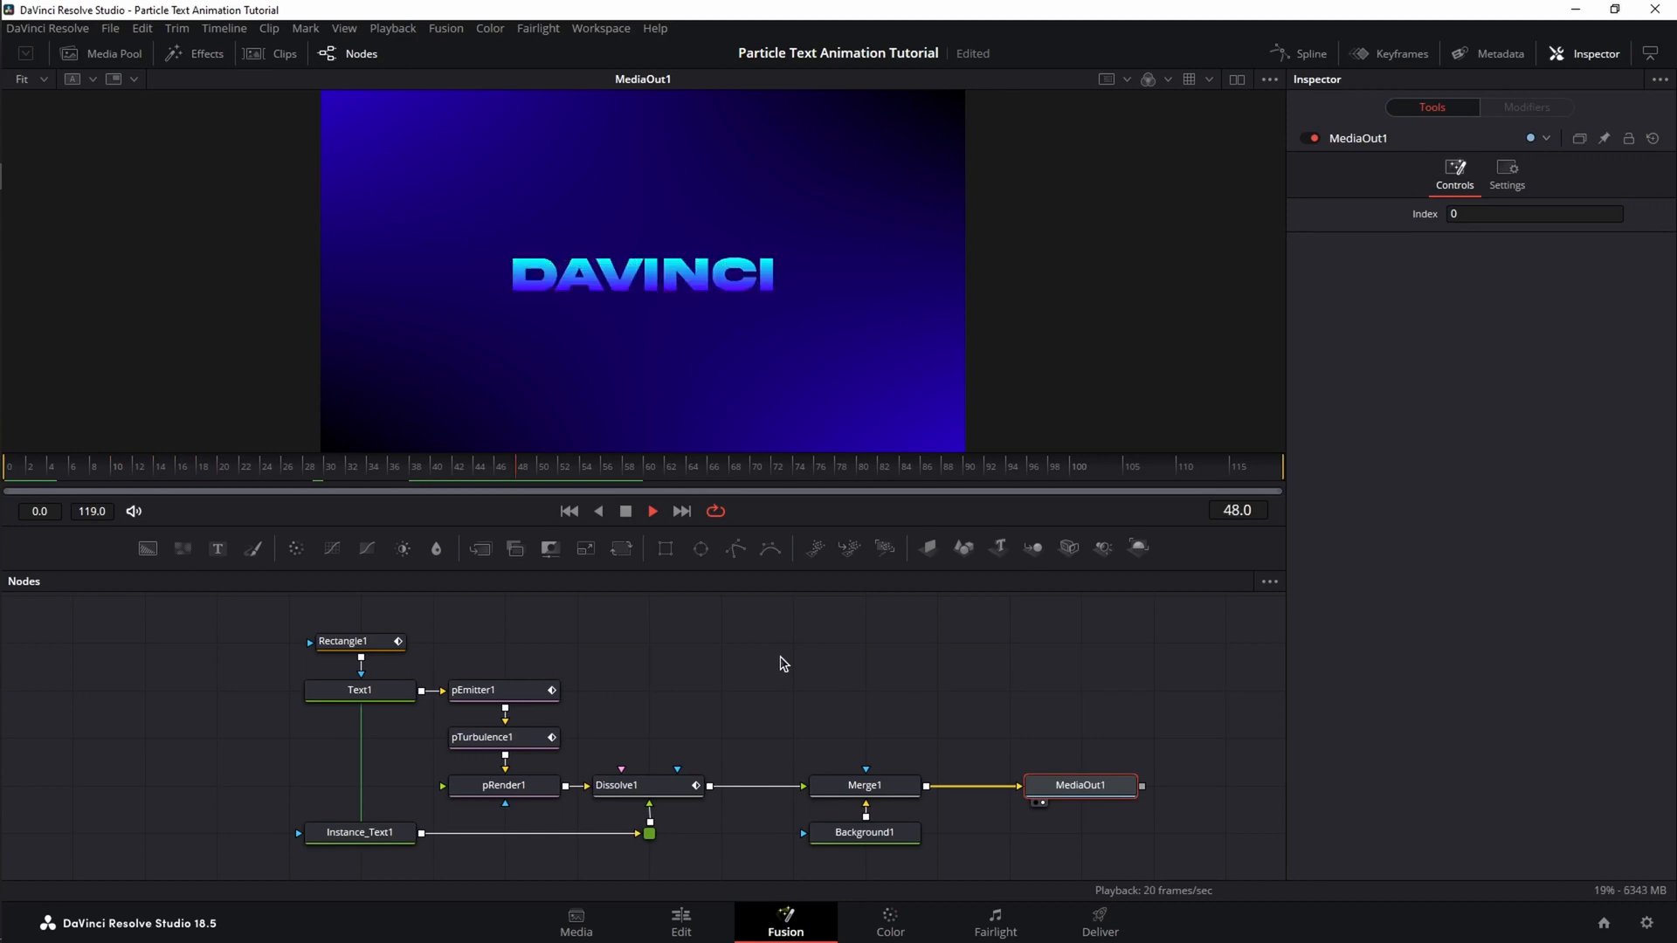
{"action": "left_click", "coordinate": [650, 510]}
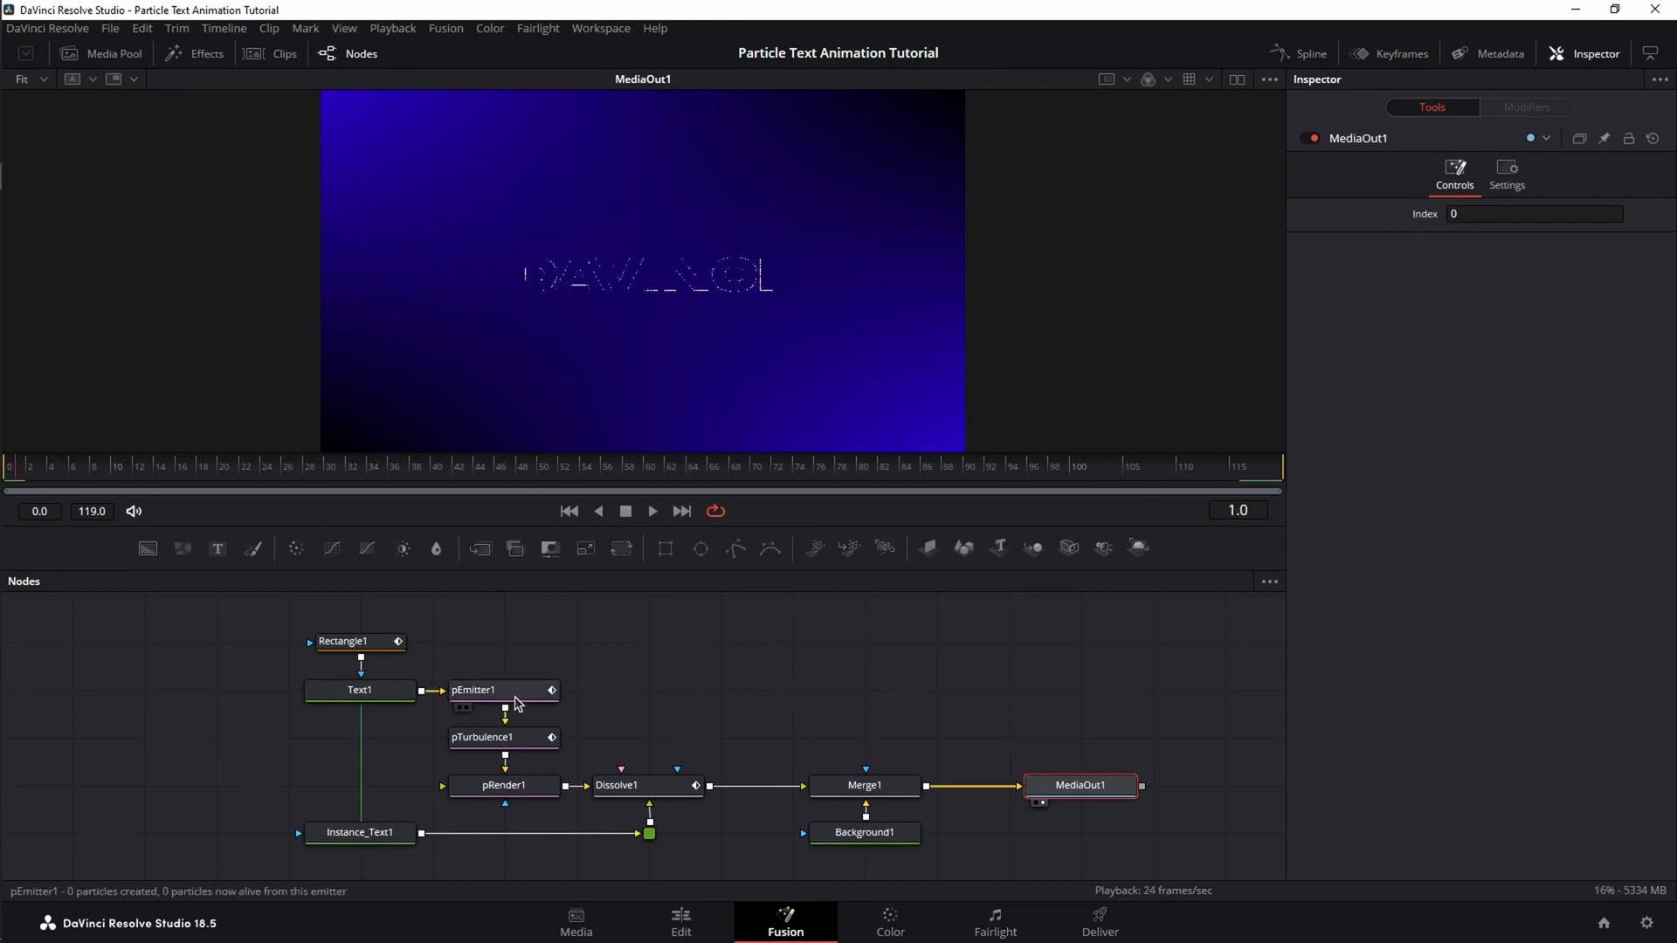
{"action": "left_click", "coordinate": [503, 690]}
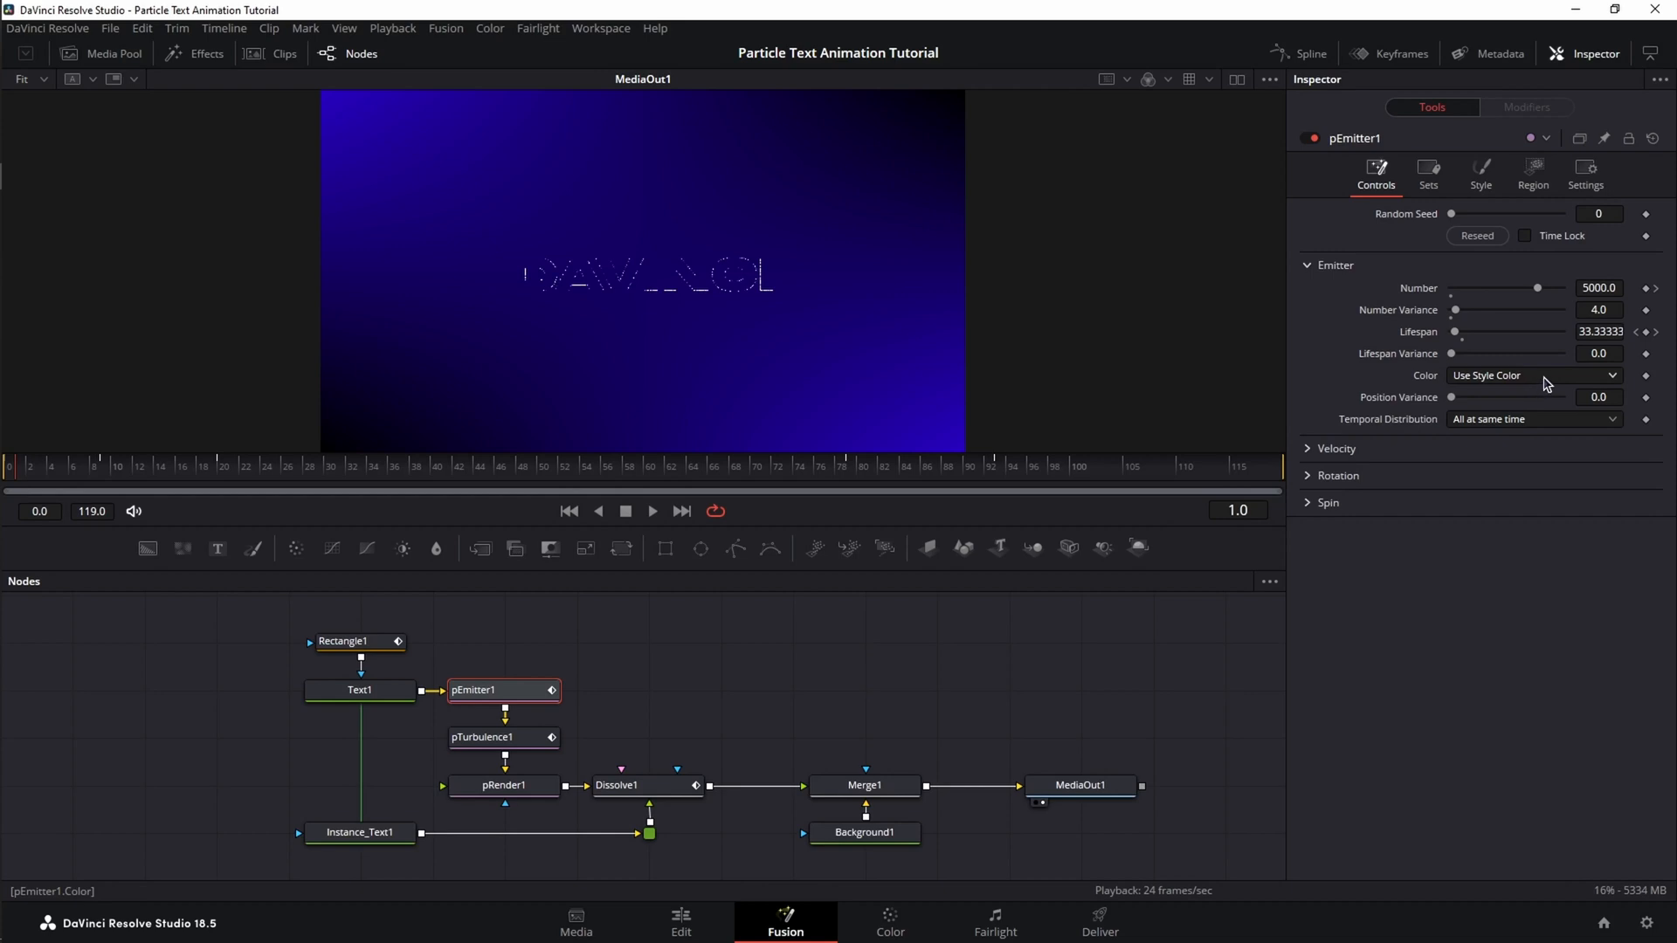
{"action": "left_click", "coordinate": [1532, 376]}
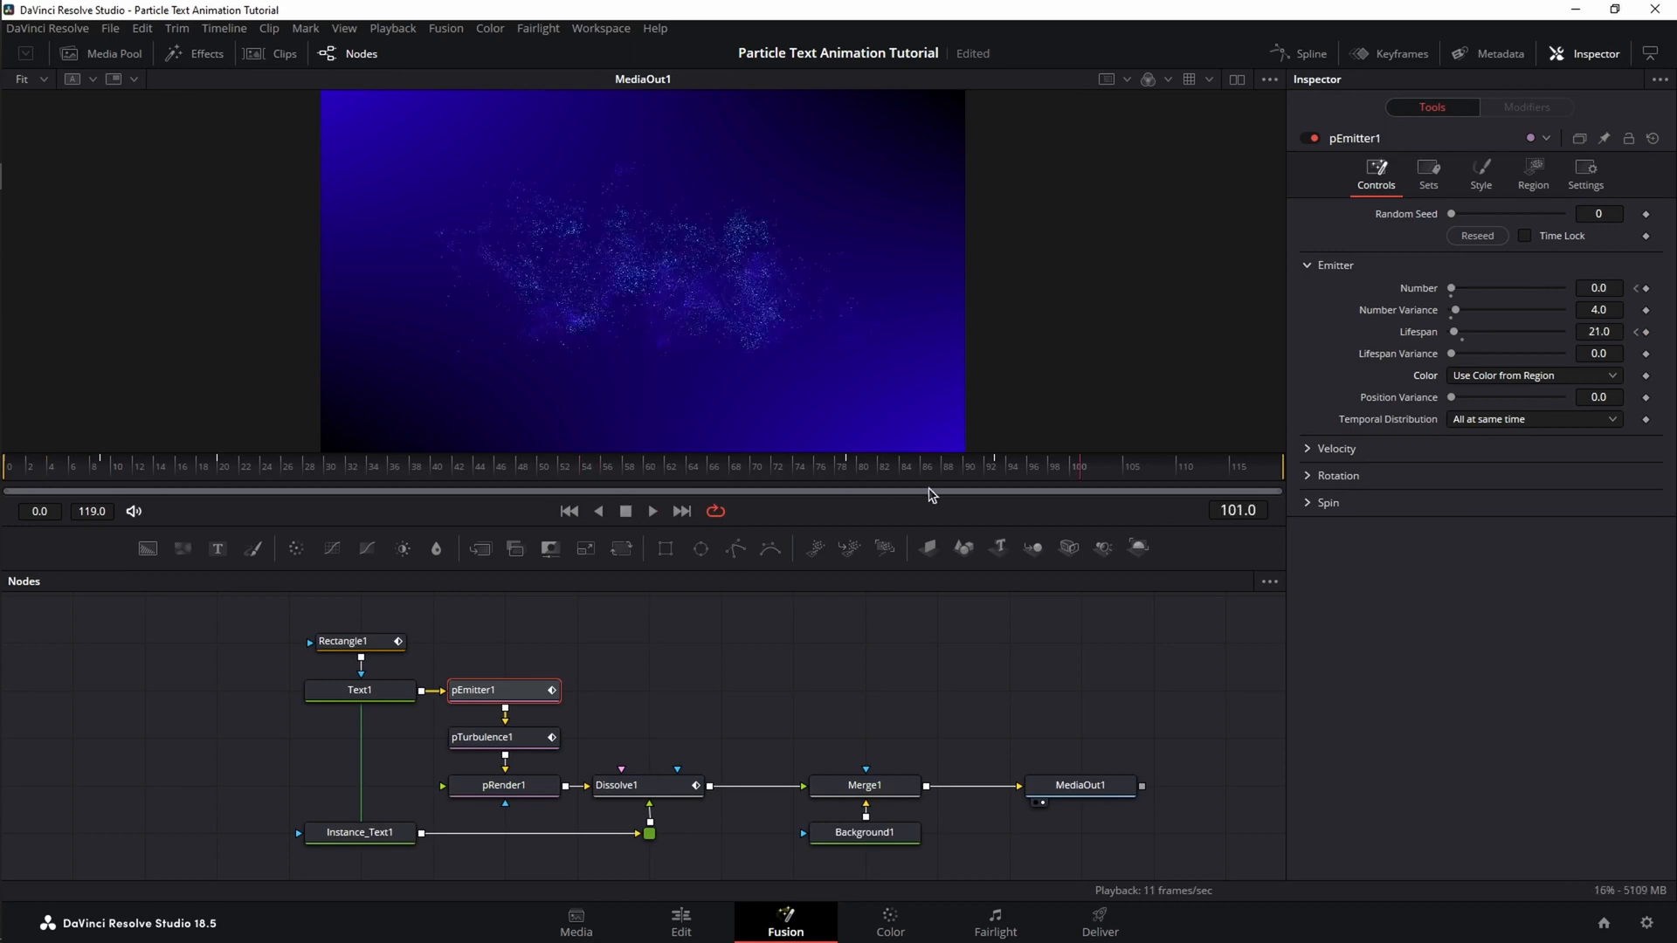
{"action": "mouse_move", "coordinate": [931, 482]}
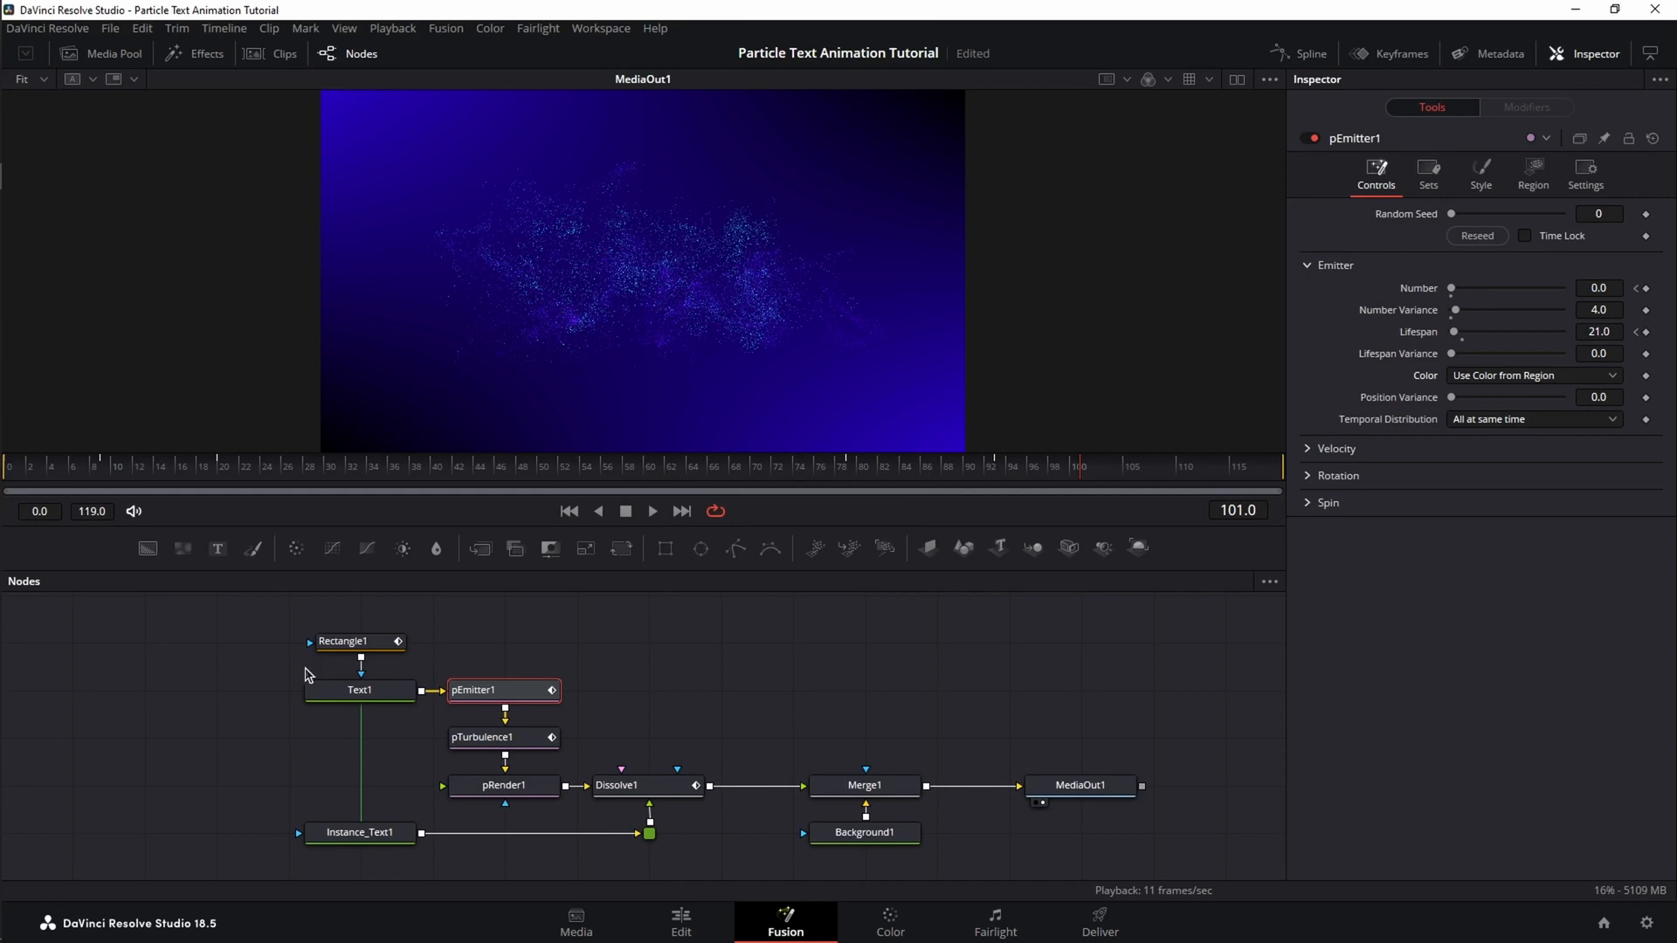
With Text1 and Instance_Text1 selected, retune the gradient's teal end stop to #00fff7
{"action": "left_click", "coordinate": [360, 688]}
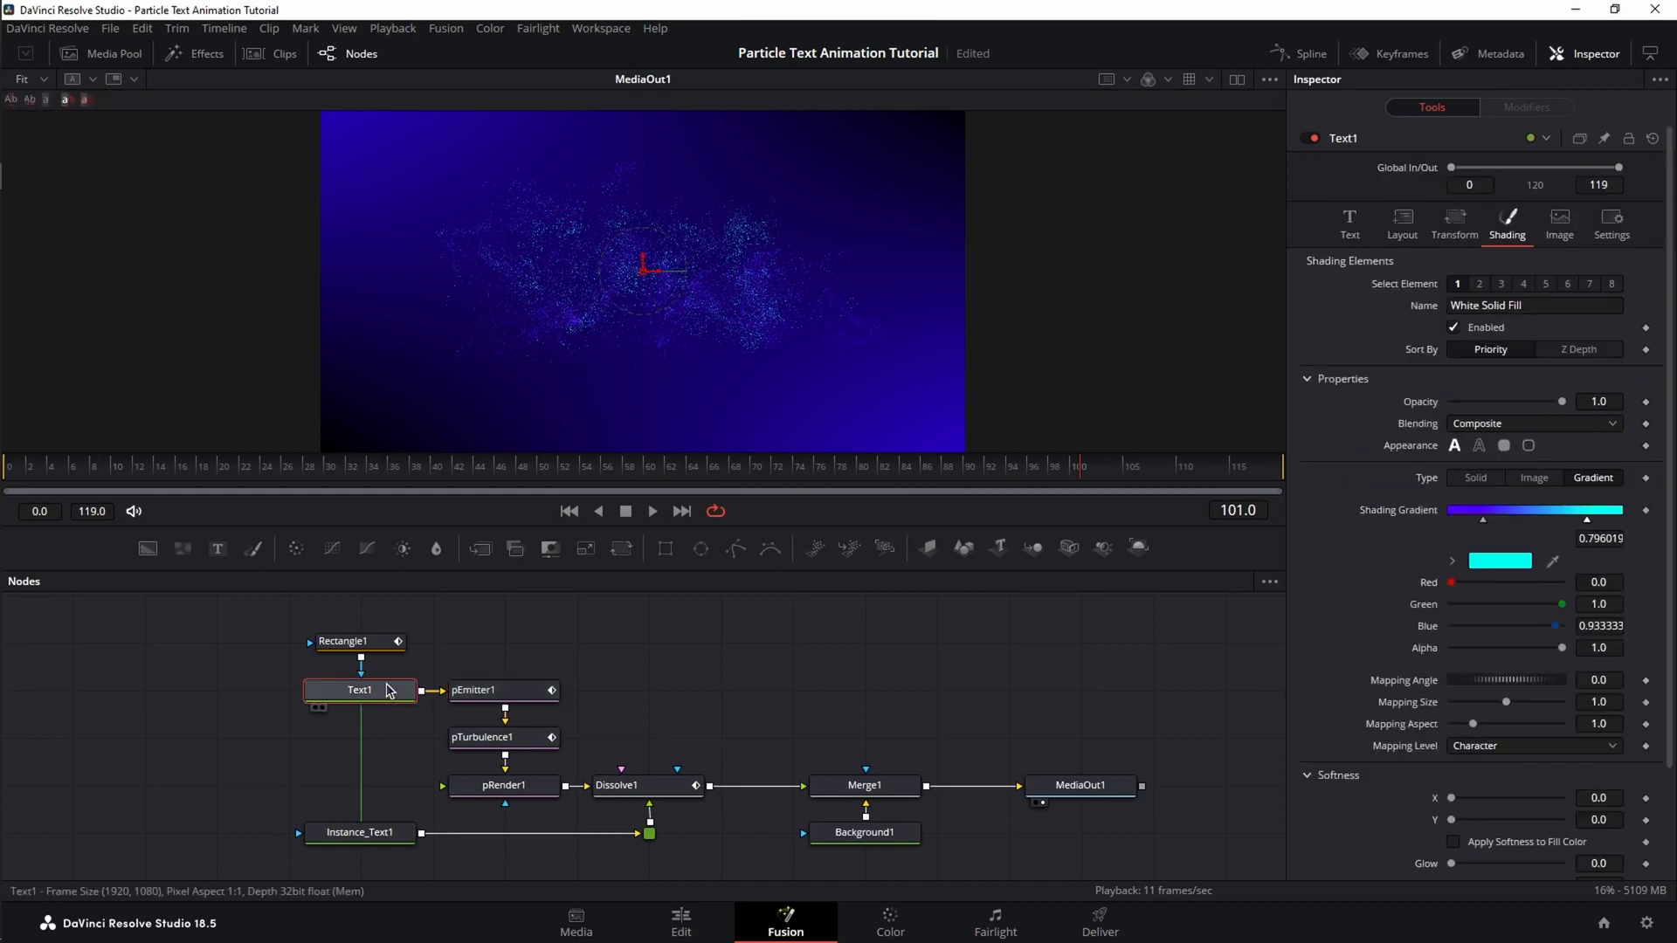
{"action": "left_click", "coordinate": [360, 832]}
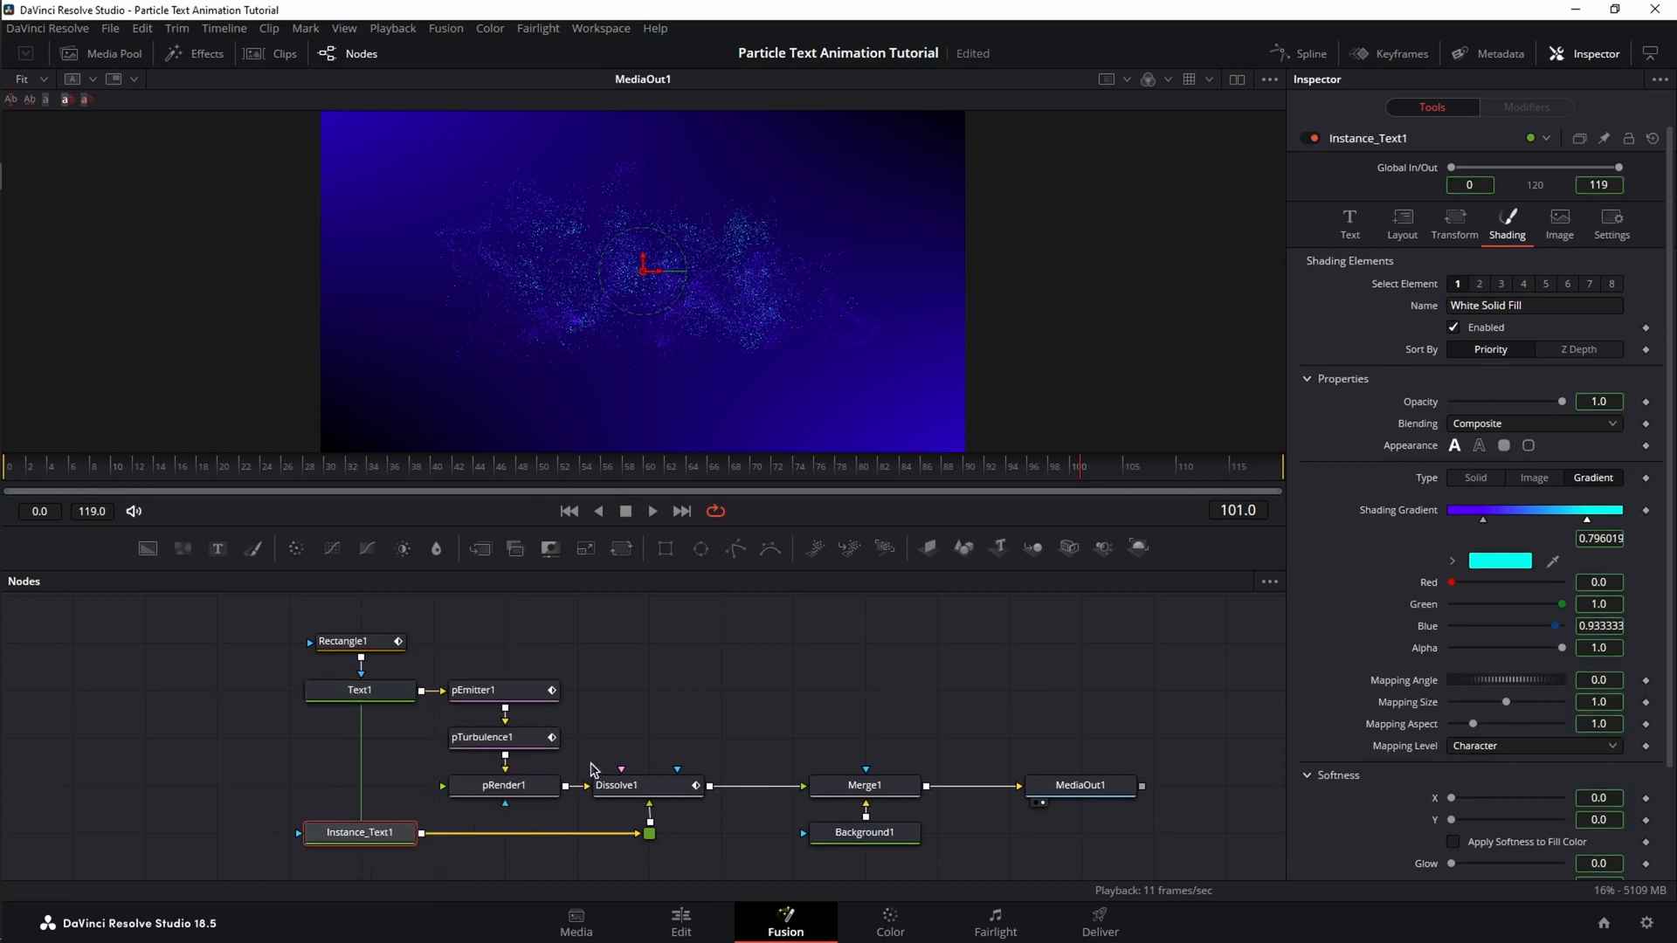
{"action": "mouse_move", "coordinate": [589, 772]}
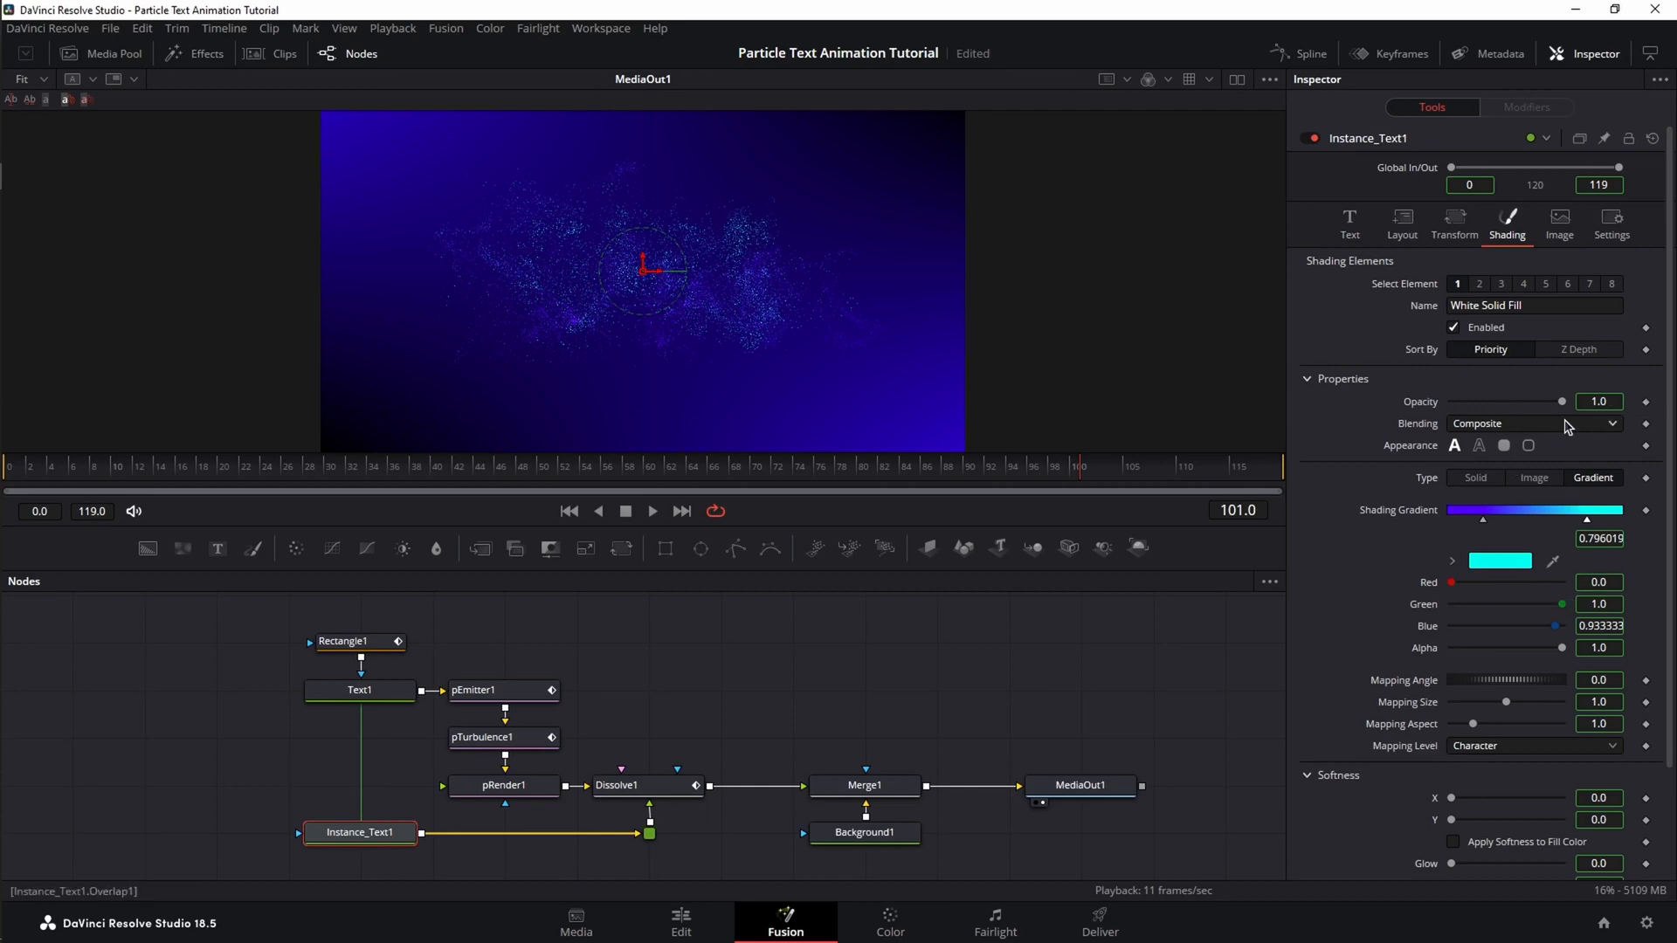
{"action": "left_click", "coordinate": [359, 690]}
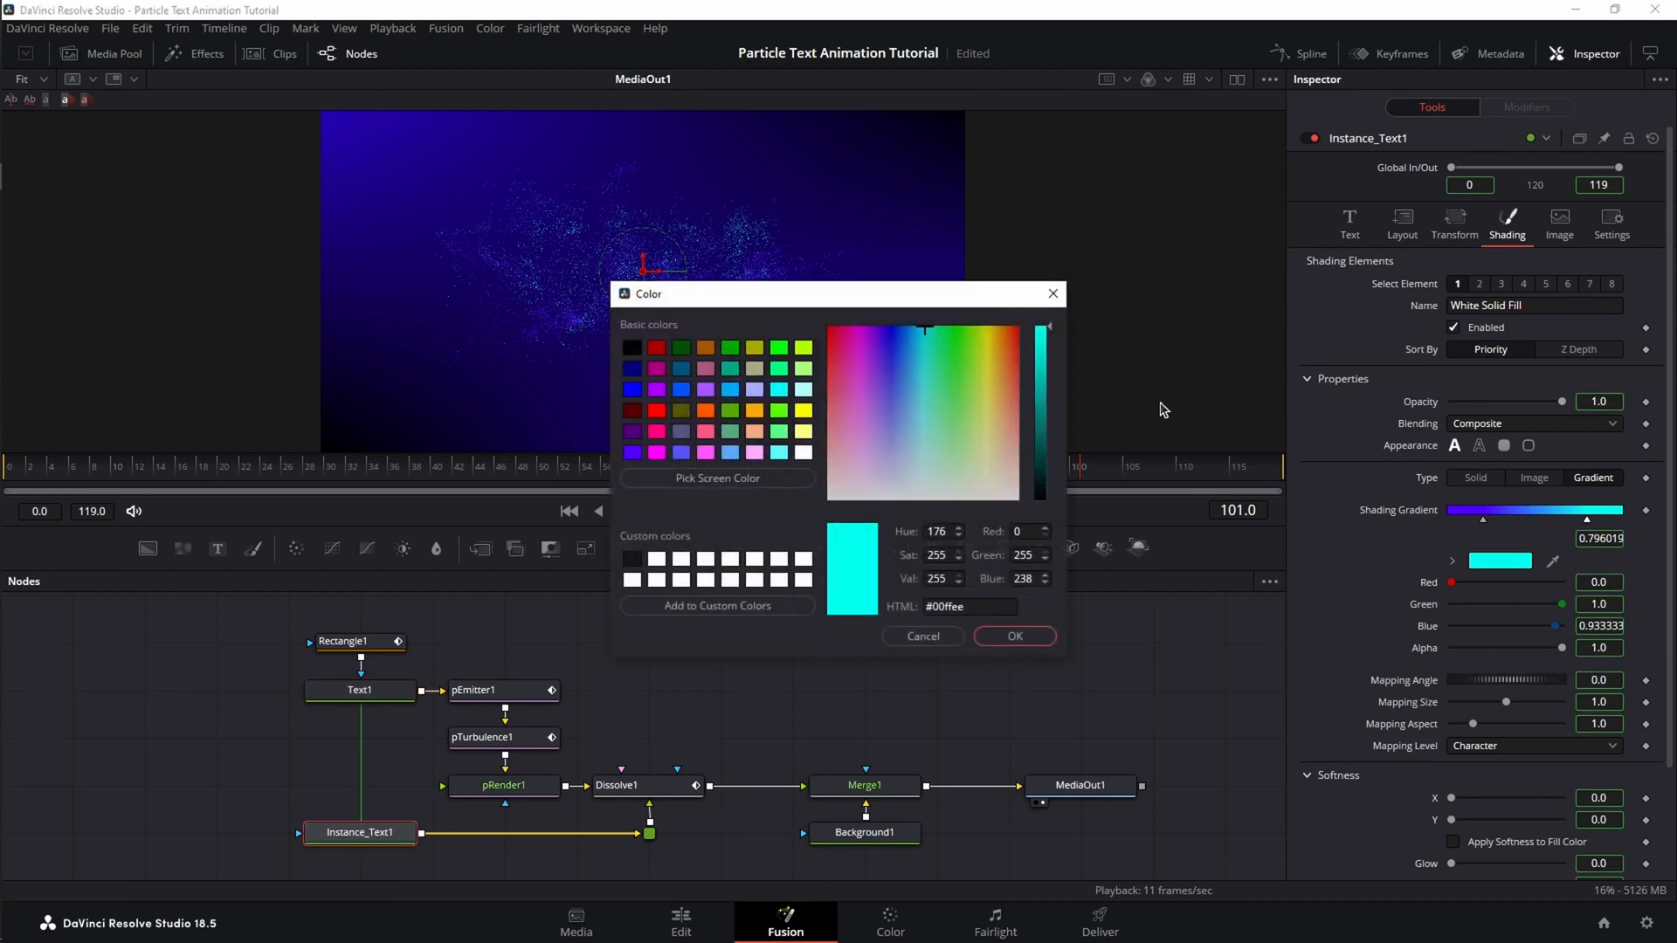
{"action": "left_click", "coordinate": [1013, 636]}
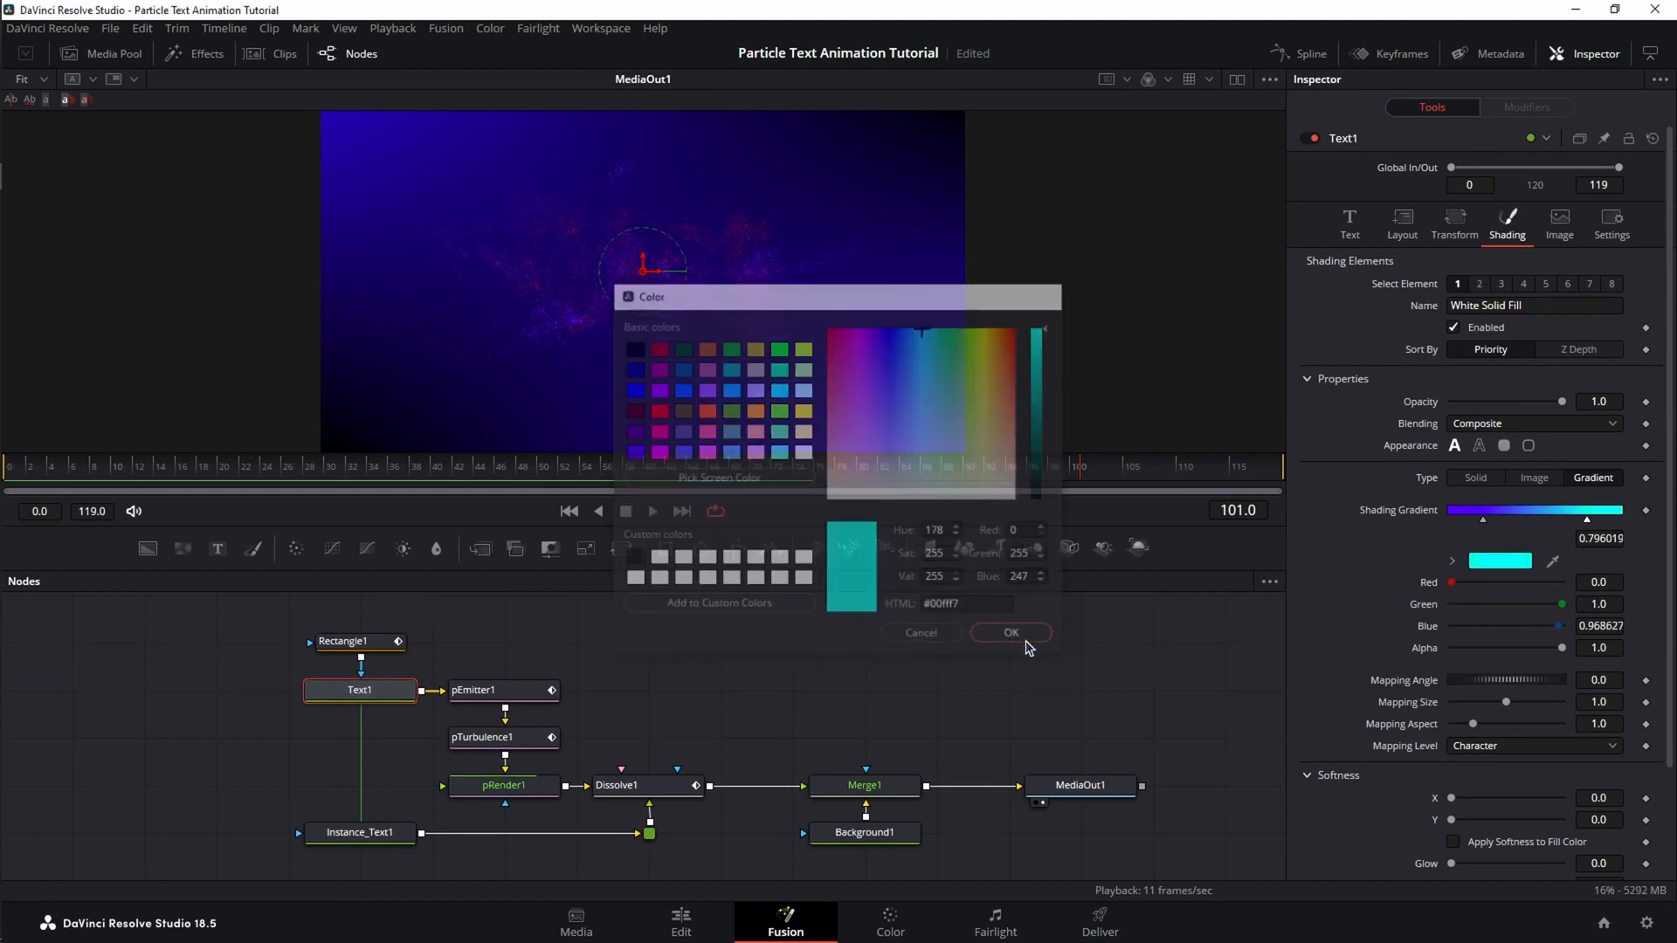
{"action": "left_click", "coordinate": [1008, 632]}
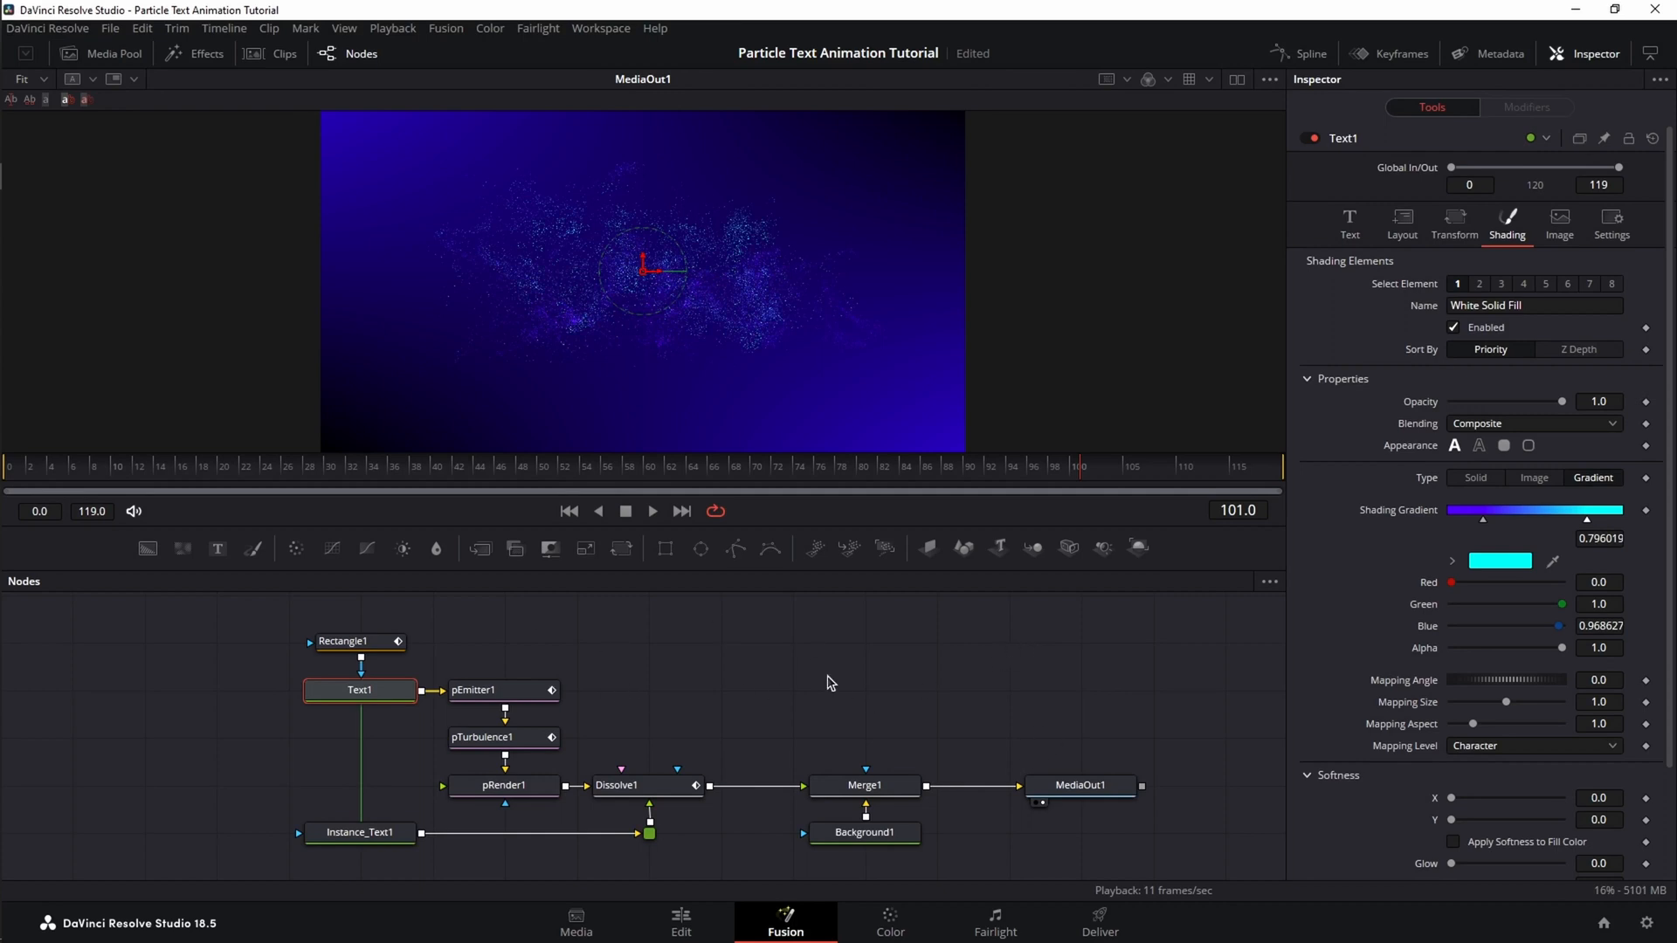
{"action": "mouse_move", "coordinate": [898, 687]}
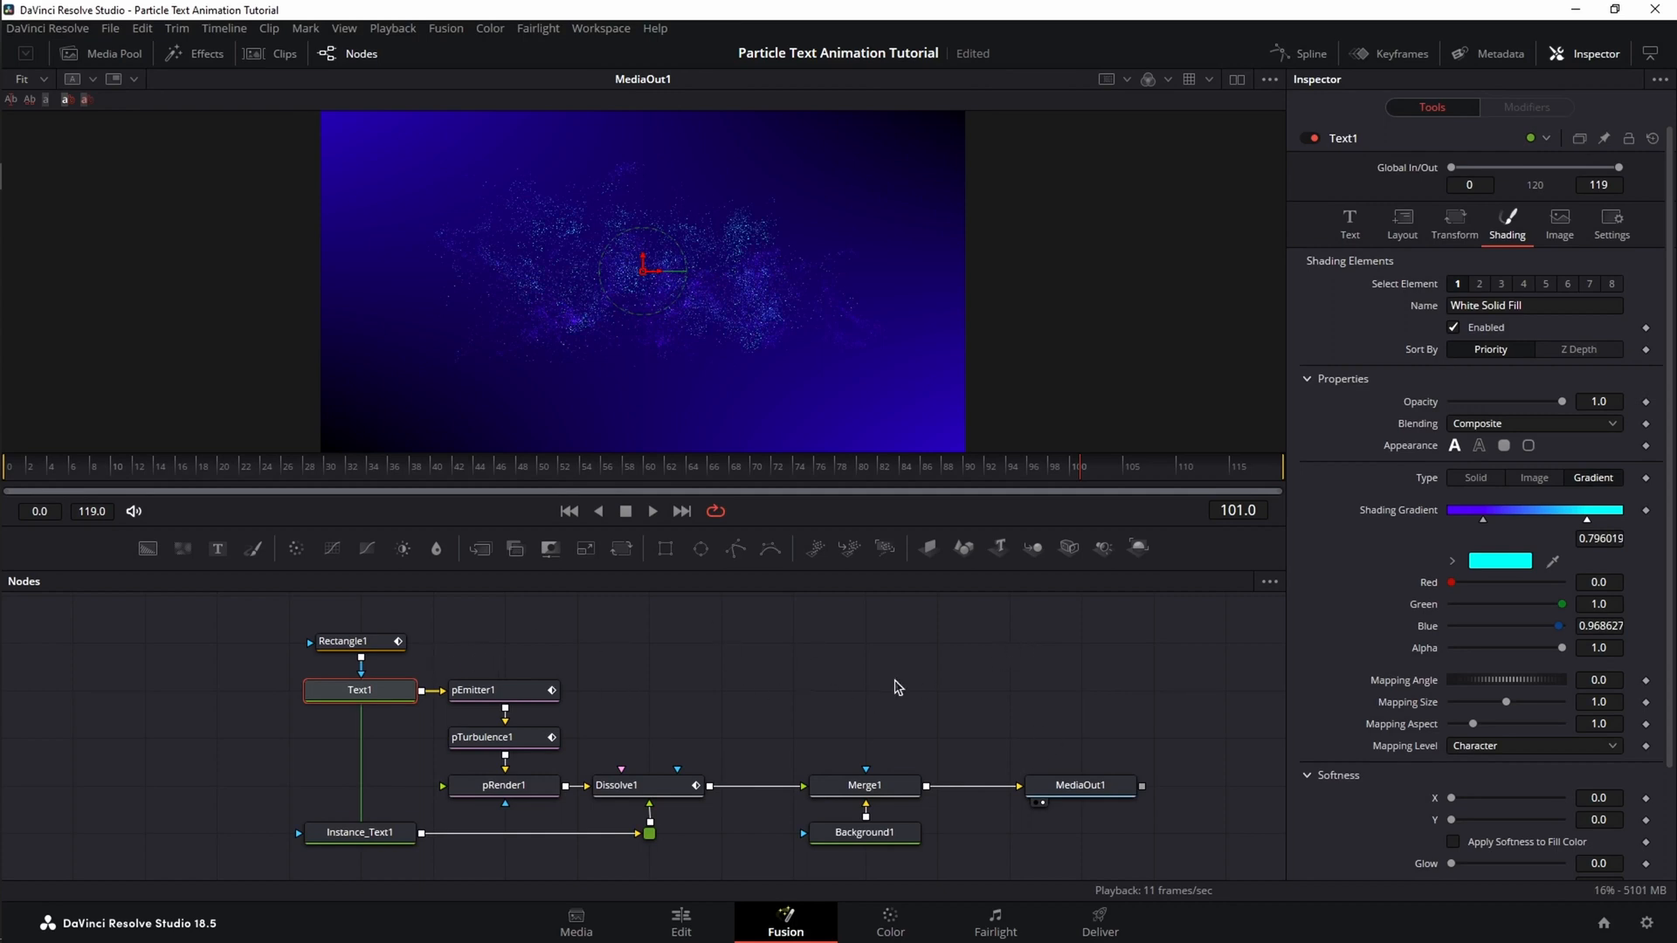